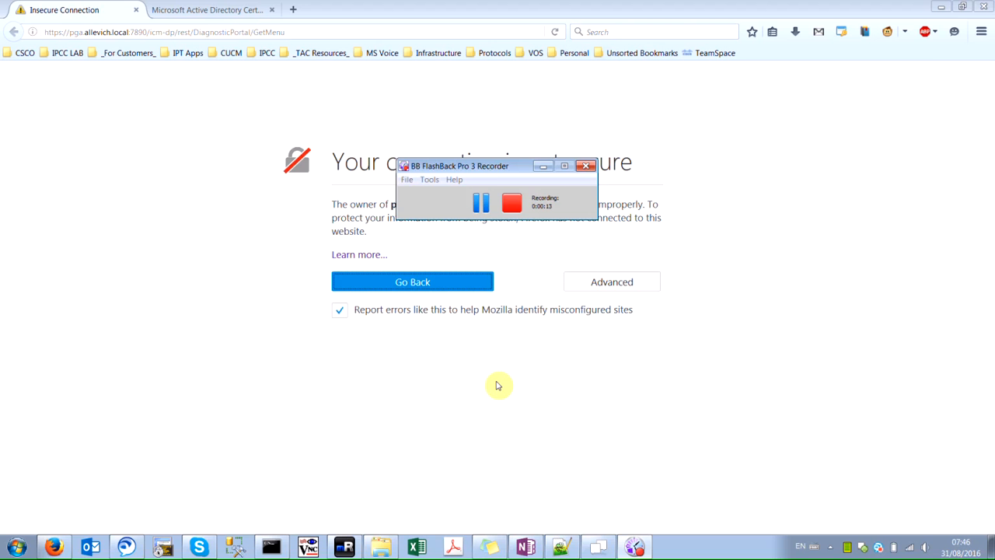
mouse_move(498, 169)
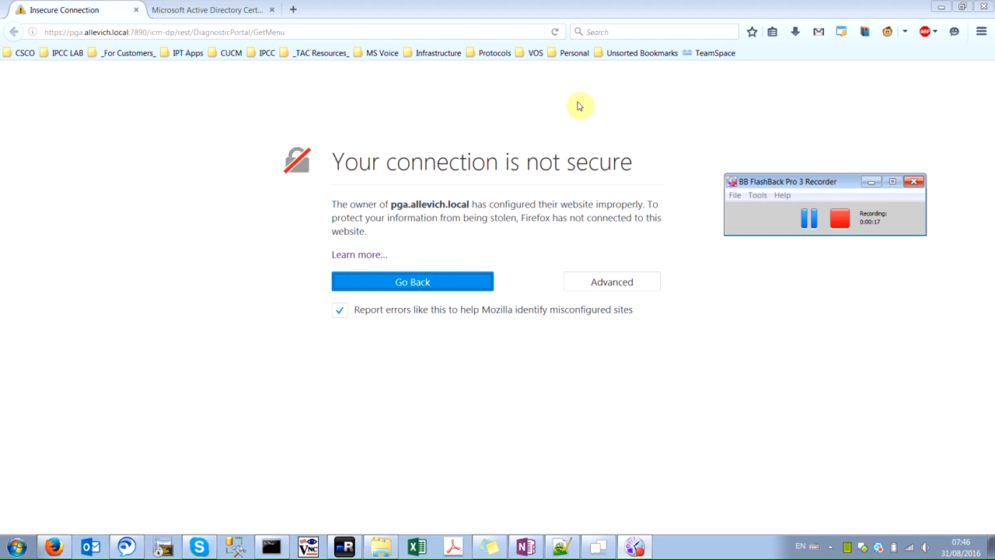
mouse_move(274, 152)
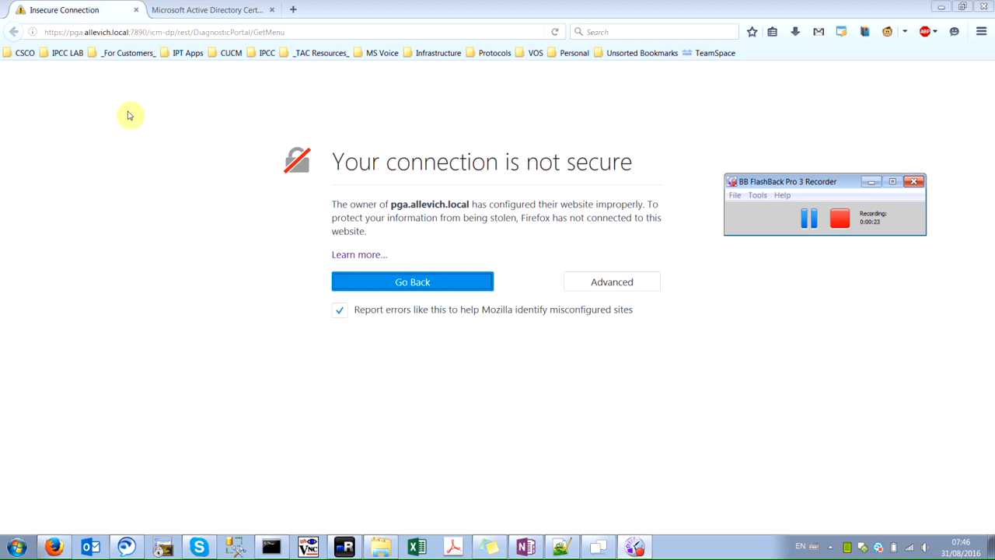
mouse_move(550, 242)
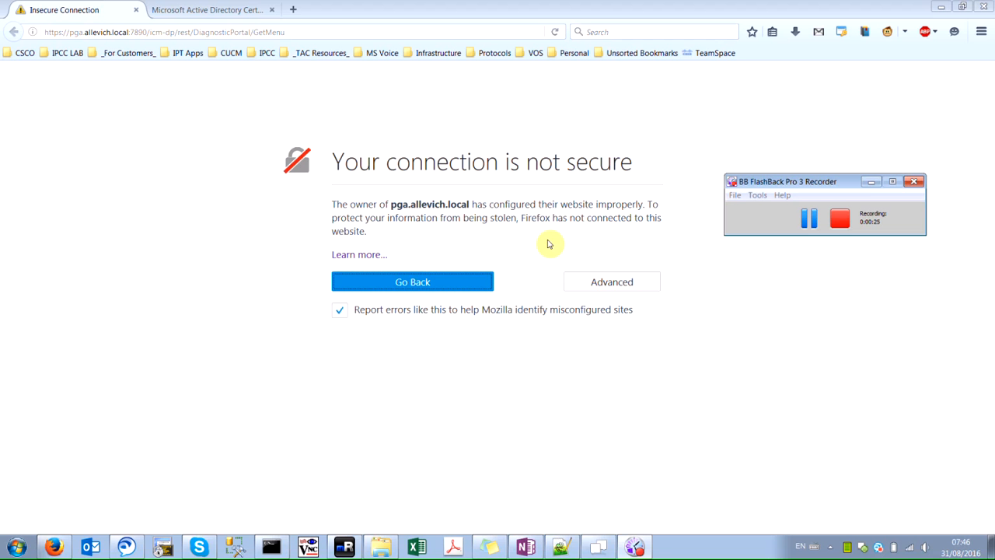
mouse_move(507, 173)
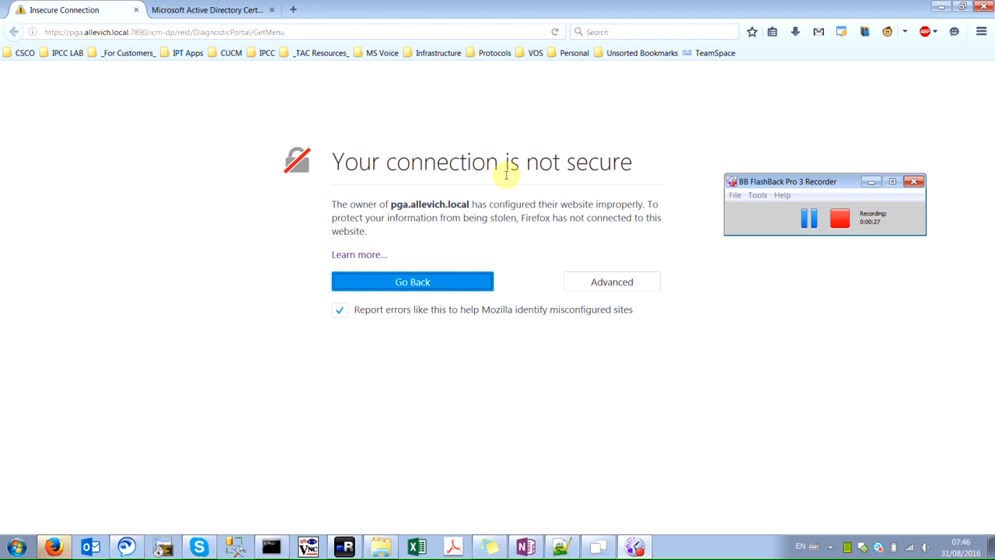
mouse_move(457, 233)
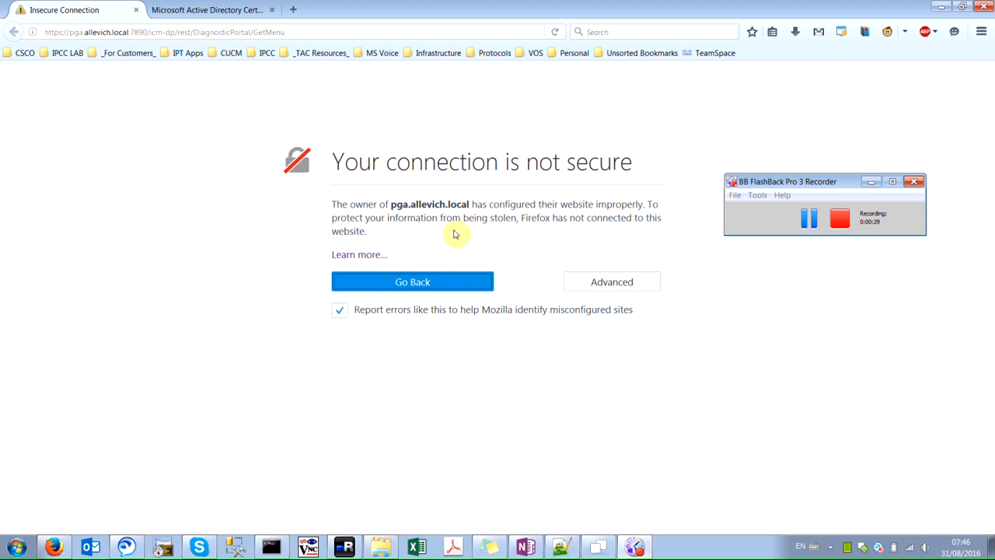
mouse_move(573, 288)
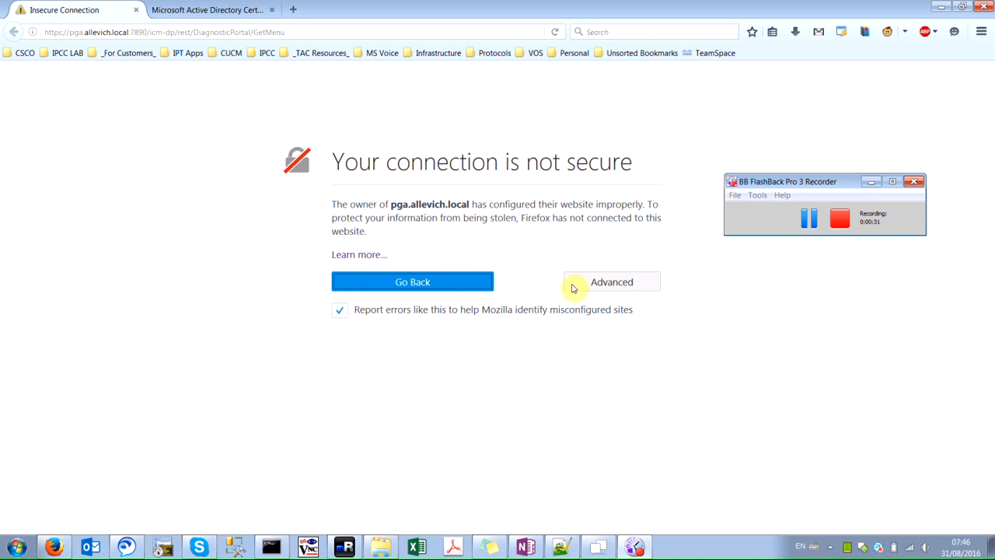
- Expand the Advanced details showing the Portico certificate is self-signed with an unknown issuer
left_click(612, 281)
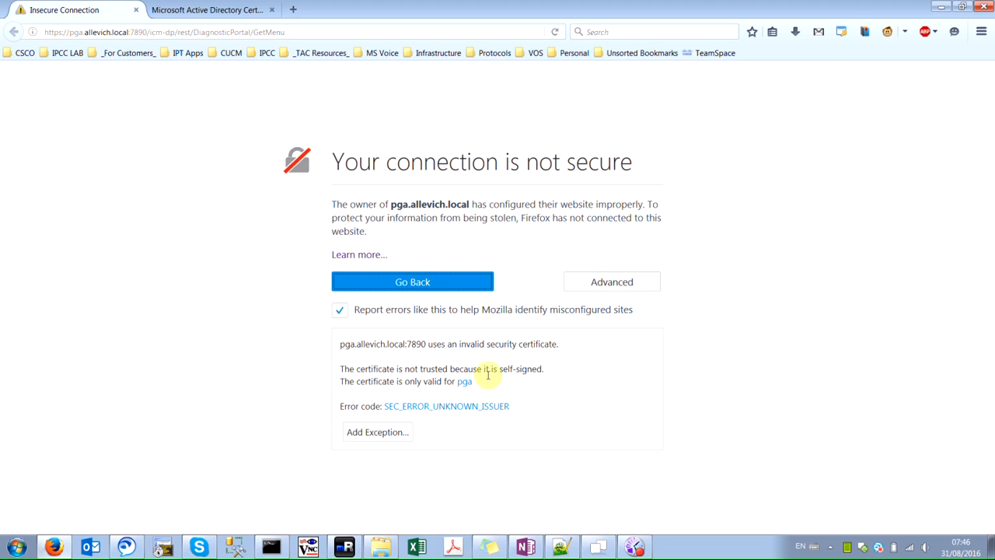
mouse_move(448, 355)
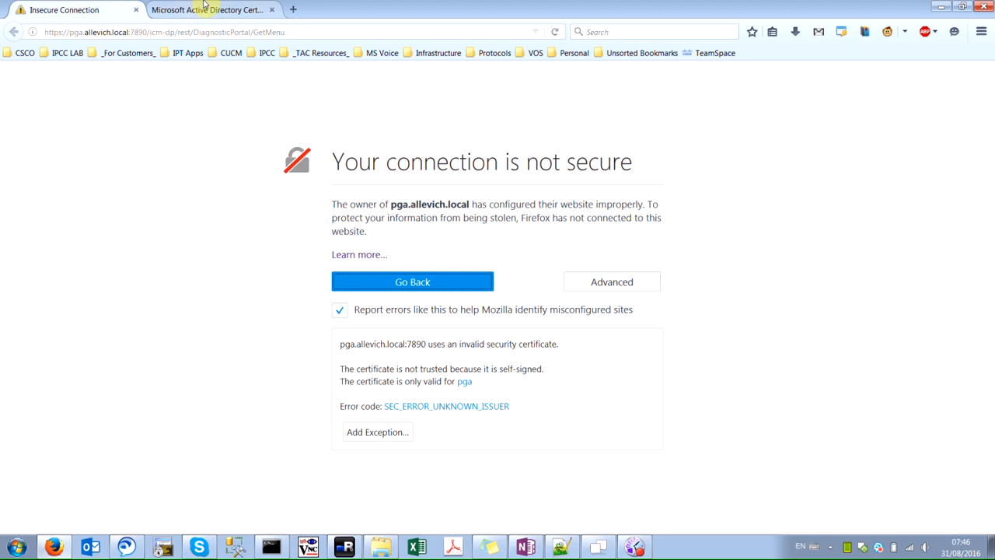
mouse_move(475, 328)
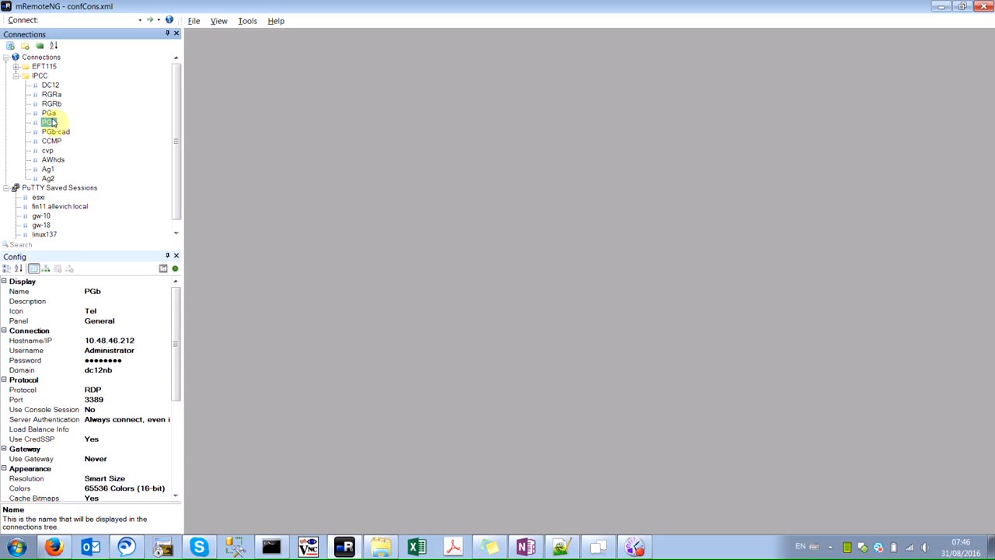
left_click(50, 112)
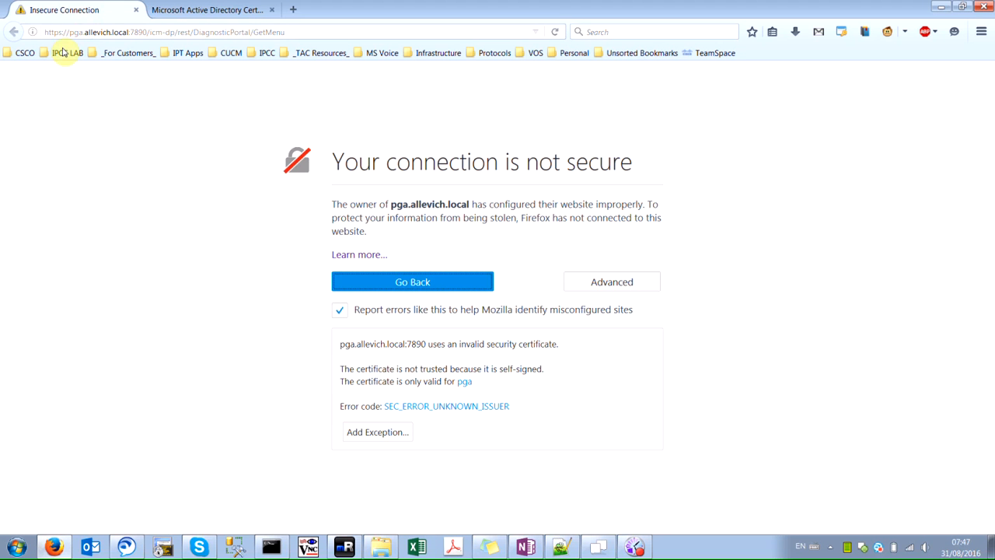
mouse_move(153, 109)
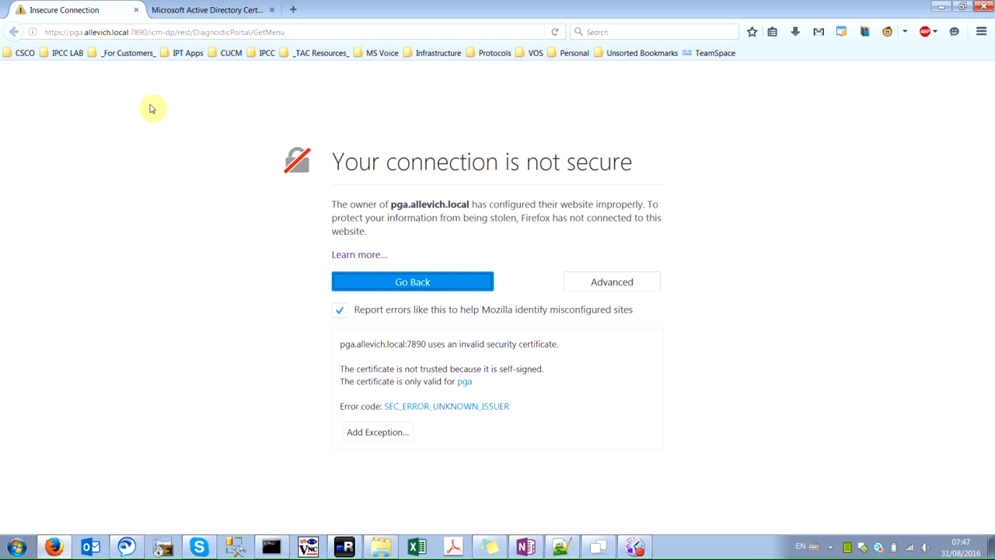
- Switch to the Active Directory Certificate Services welcome page for the allevich DC12 CA
left_click(209, 9)
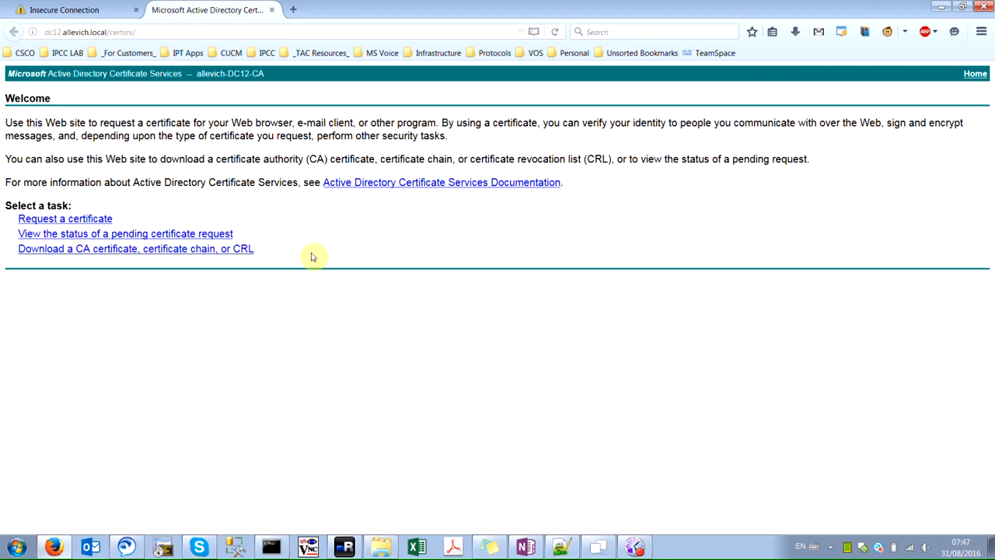
mouse_move(379, 224)
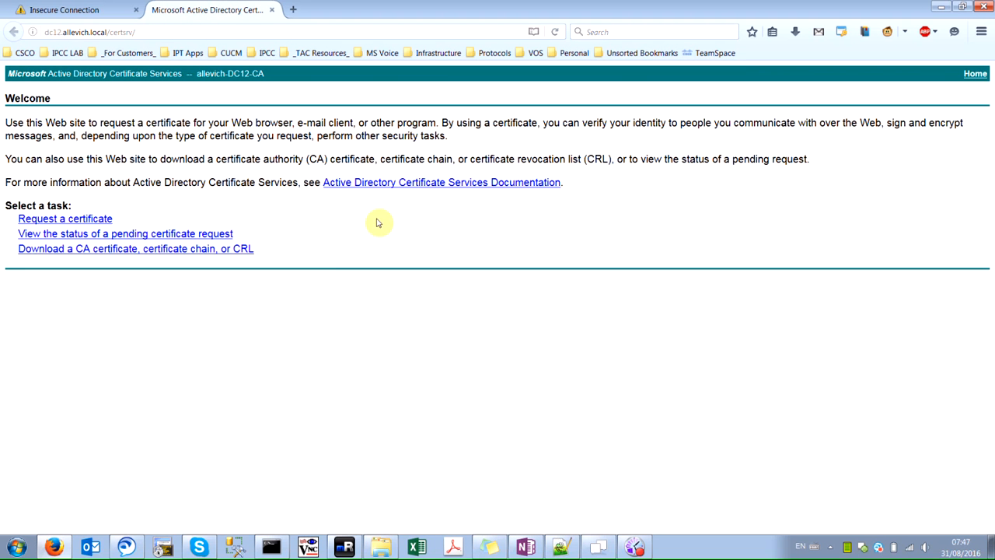
mouse_move(241, 90)
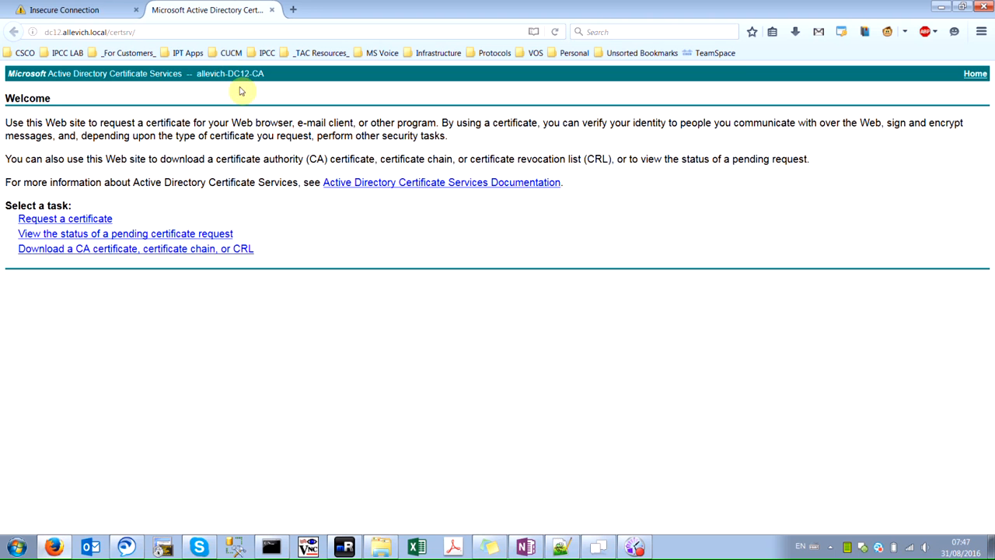
mouse_move(320, 211)
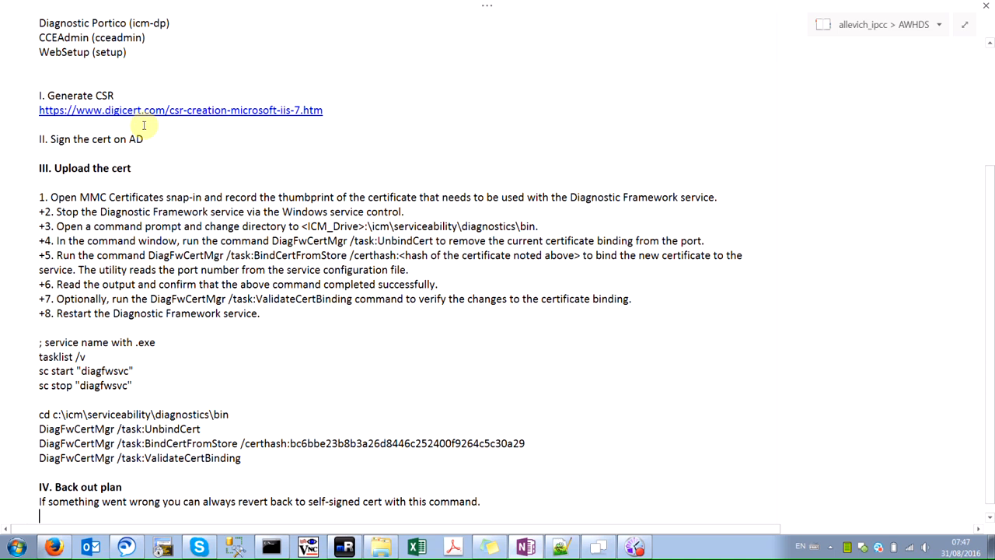
mouse_move(132, 124)
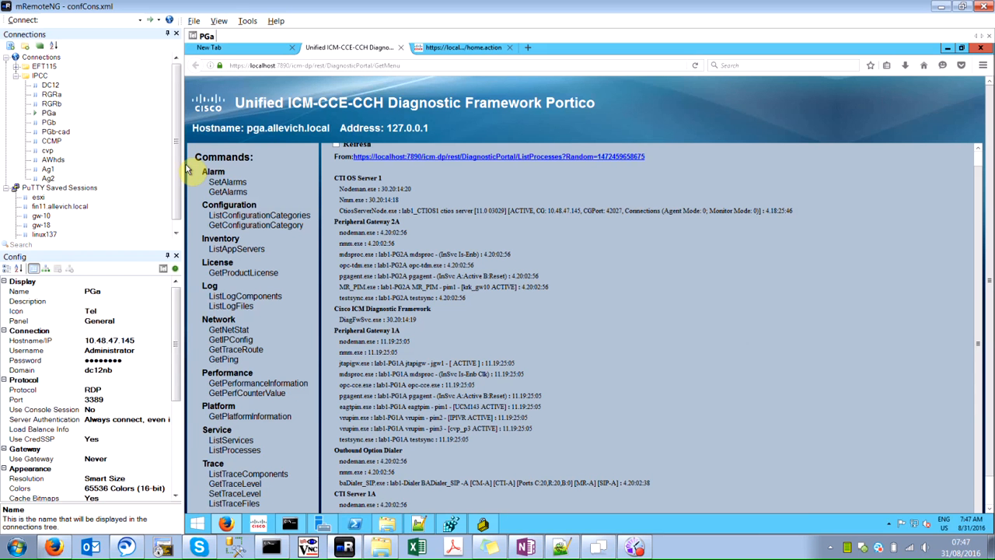
mouse_move(459, 210)
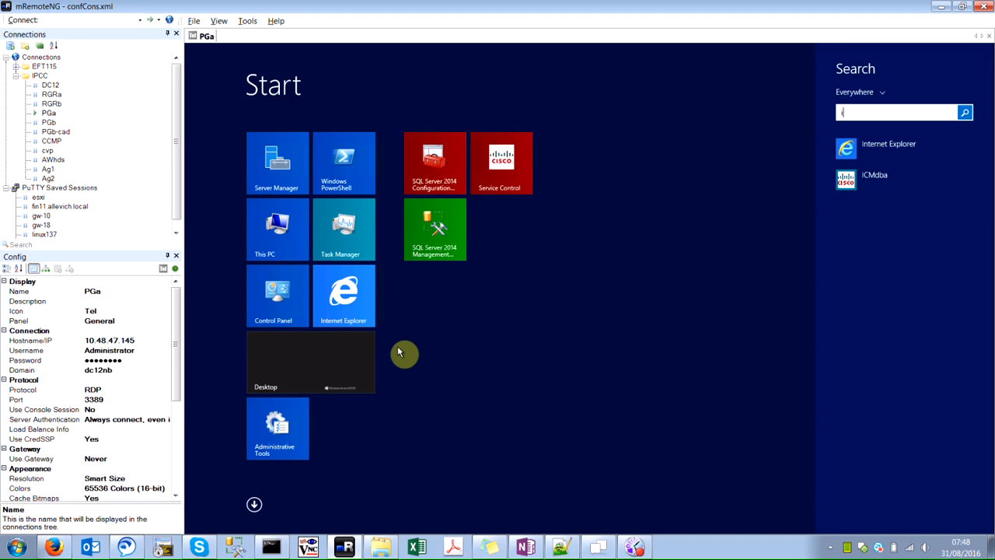
- Search the Start screen for IIS Manager and launch it on the PGa server
type("is Manager")
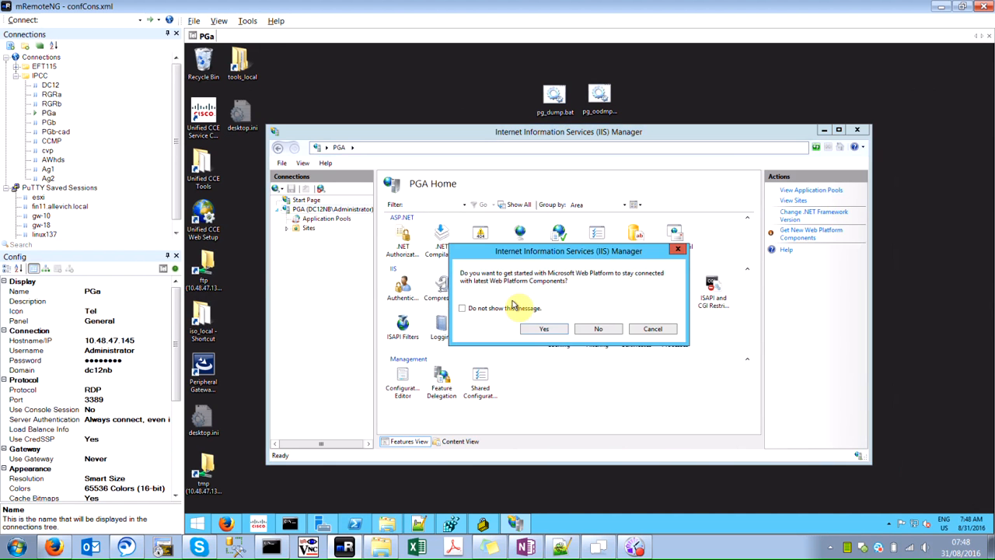
- Suppress the Web Platform prompt permanently, decline it, and show the PGA server's certificates
left_click(463, 308)
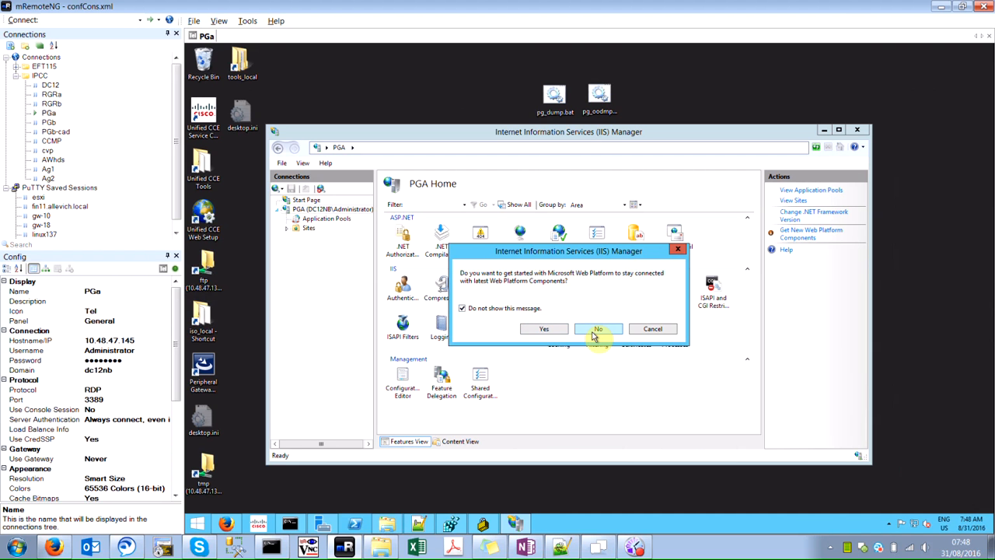
left_click(597, 329)
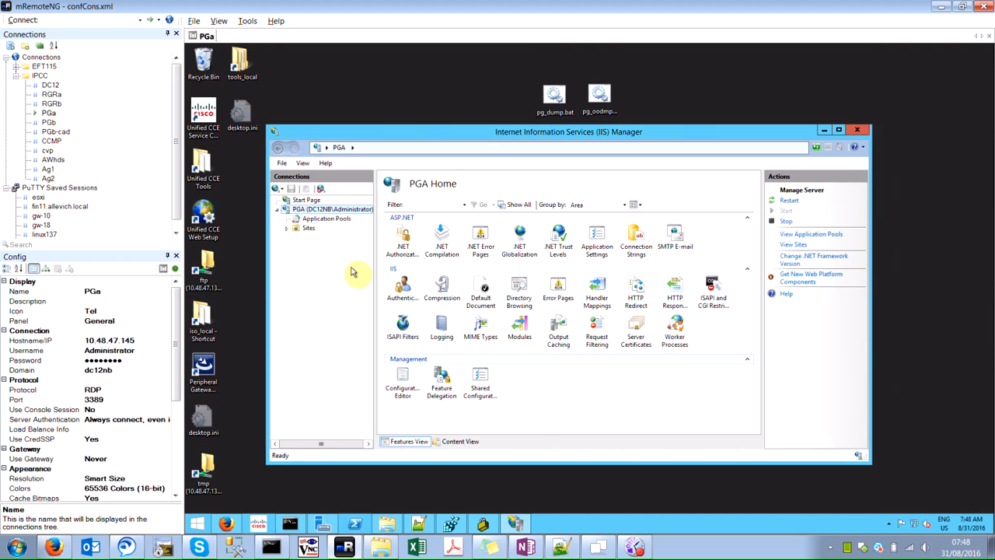
mouse_move(365, 210)
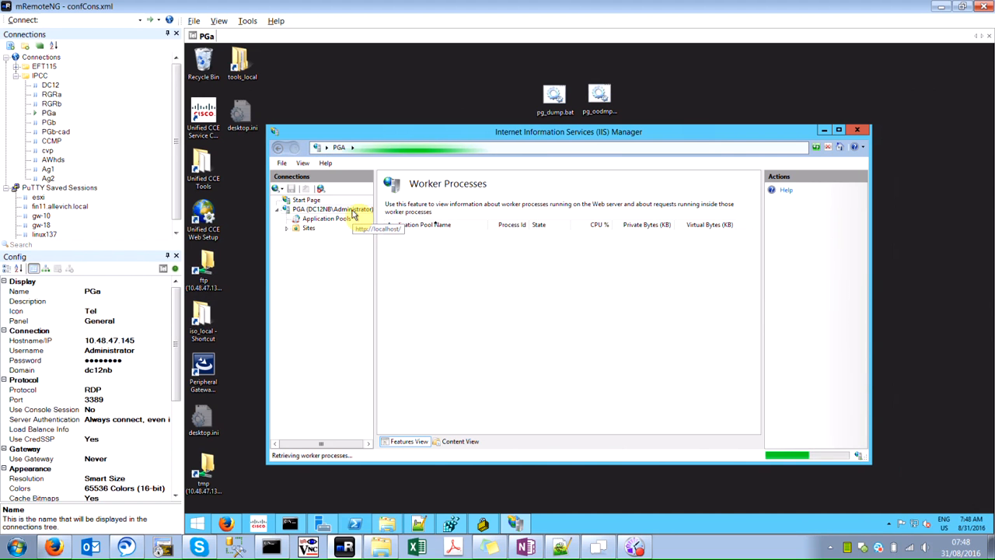
left_click(333, 208)
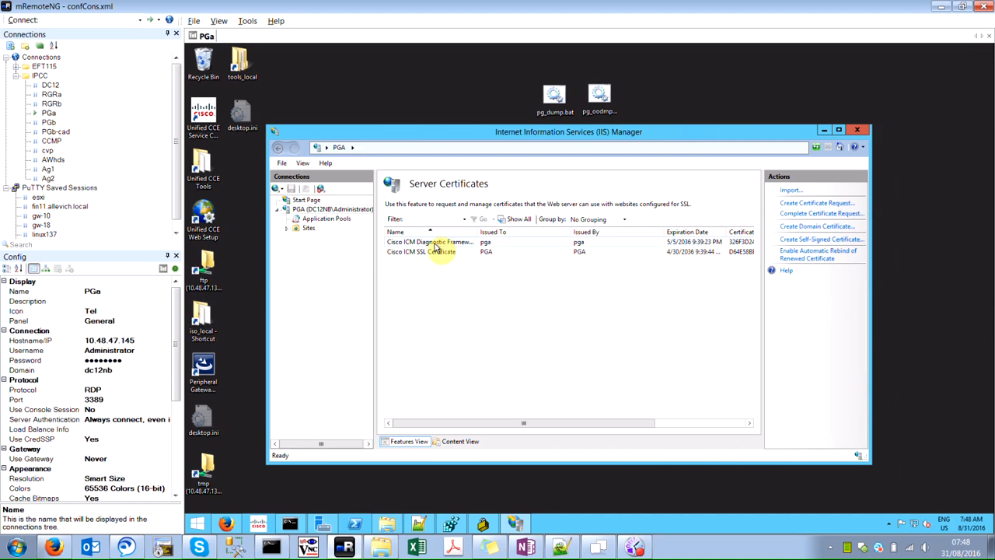
left_click(429, 242)
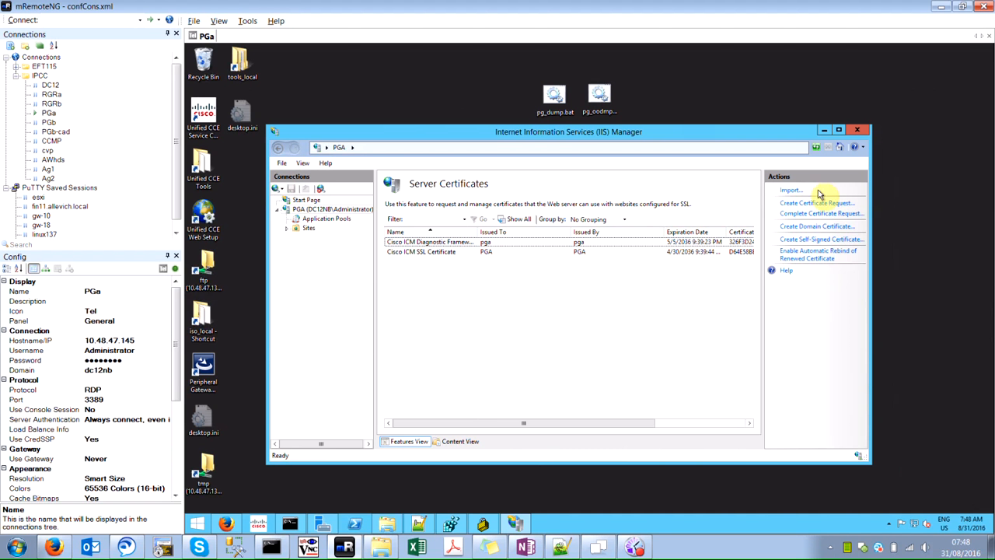
mouse_move(828, 204)
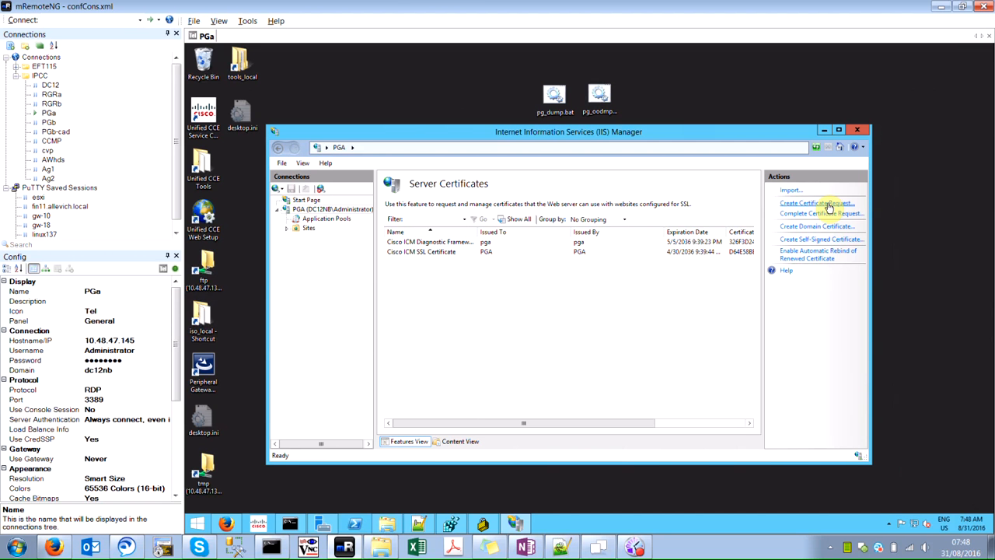
- Request a certificate for pga.allevich.local, organization Cisco, unit TAC, city Krakow, Malopolskie, country PL
left_click(818, 202)
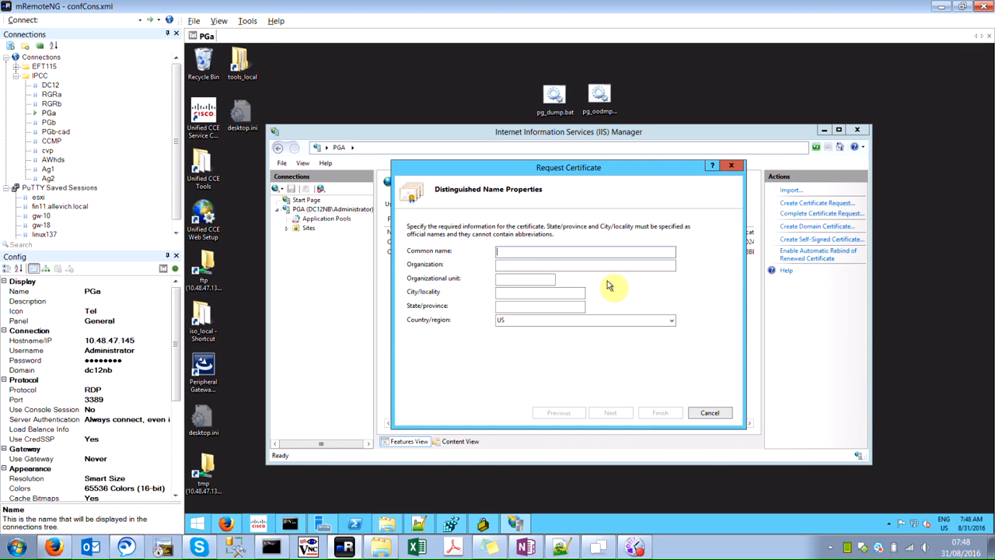
type("pga.alle")
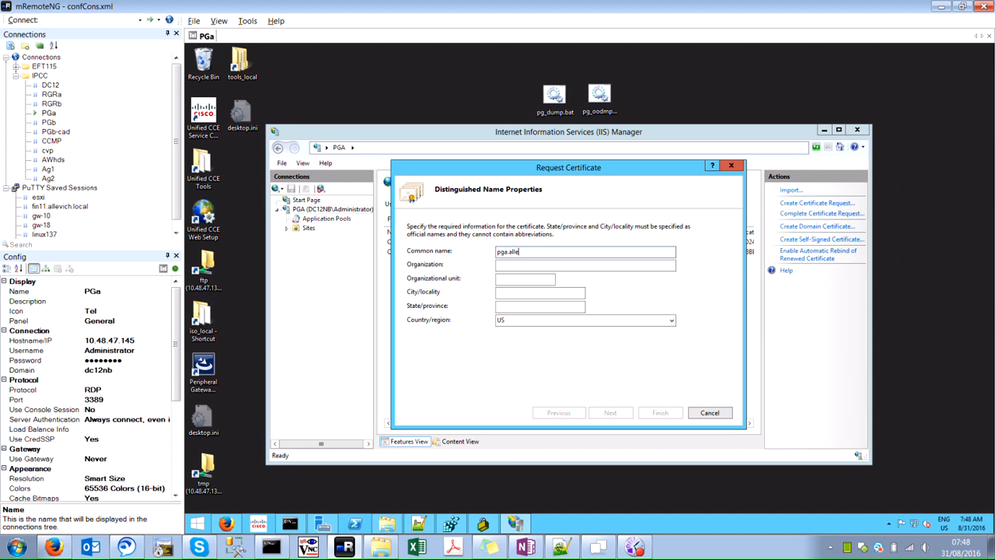
type("vich.local")
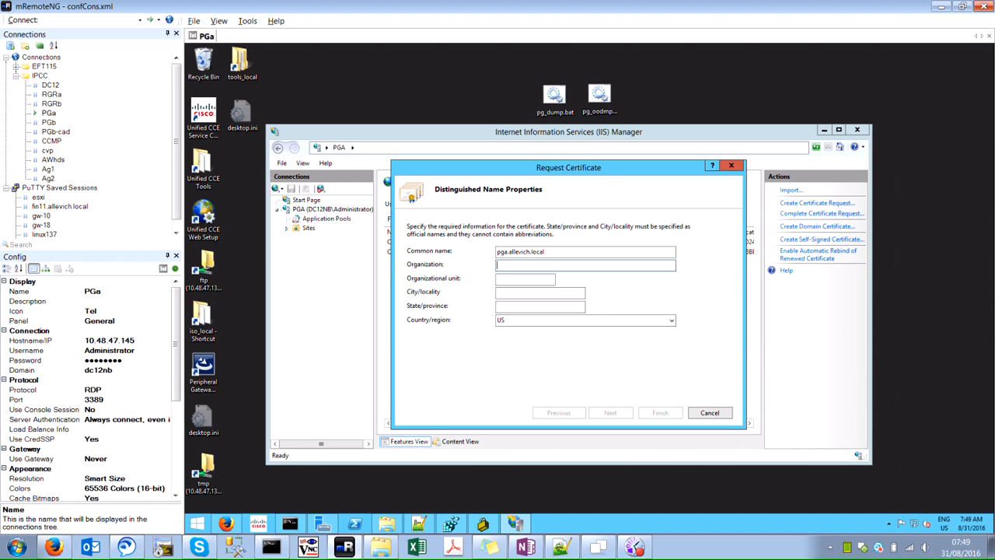
type("Cisco")
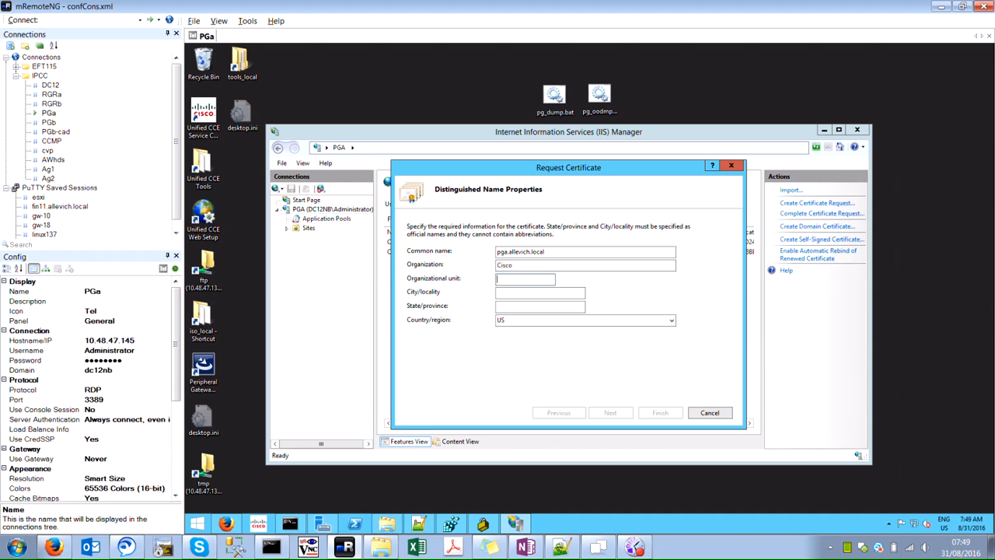
type("TAC")
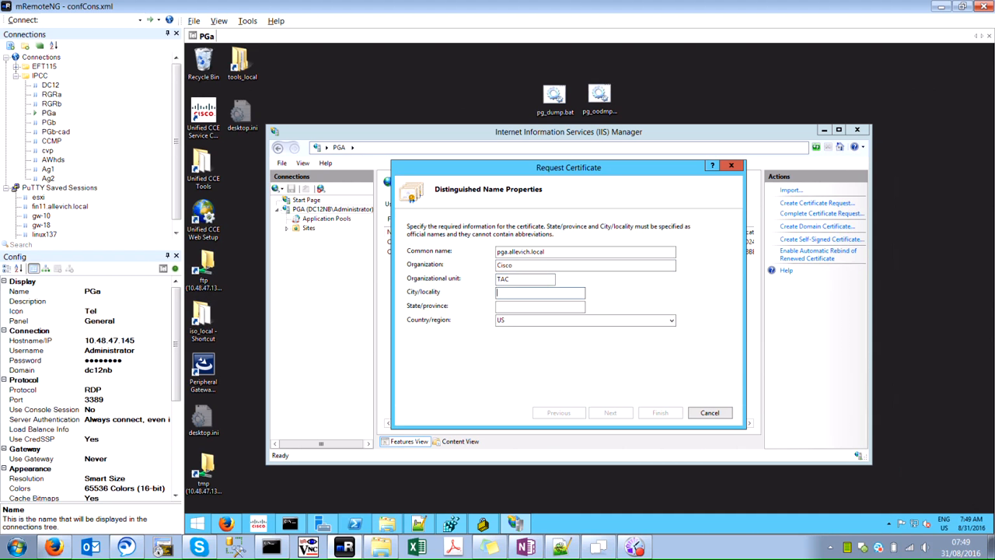
type("Krak")
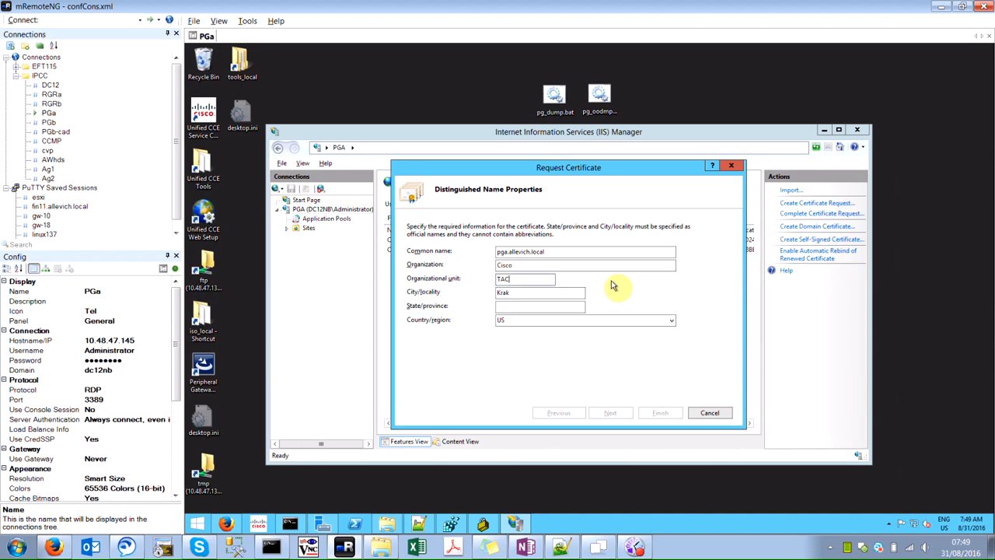
type("Malopolskie")
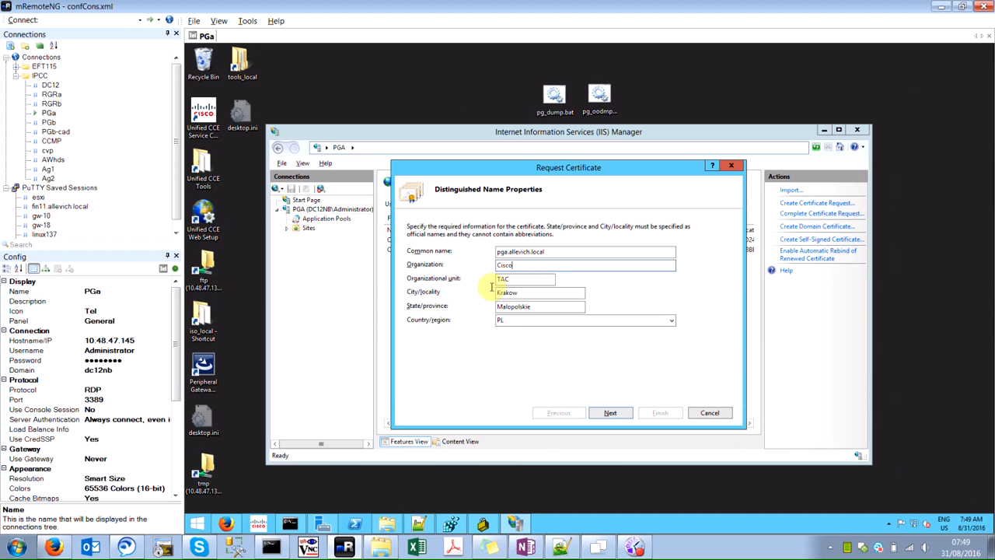
left_click(583, 320)
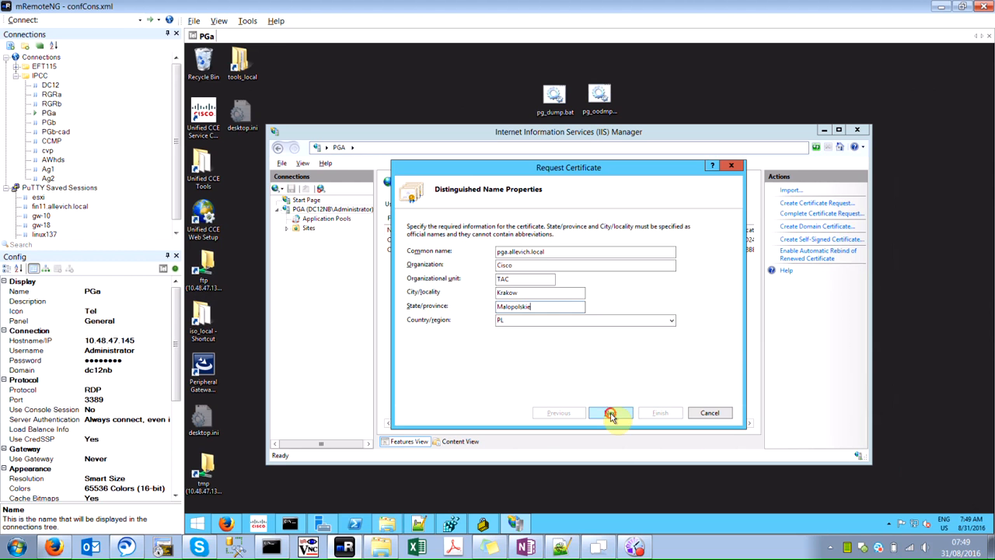
- Set the request's cryptographic key length to 2048 bits and continue
left_click(610, 414)
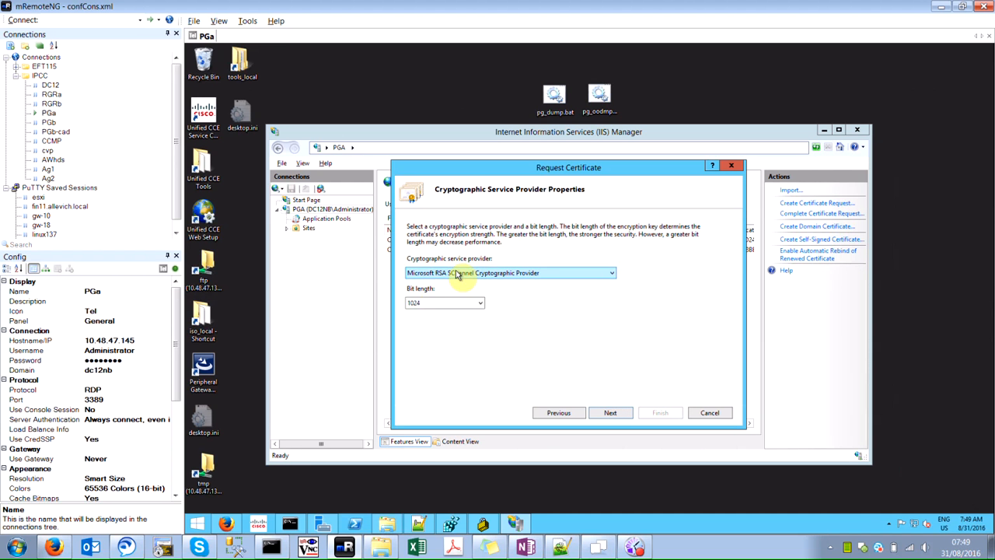
left_click(445, 302)
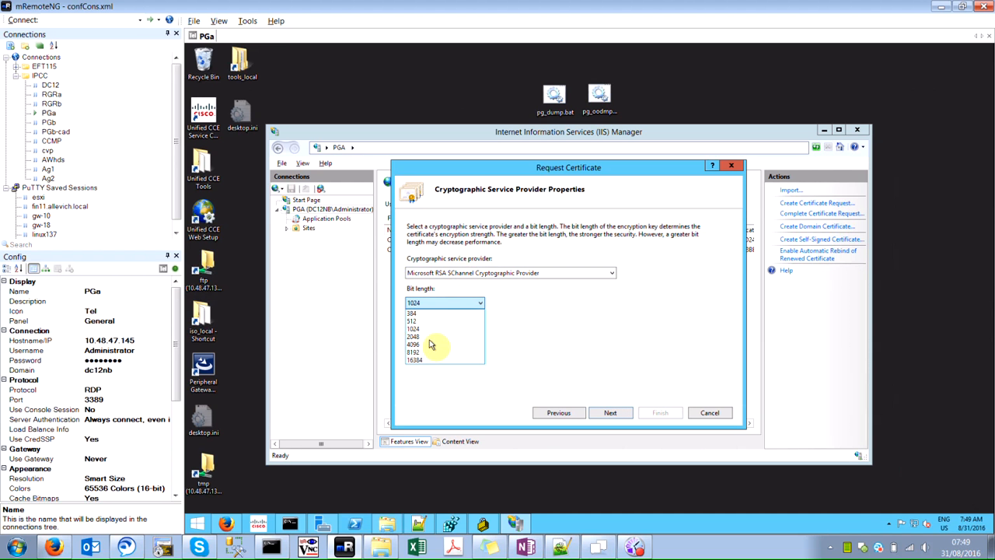
left_click(414, 336)
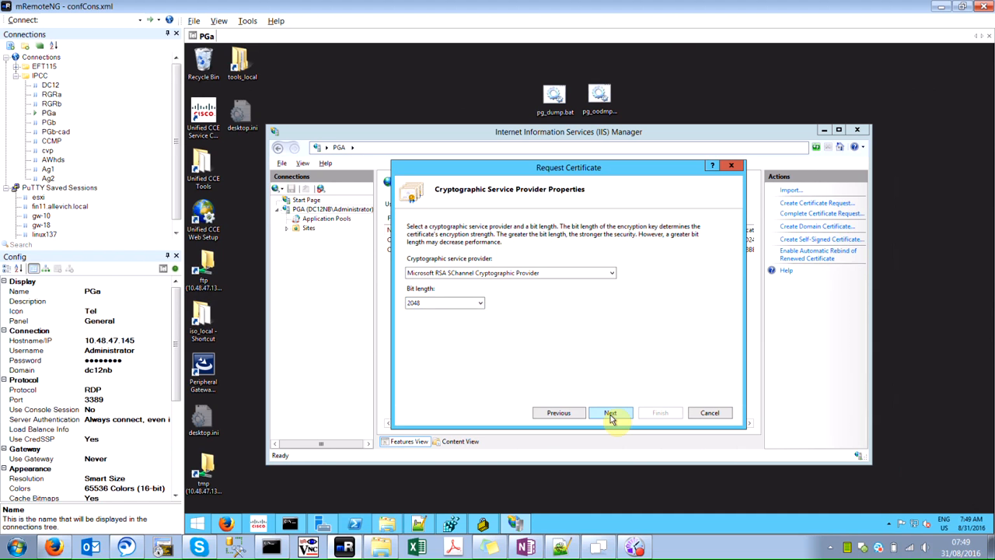
left_click(609, 413)
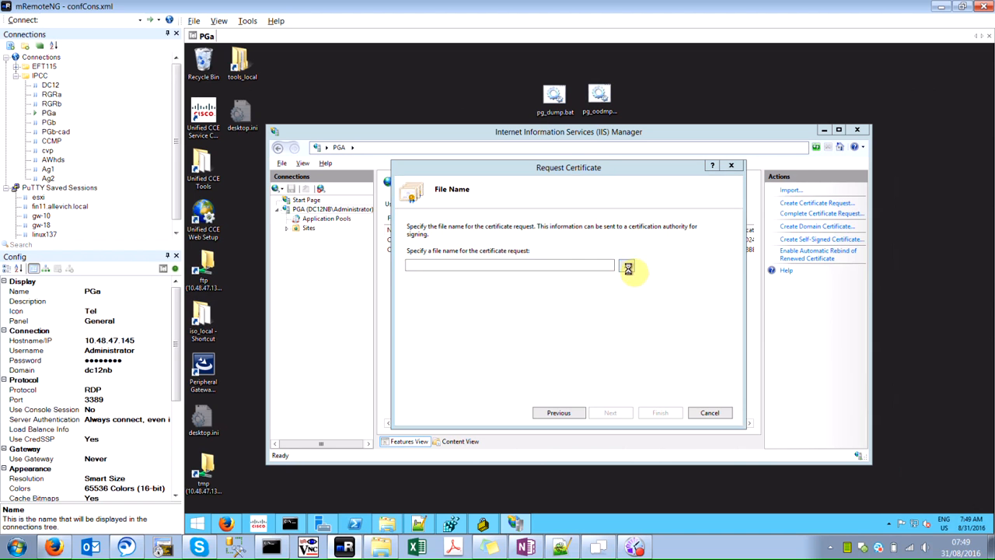
- Save the certificate request as pga.csr on the Desktop and finish the wizard
left_click(628, 266)
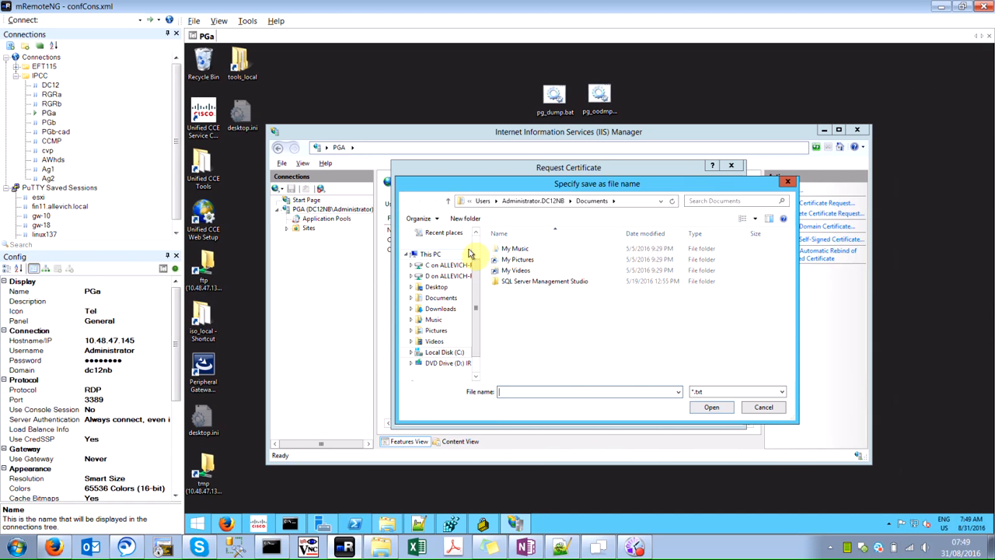
left_click(435, 247)
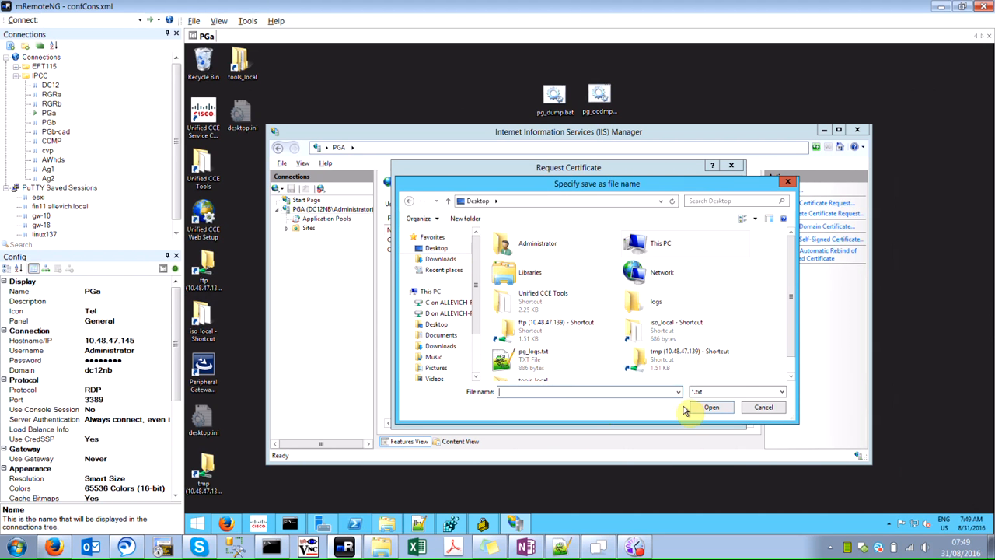
left_click(780, 392)
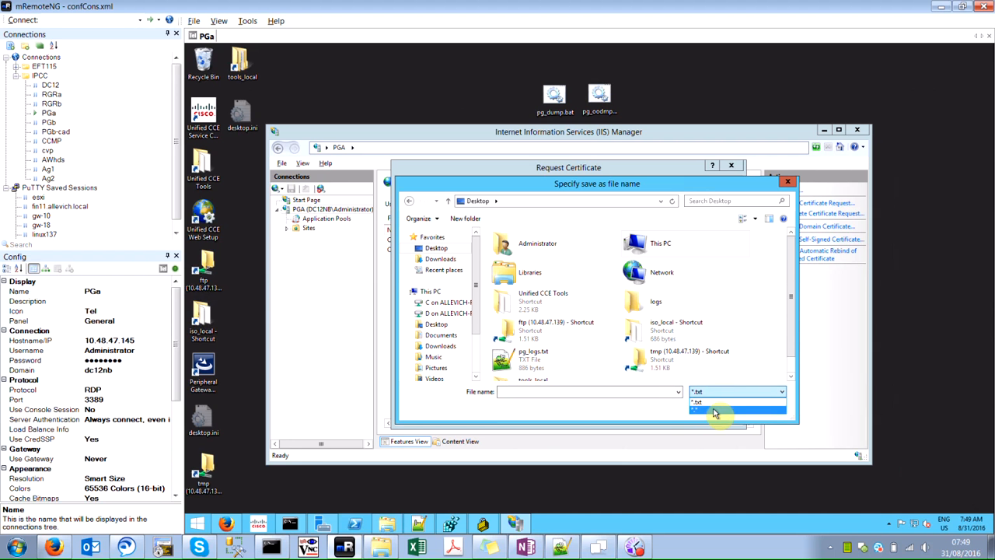
type("pga.csr")
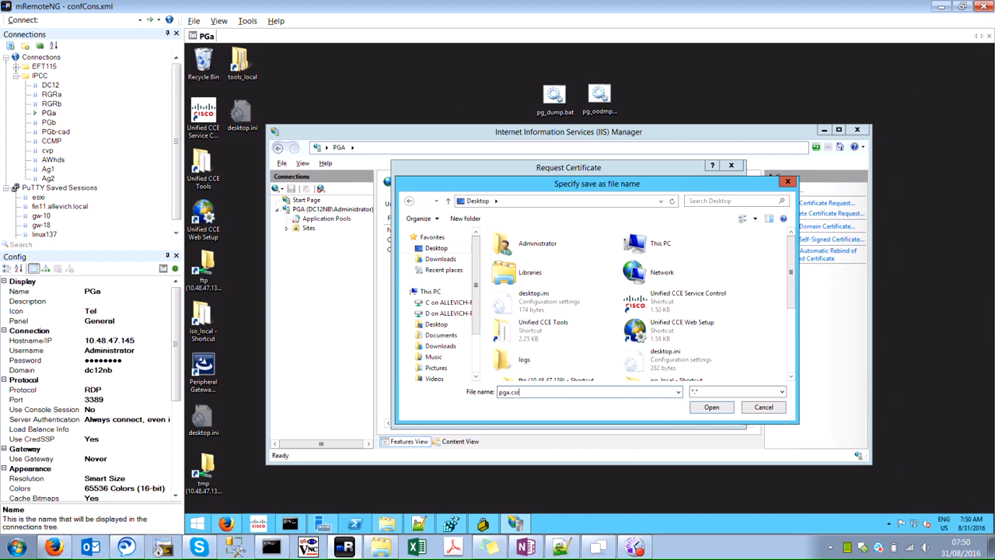
left_click(710, 407)
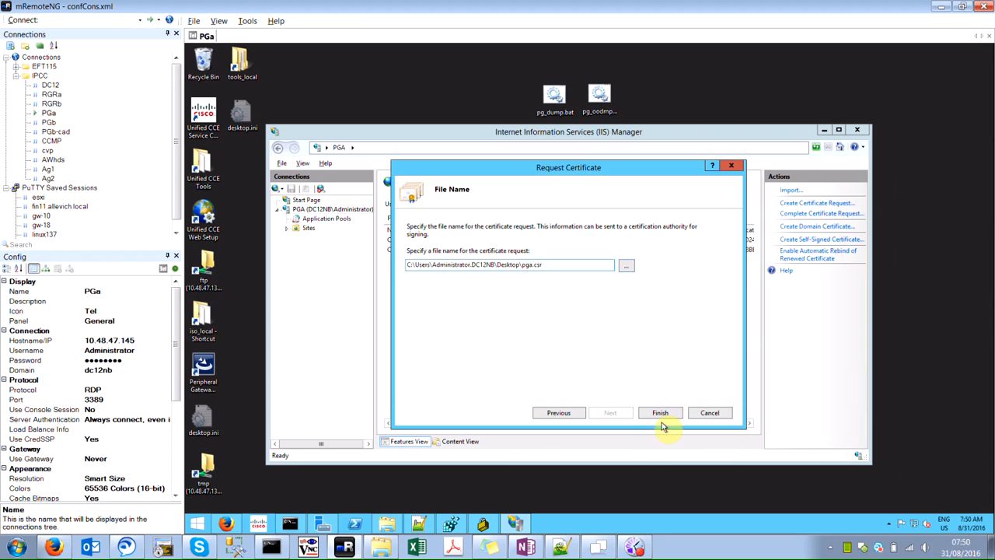
left_click(660, 412)
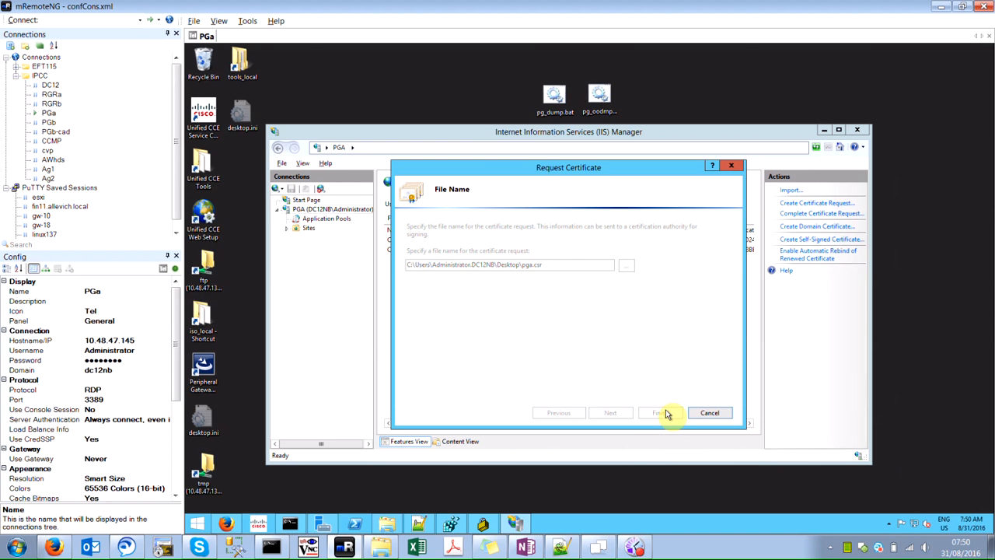
left_click(656, 412)
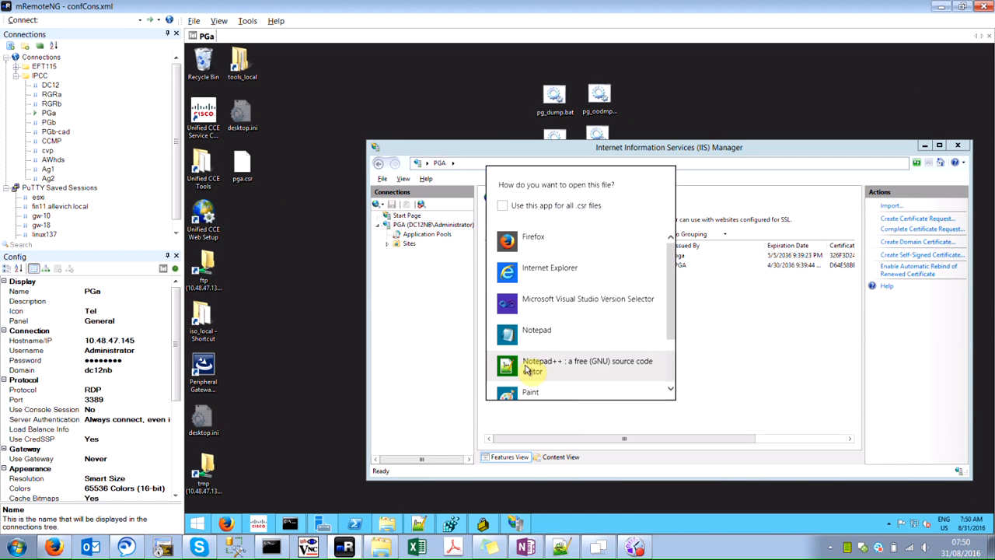
- Open pga.csr in Notepad, copy its full request text, and return to Firefox
left_click(502, 205)
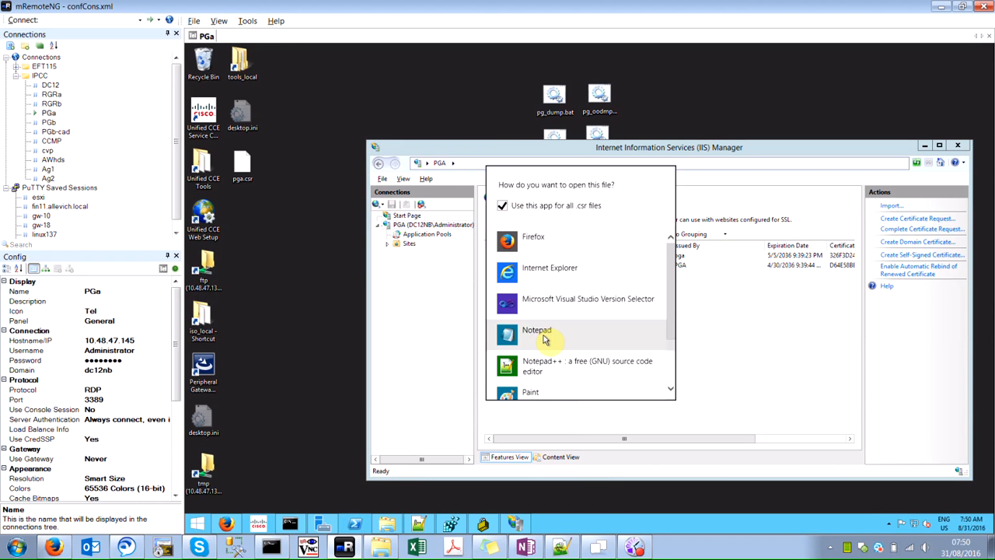
left_click(537, 332)
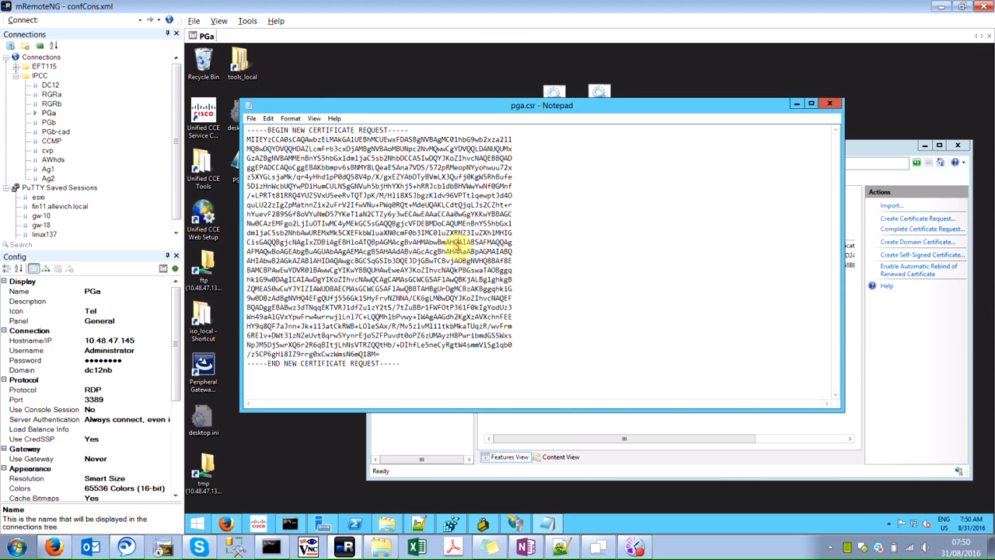
left_click(599, 340)
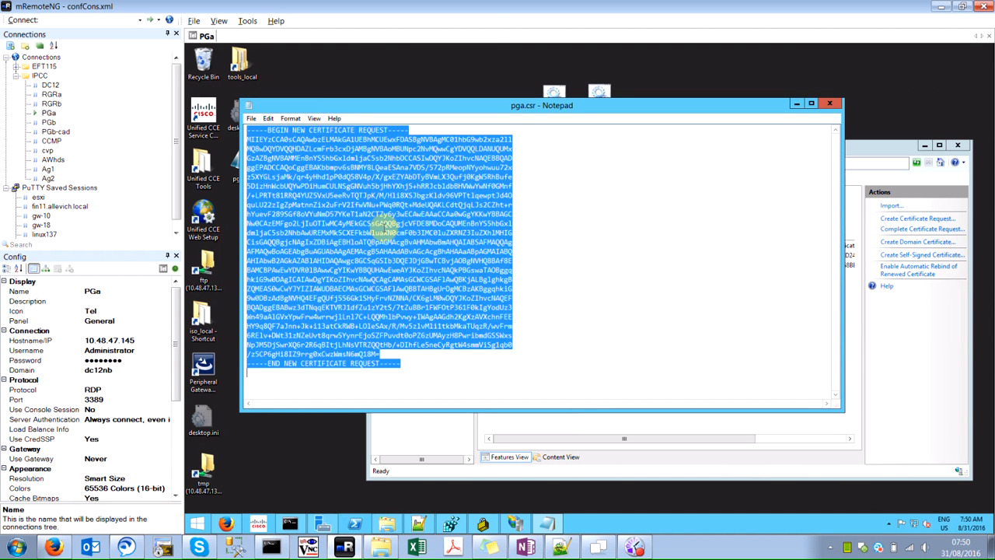
left_click(459, 350)
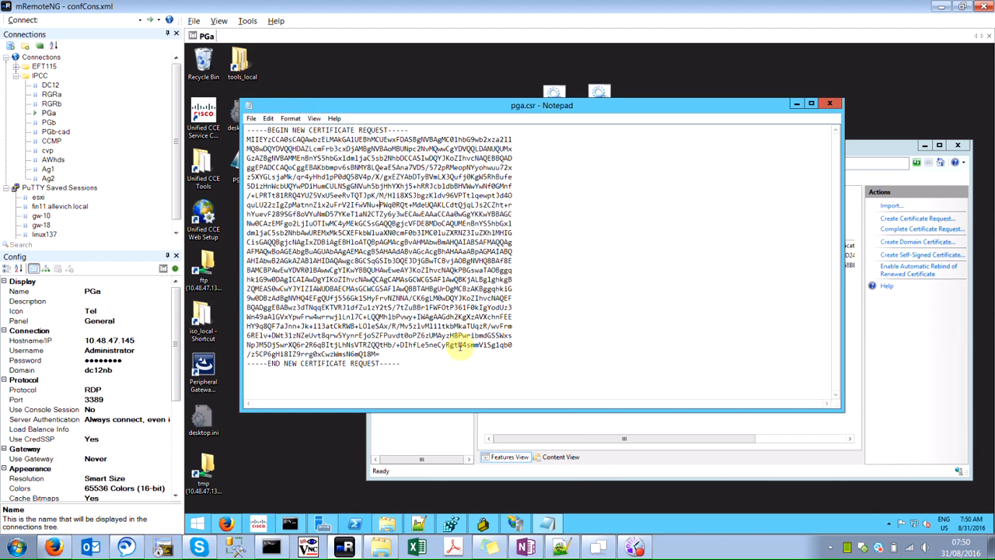
right_click(459, 346)
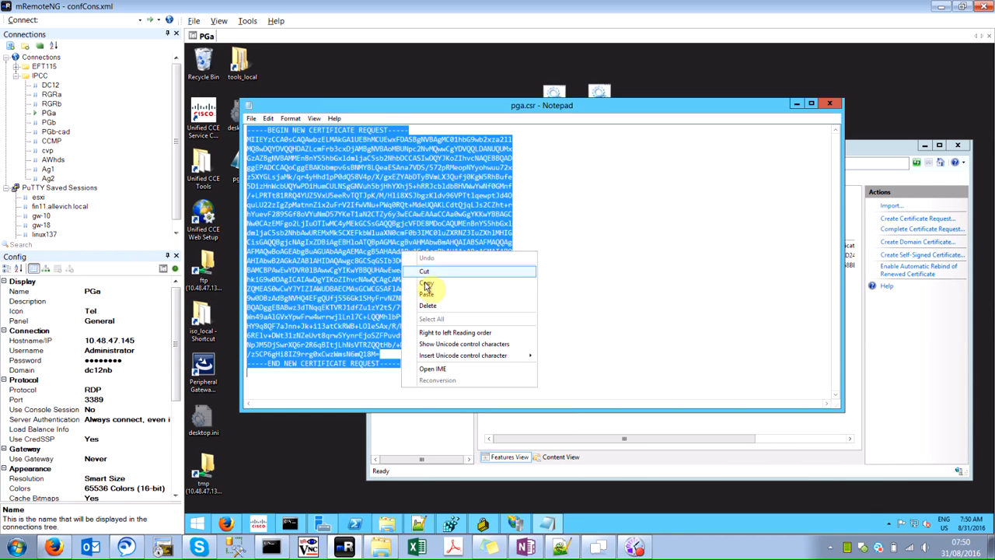
left_click(426, 283)
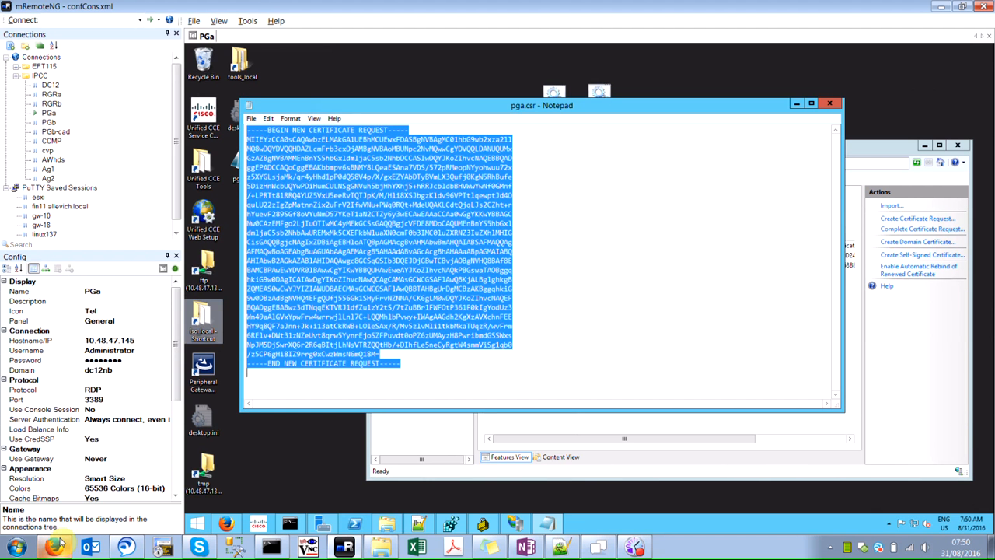
left_click(53, 544)
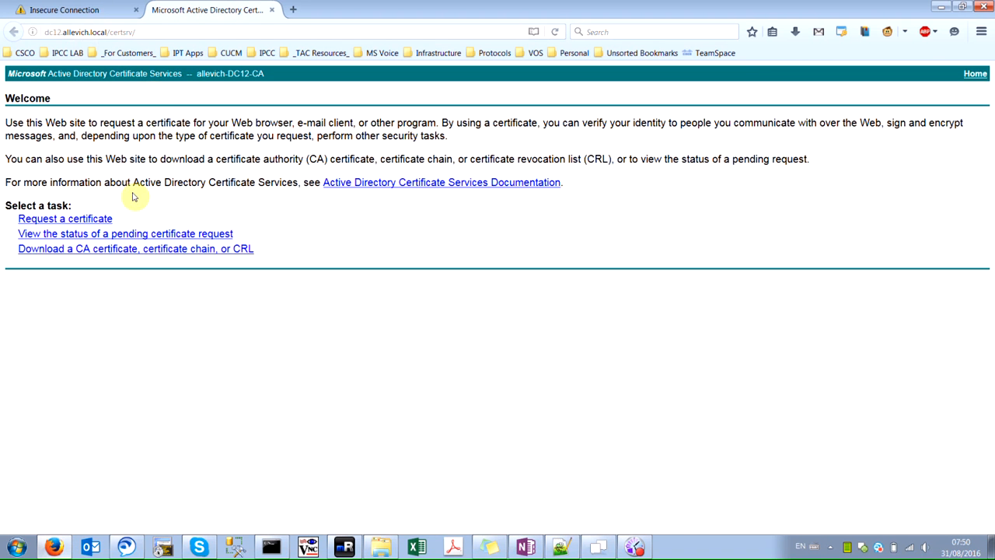
- Paste the BEGIN NEW CERTIFICATE REQUEST text into the advanced request's Saved Request box
left_click(65, 218)
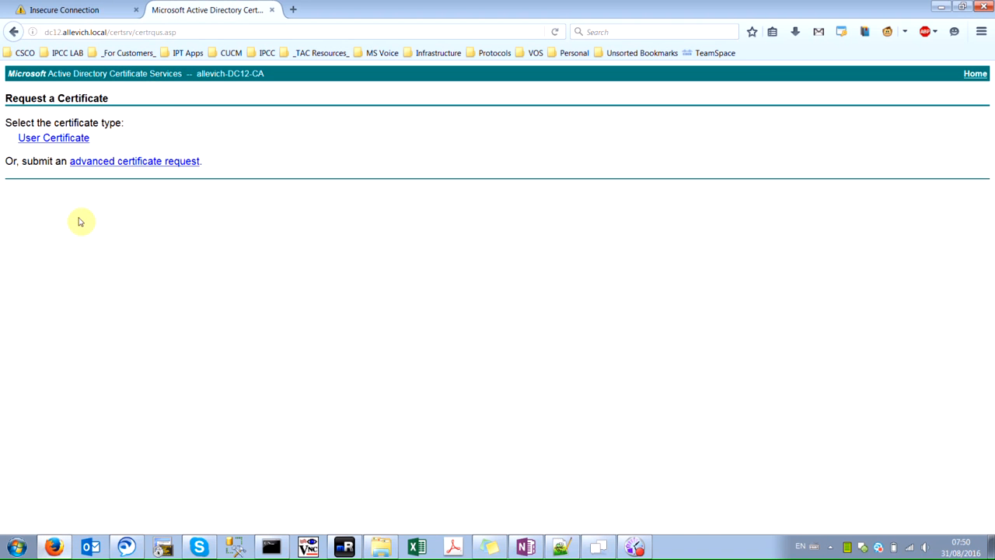
left_click(133, 160)
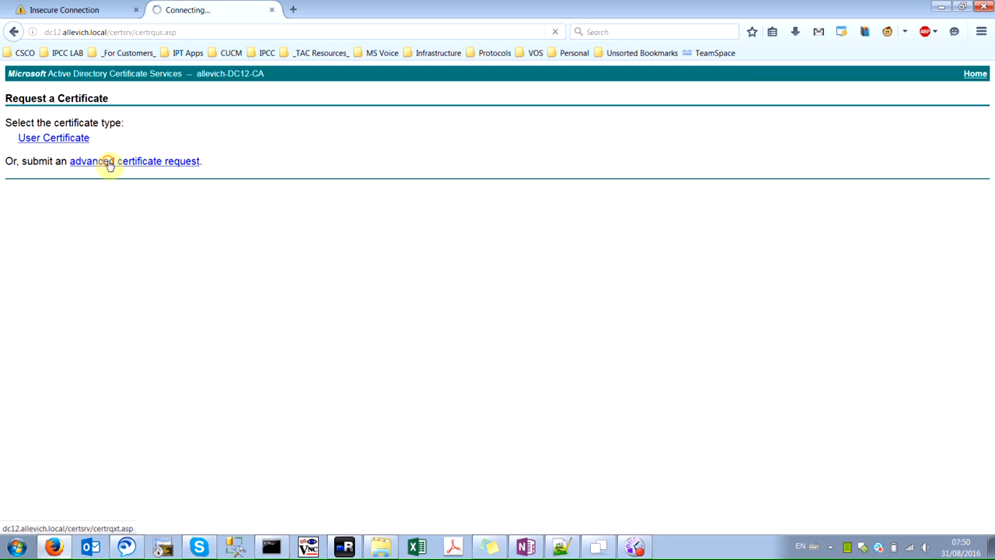
left_click(133, 160)
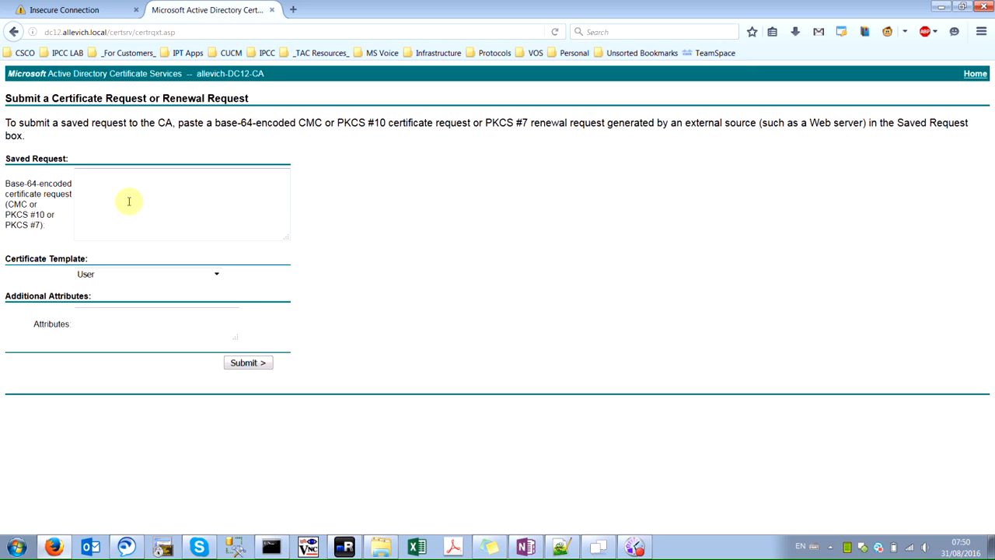
type("-----BEGIN NEW CERTIFICATE REQUEST-----")
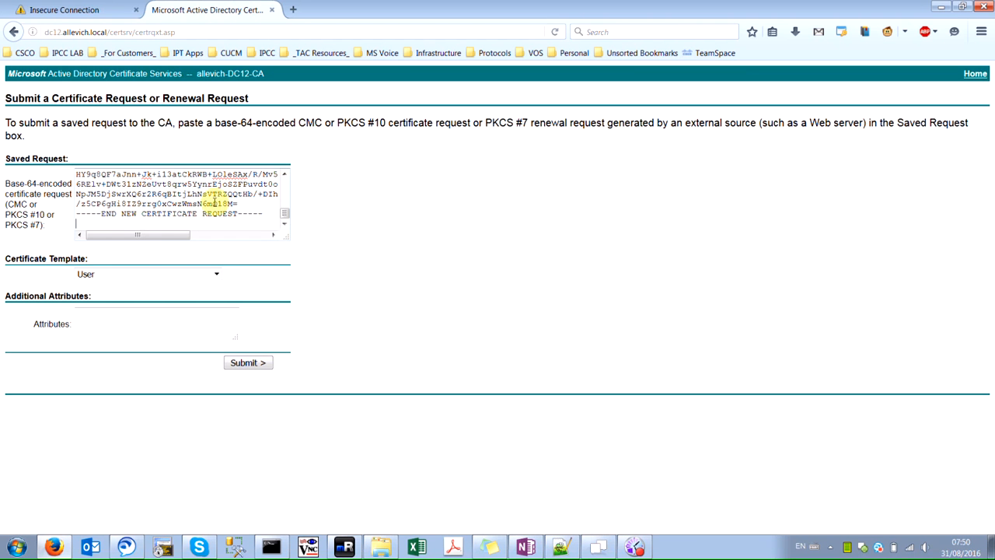
double_click(221, 202)
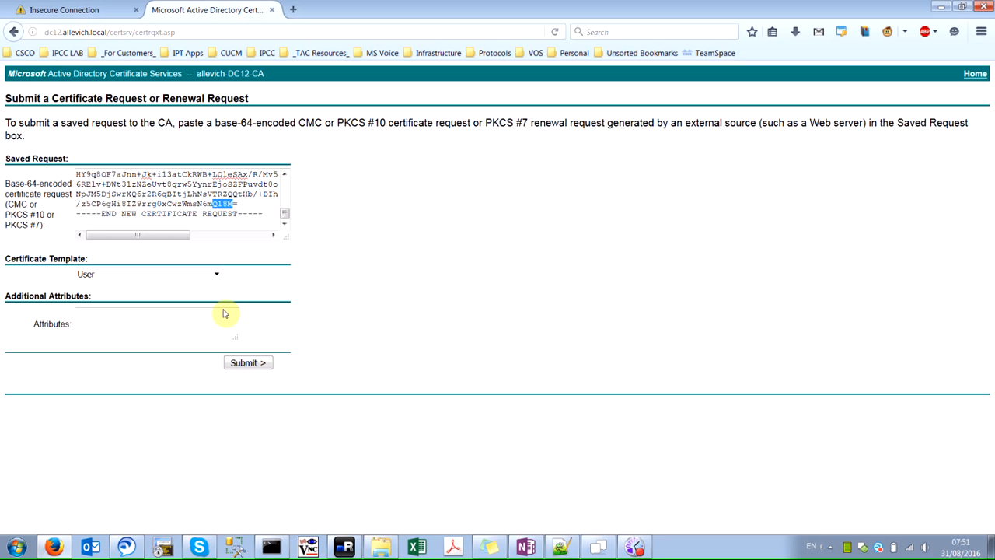
- Submit the request with the Web Server template and download the issued certificate as Base 64 pga.cer
left_click(216, 273)
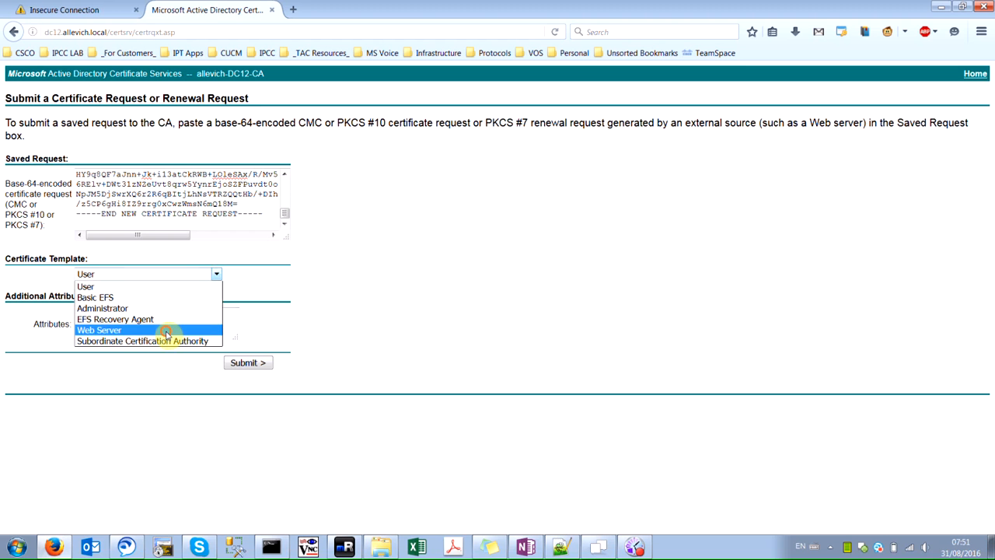
left_click(248, 363)
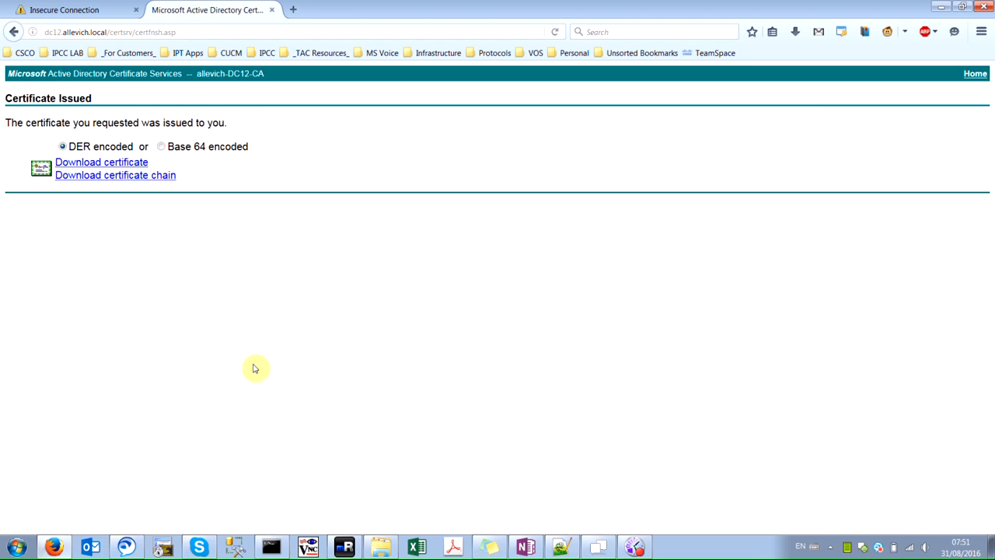
left_click(162, 146)
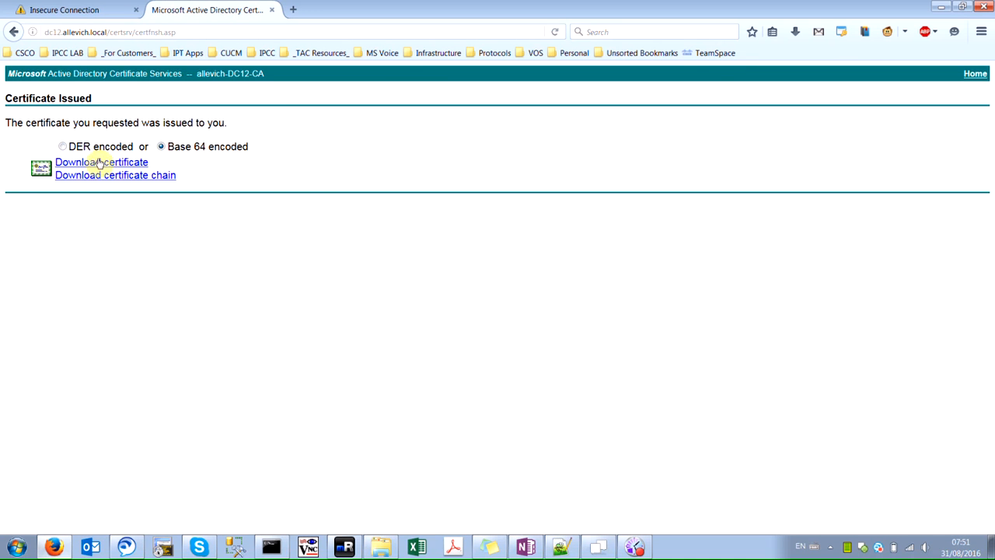
left_click(101, 161)
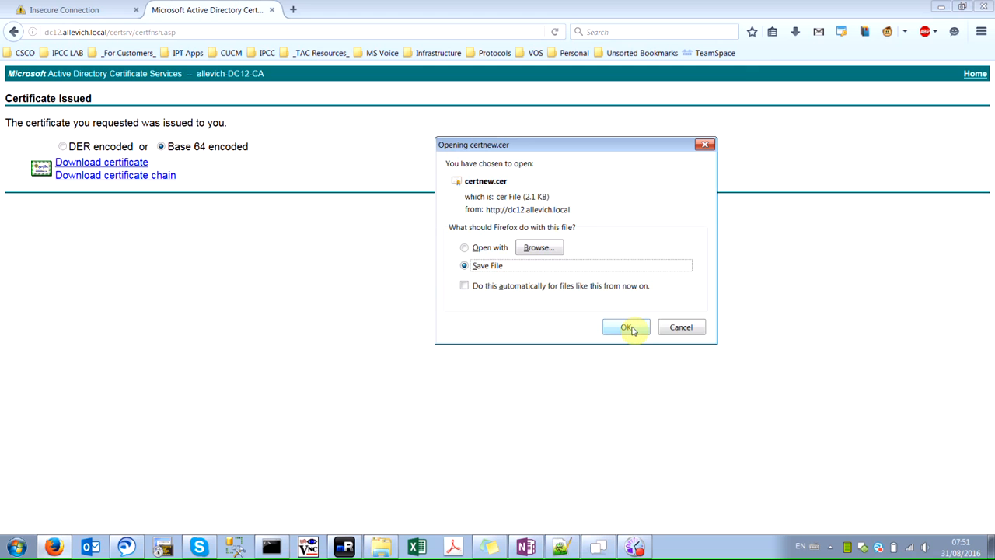
left_click(625, 326)
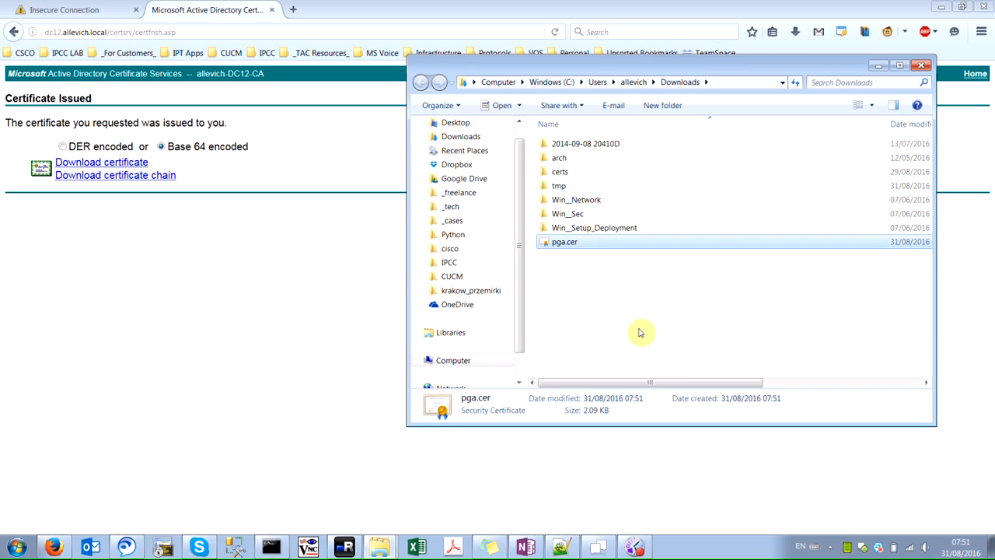
mouse_move(578, 274)
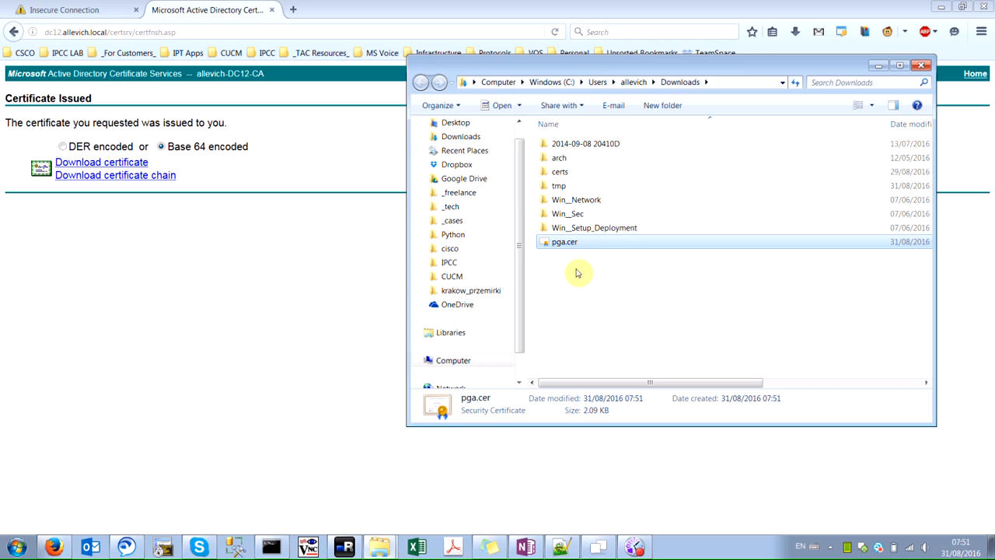
mouse_move(561, 325)
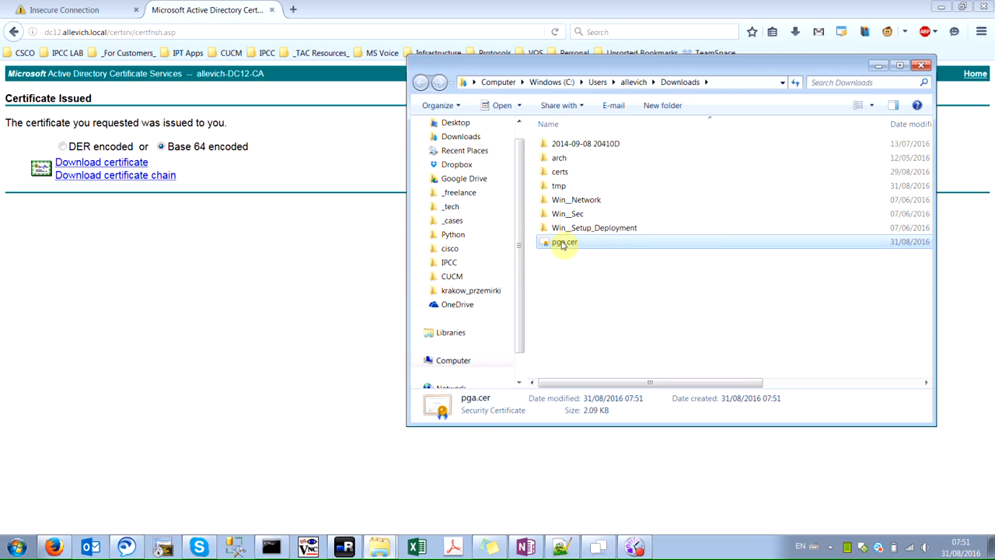
- Open pga.cer from Downloads in Notepad++ to view the Base 64 certificate text
right_click(563, 243)
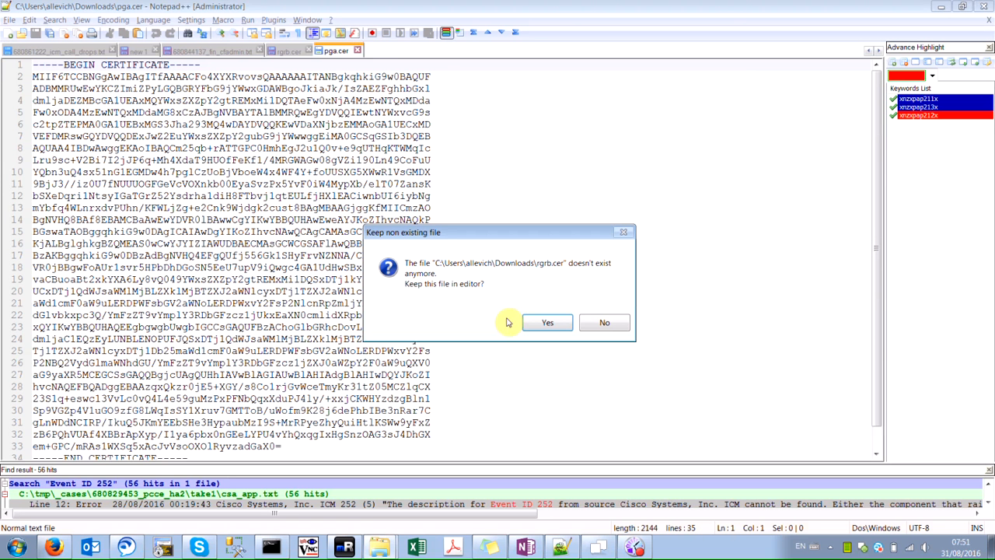
- Dismiss the missing certnew.cer prompt and copy the full Base 64 text of pga.cer
left_click(547, 322)
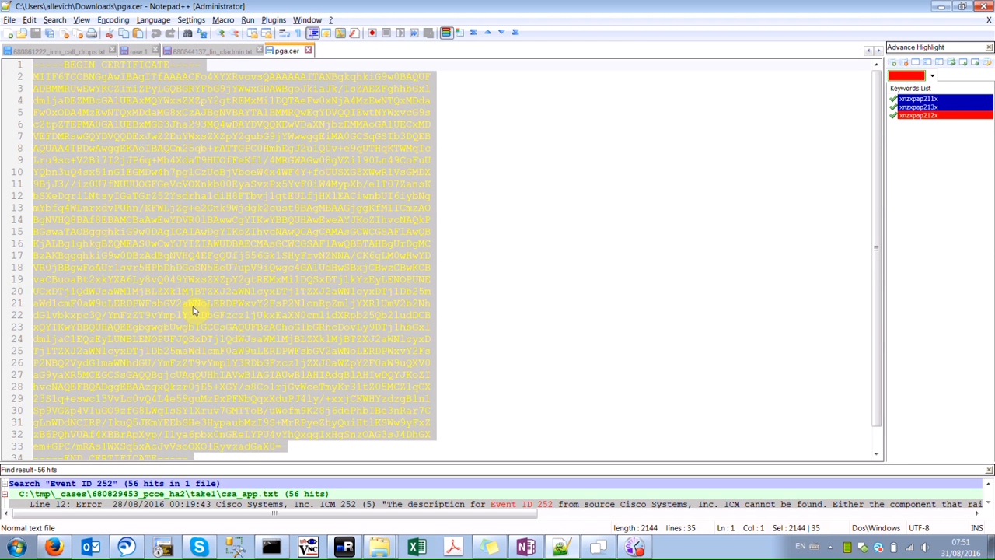
right_click(221, 174)
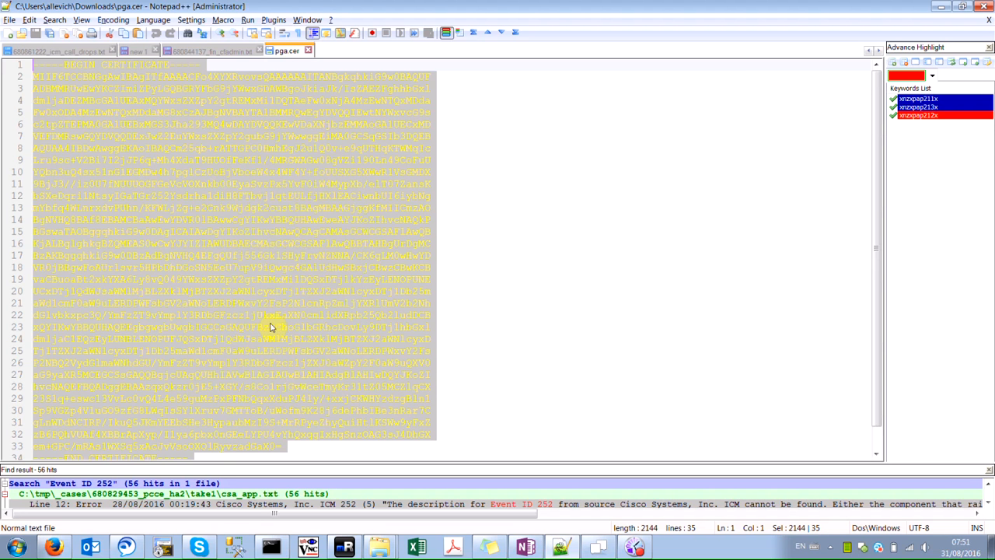
scroll("down", 3)
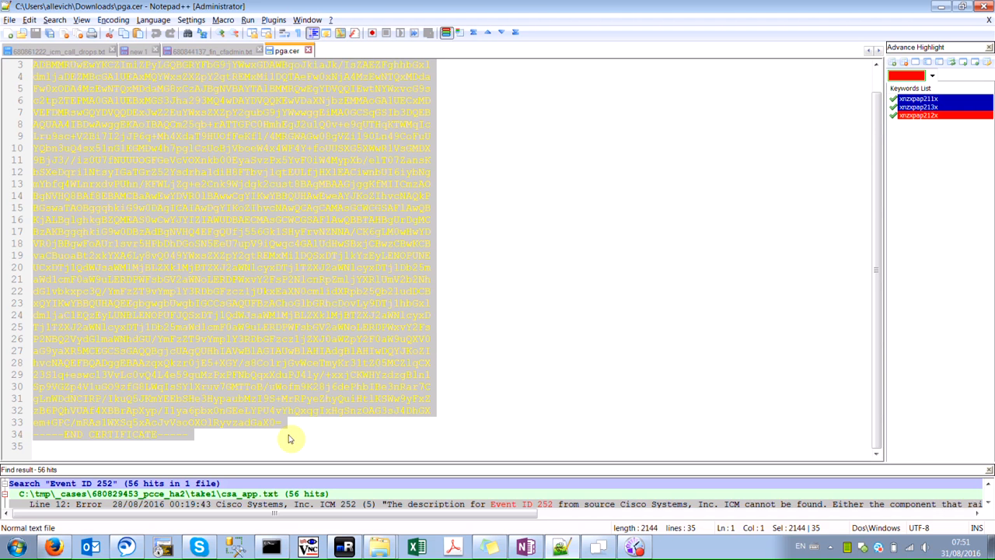
mouse_move(257, 429)
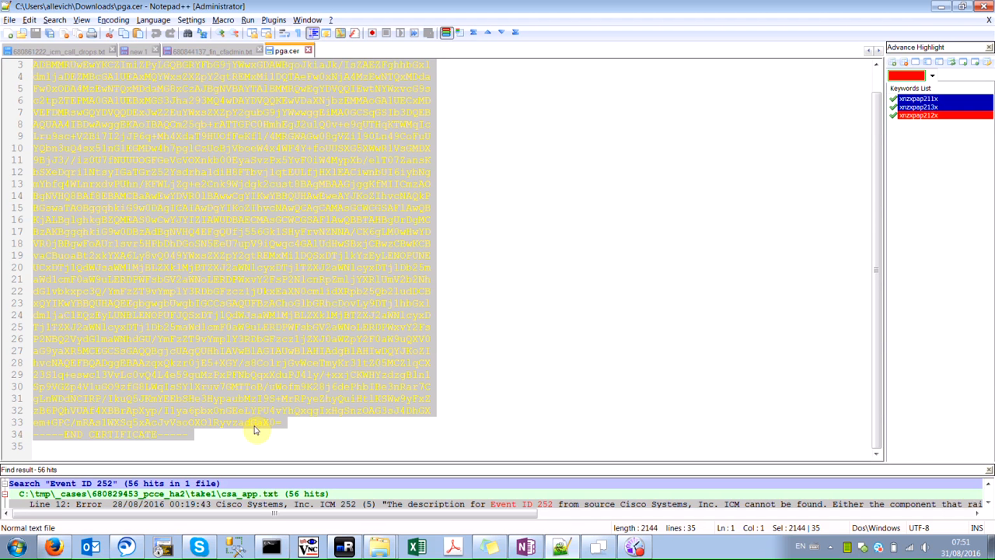
mouse_move(379, 339)
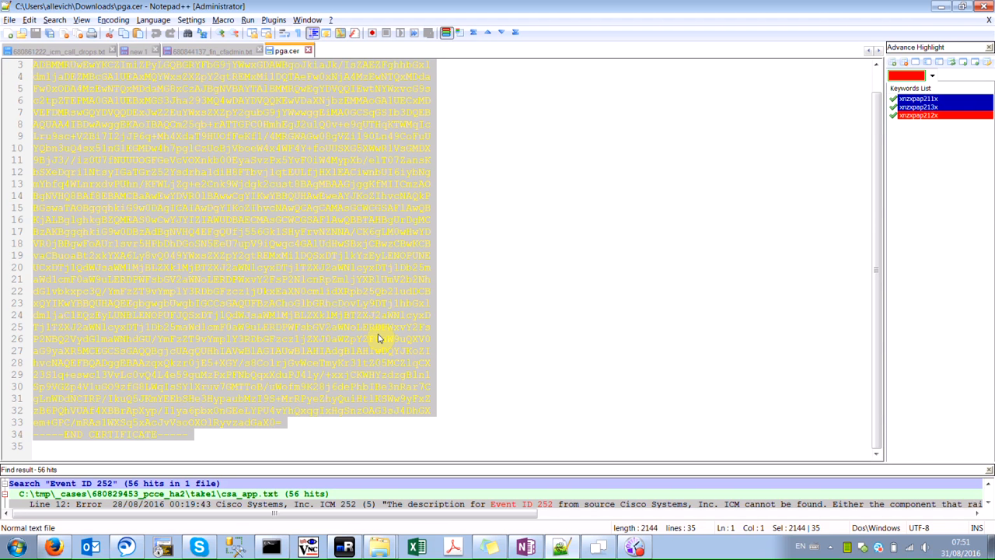
mouse_move(274, 433)
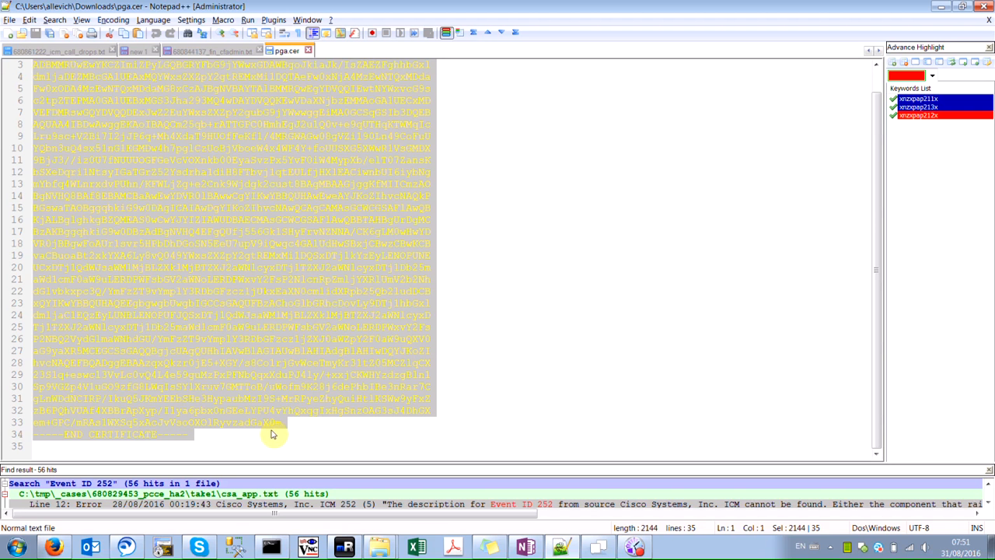
mouse_move(255, 429)
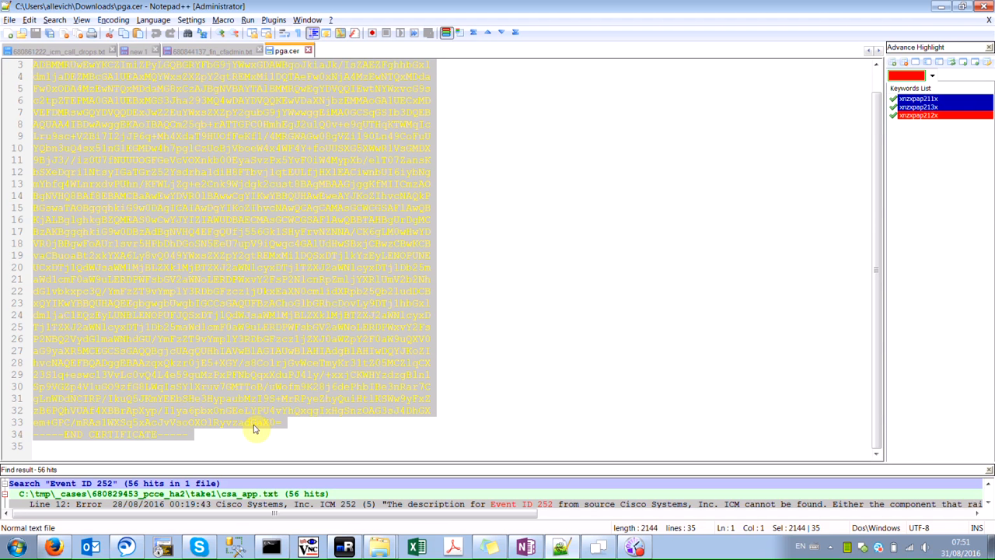
mouse_move(258, 429)
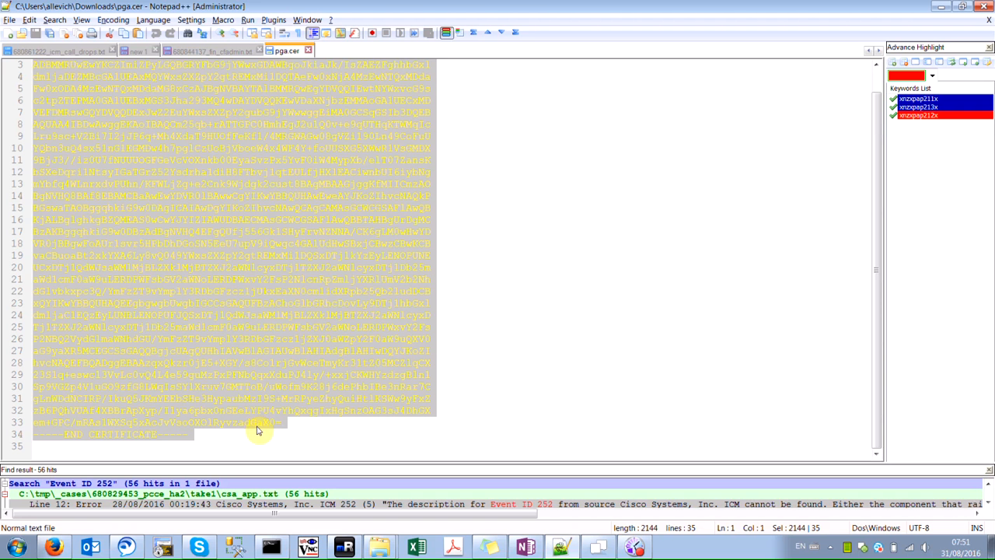
mouse_move(277, 457)
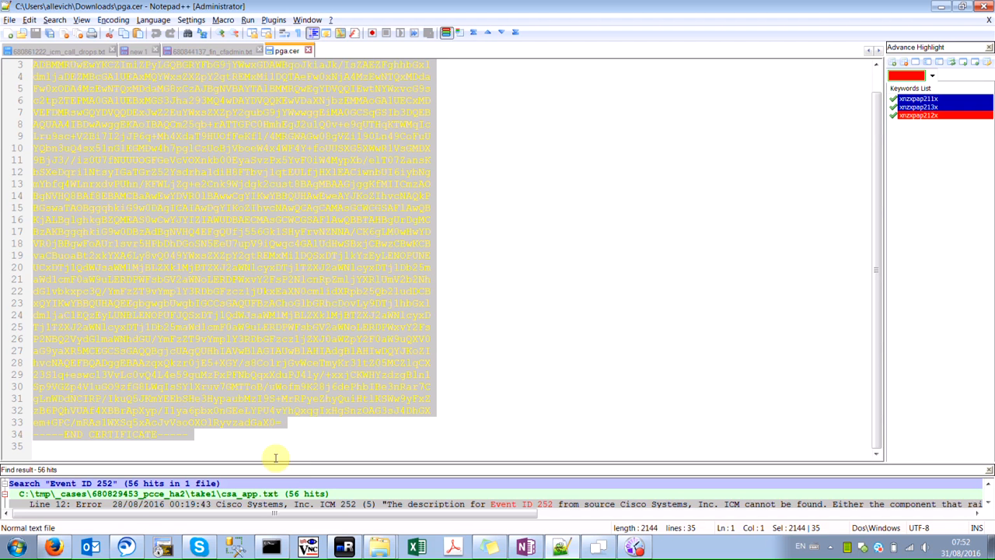
mouse_move(273, 441)
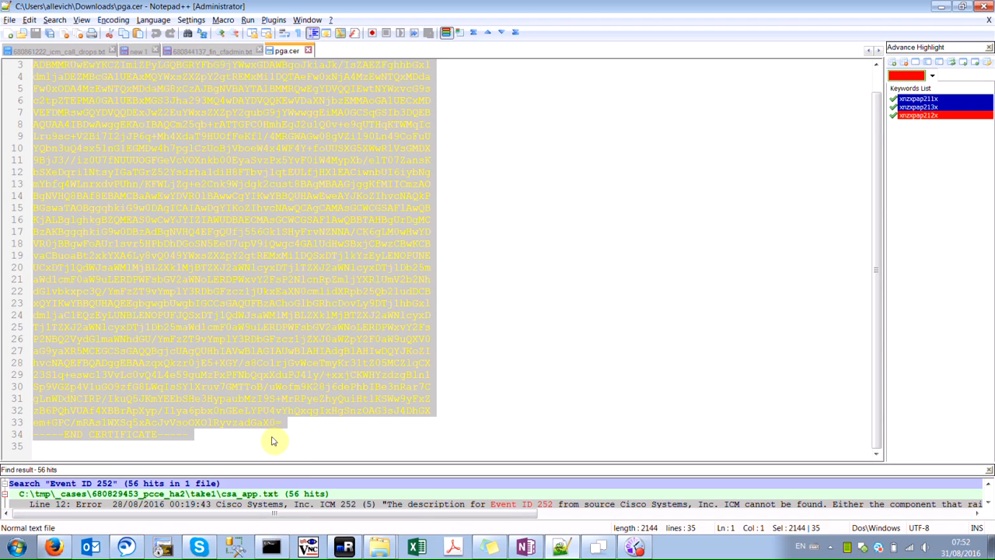
mouse_move(288, 270)
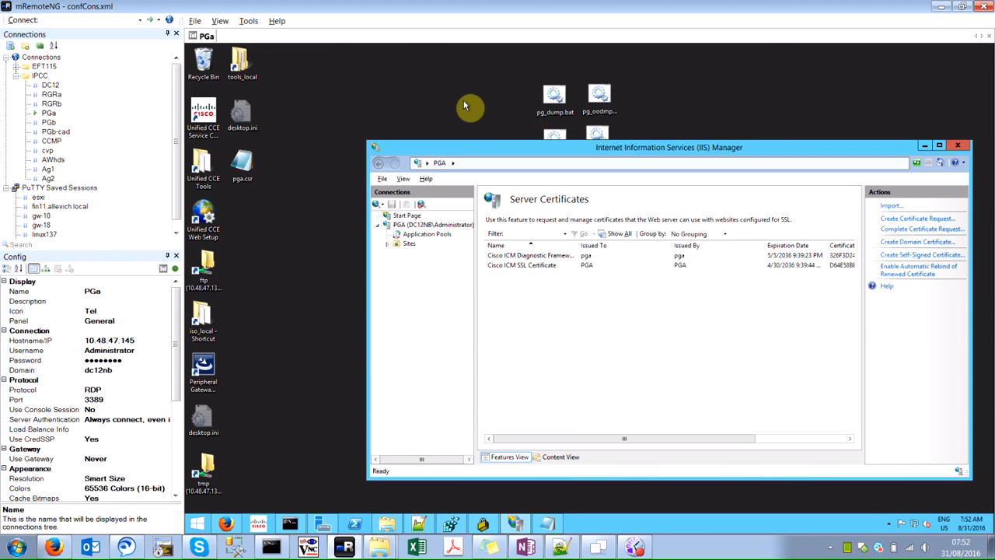
- Create a new text document on the PGa desktop as a .cer file and show its actions
right_click(303, 236)
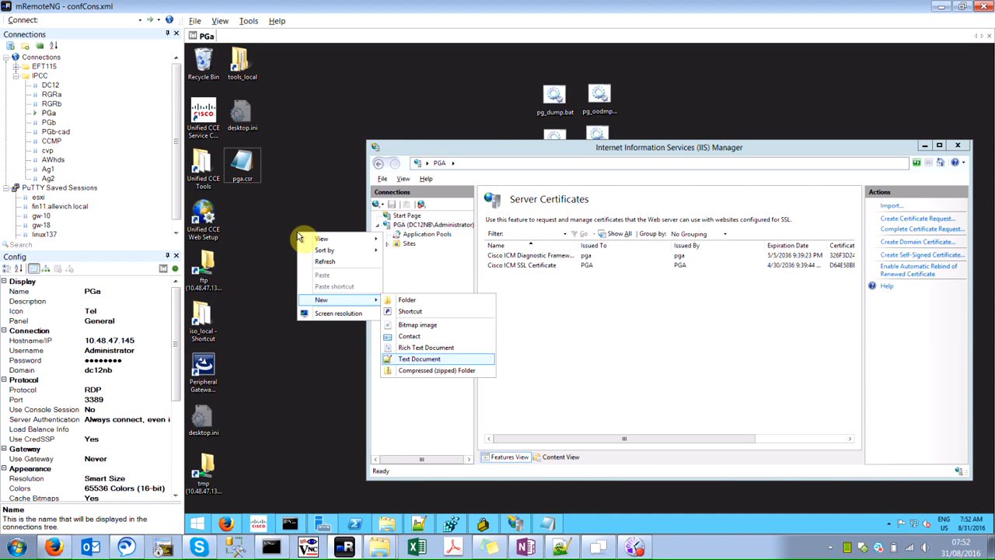
left_click(418, 357)
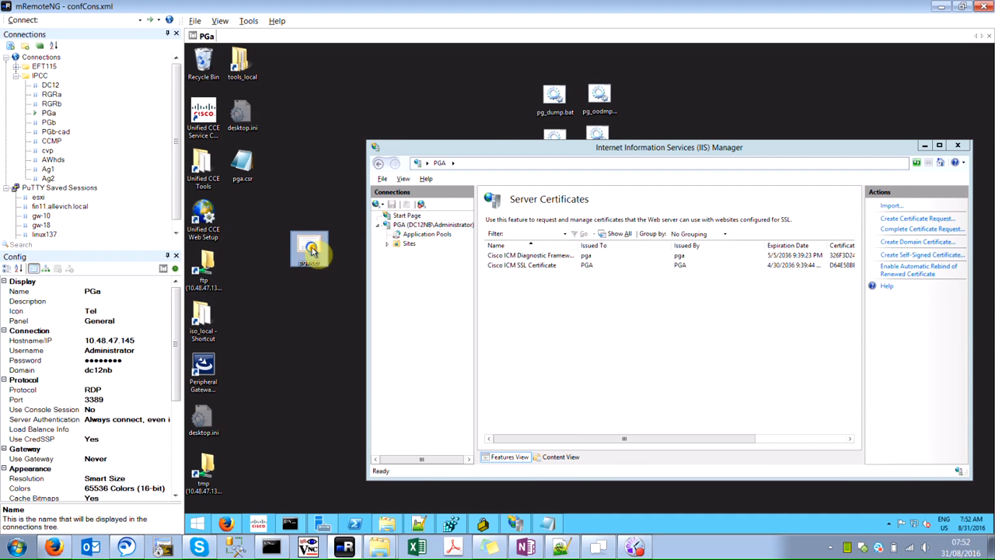
right_click(309, 247)
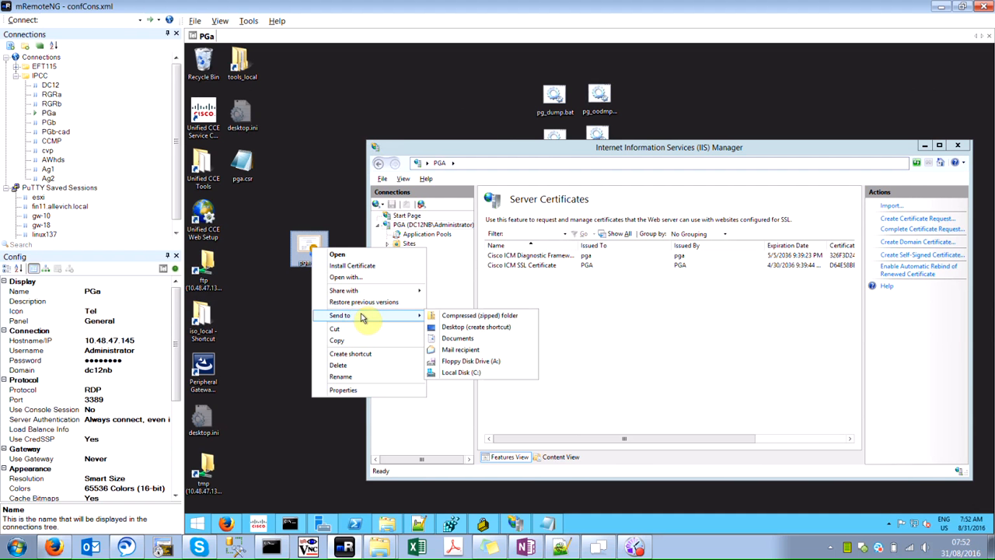
mouse_move(345, 277)
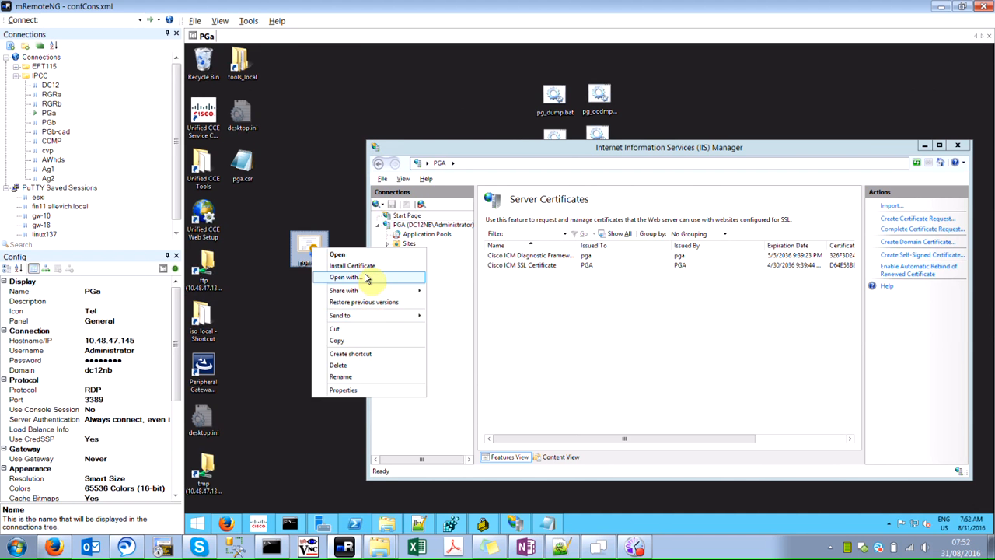
- Paste the Base 64 certificate text into pga.cer with Notepad, then save and close it
left_click(345, 277)
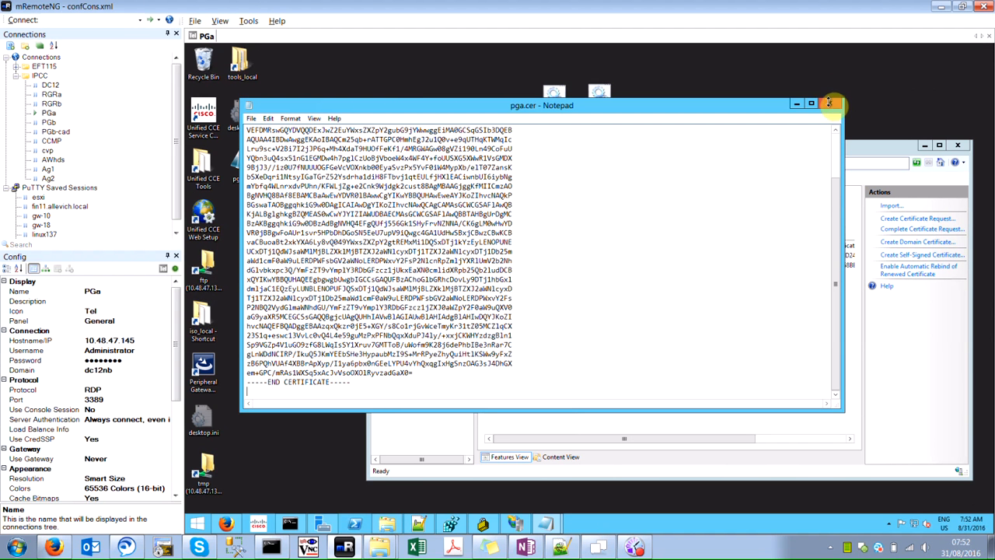
left_click(829, 102)
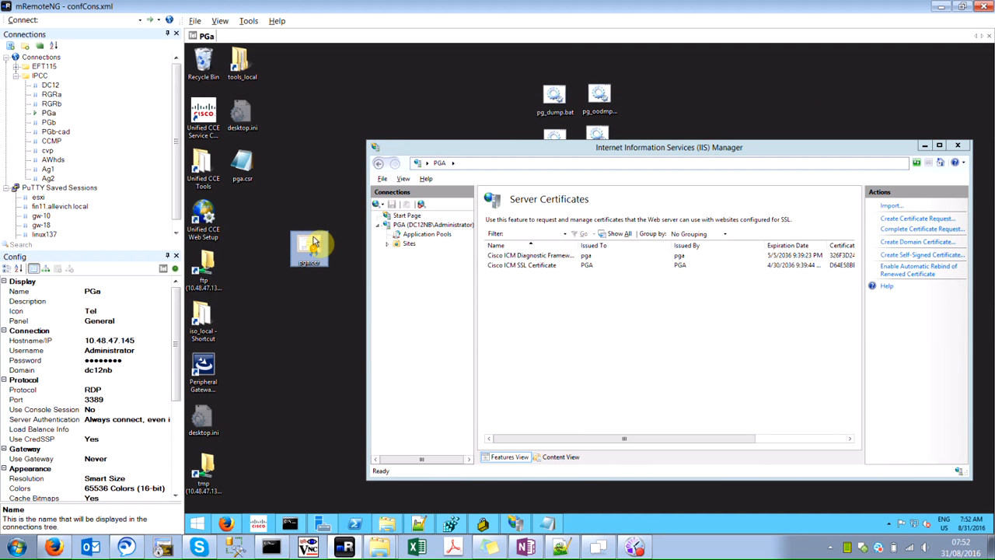
- View pga.cer's Details and copy its Thumbprint value into a new Notepad++ document
double_click(522, 264)
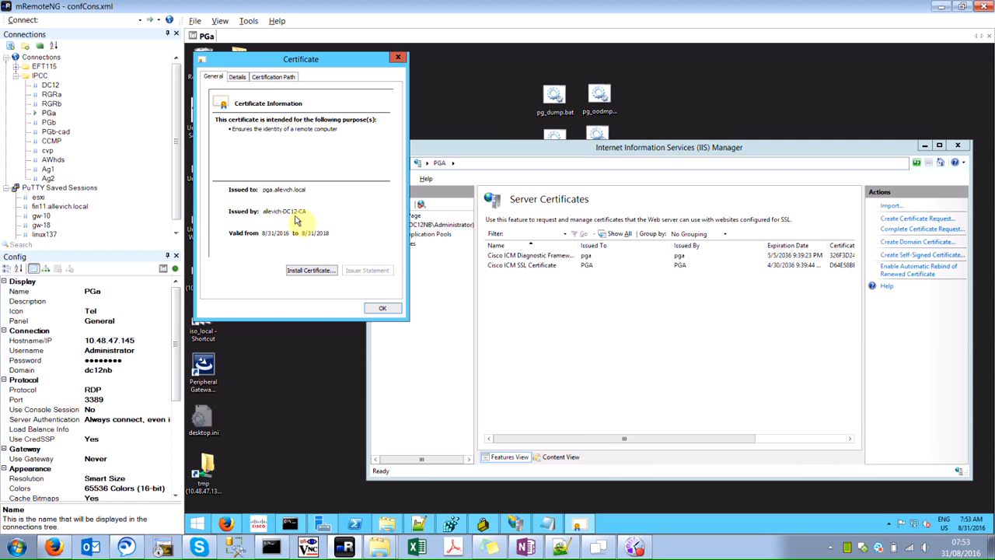
mouse_move(268, 221)
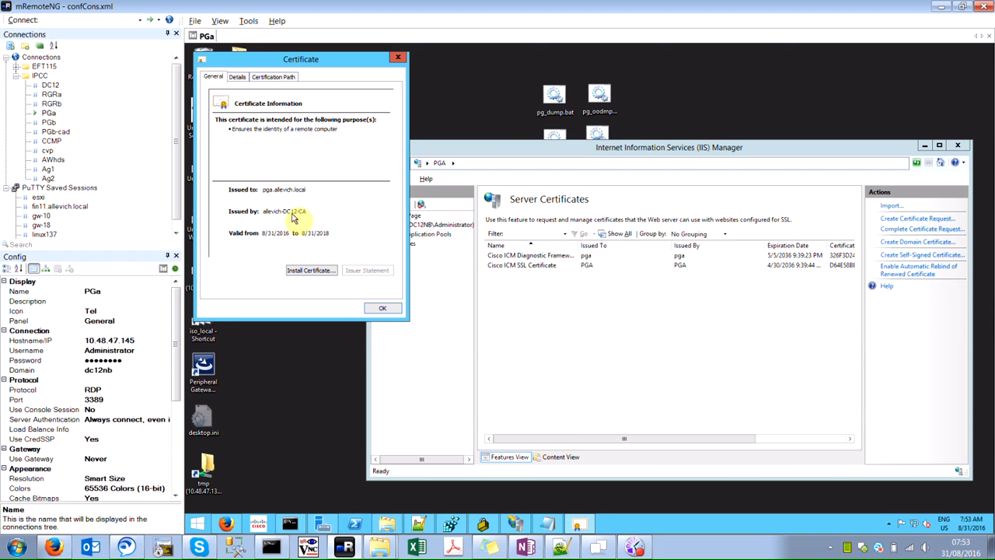
mouse_move(268, 202)
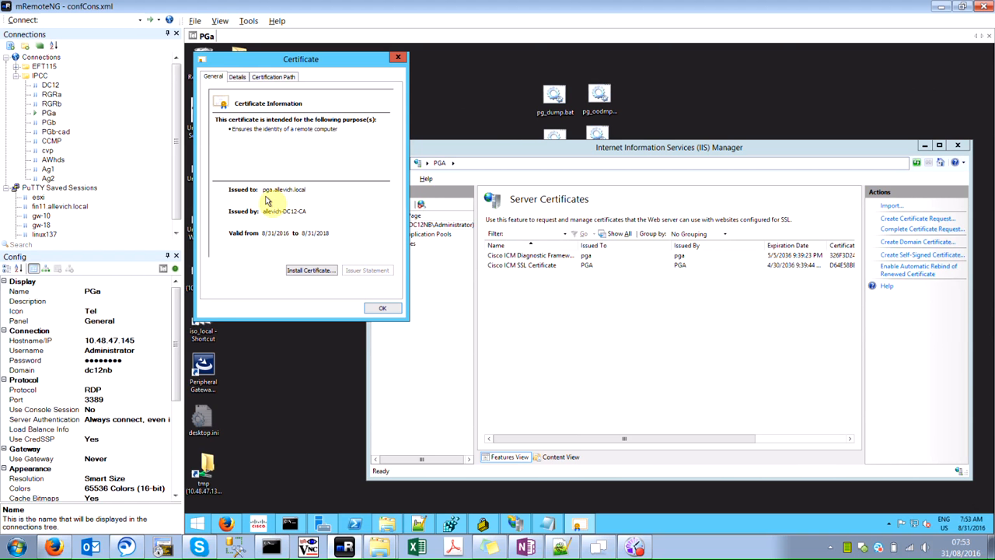
left_click(236, 76)
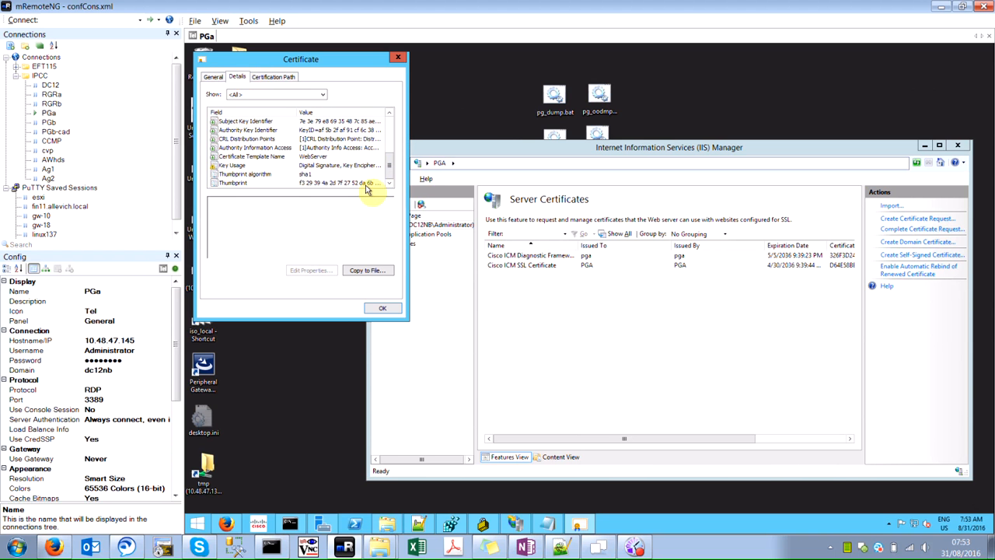
left_click(234, 183)
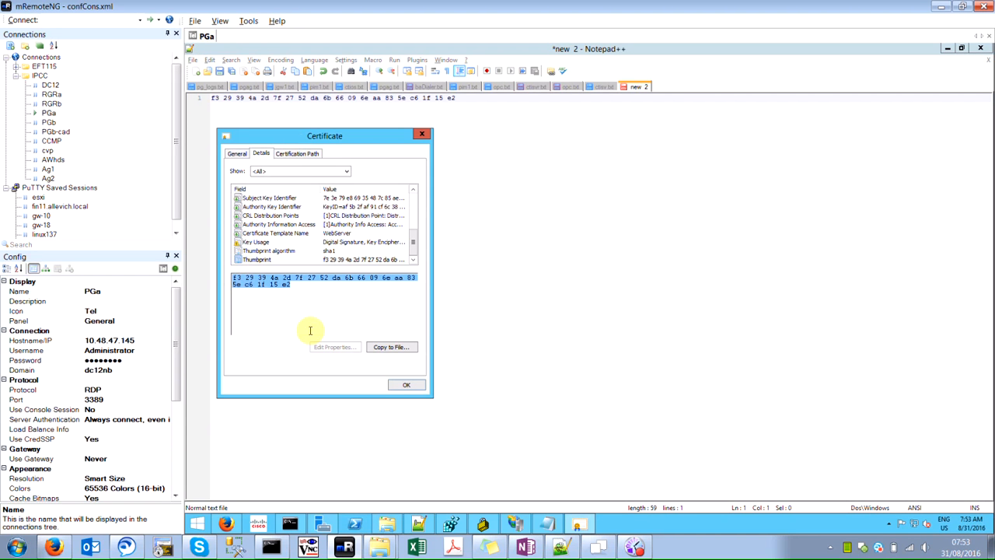
- Replace all spaces in the thumbprint with nothing, leaving one continuous hex string
left_click(406, 384)
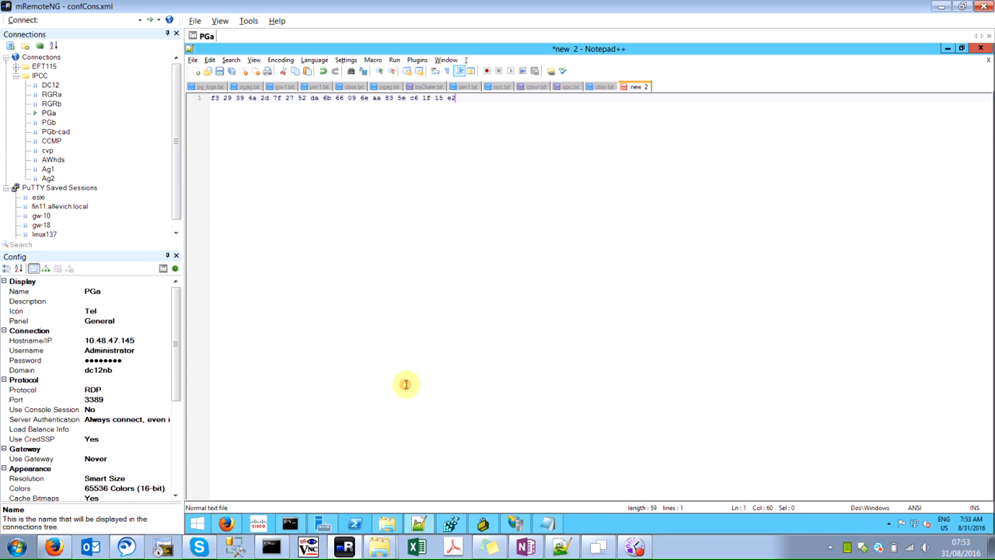
key("ctrl+f")
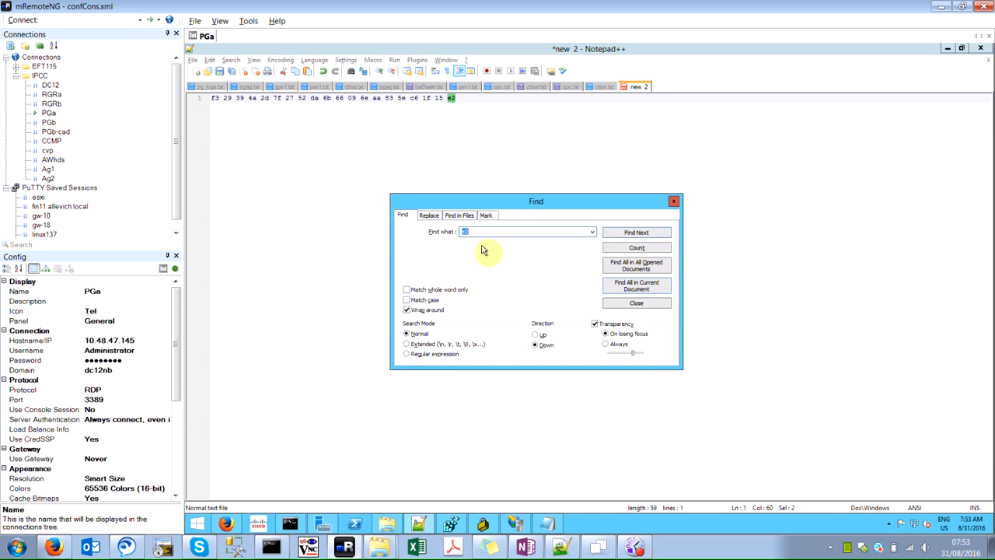
left_click(429, 215)
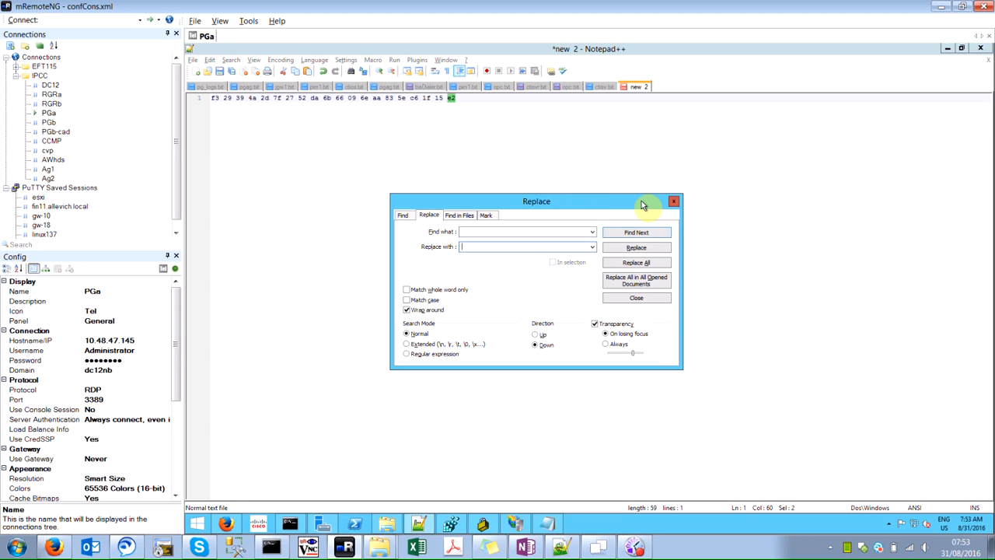
left_click(635, 232)
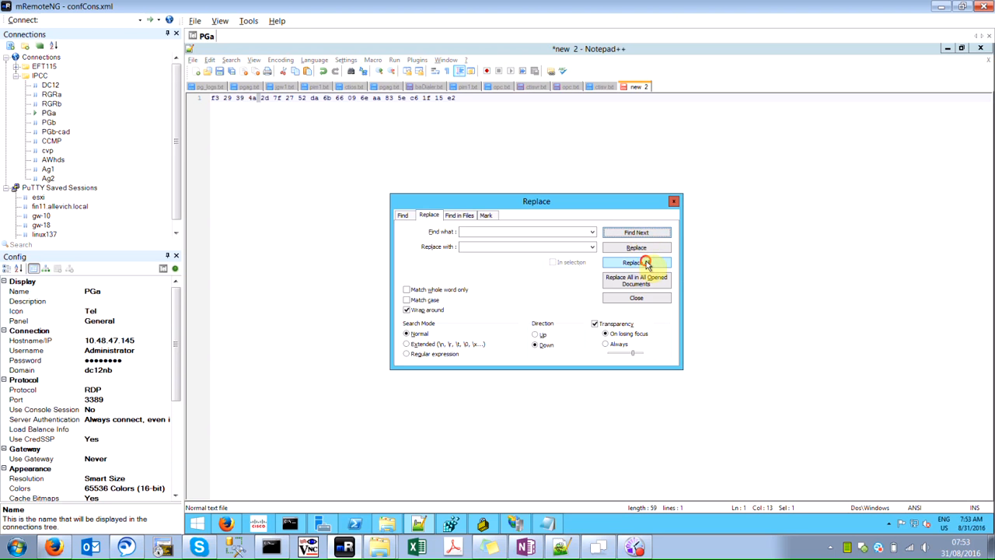
left_click(636, 261)
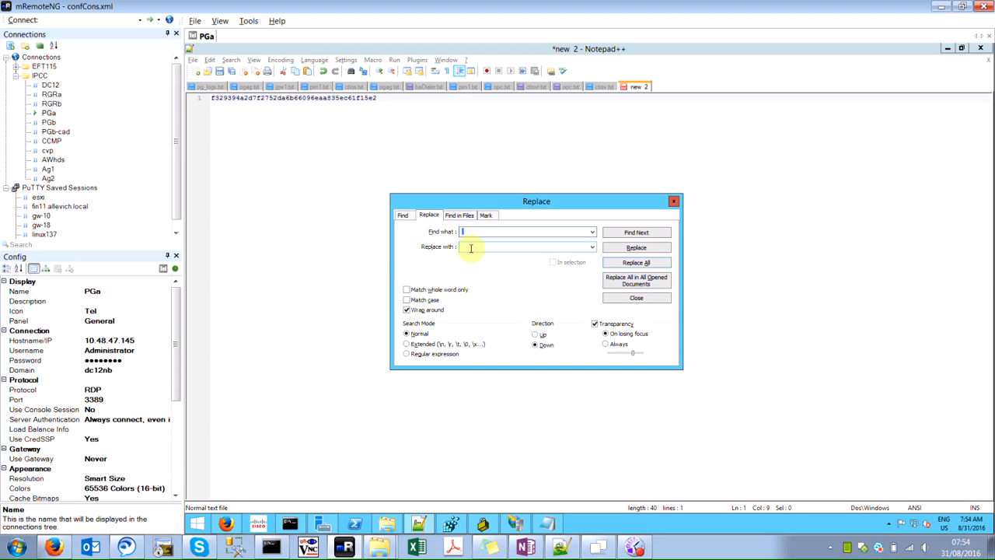
left_click(636, 298)
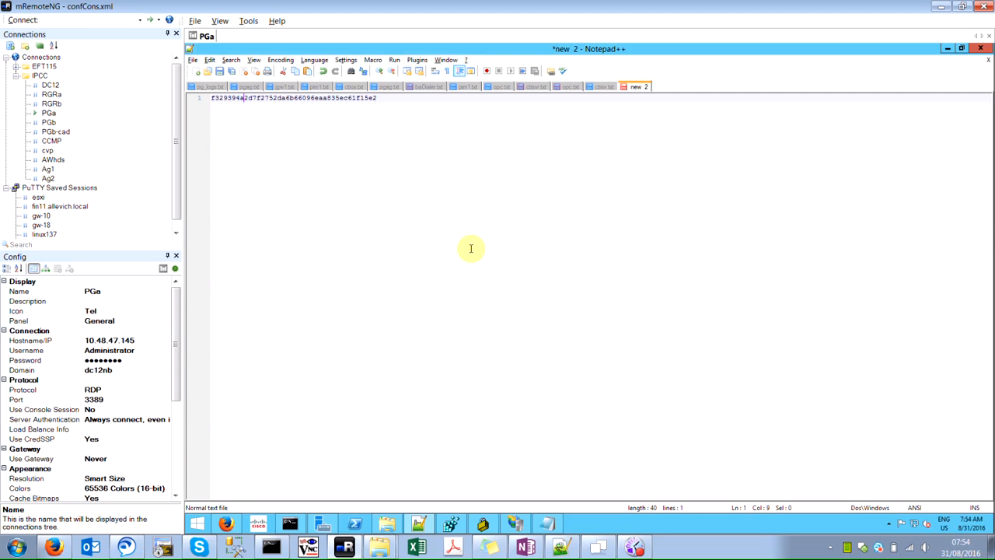
mouse_move(329, 227)
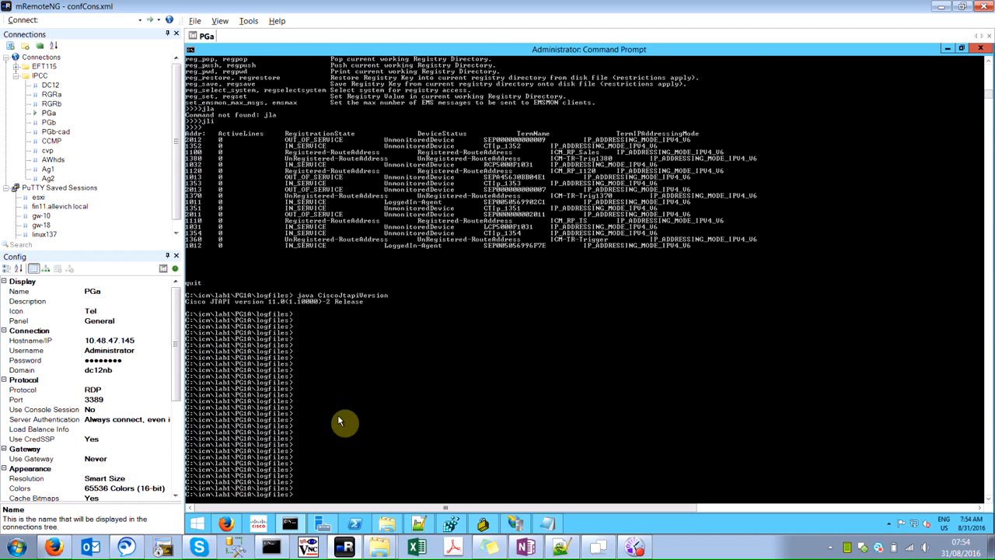
mouse_move(562, 429)
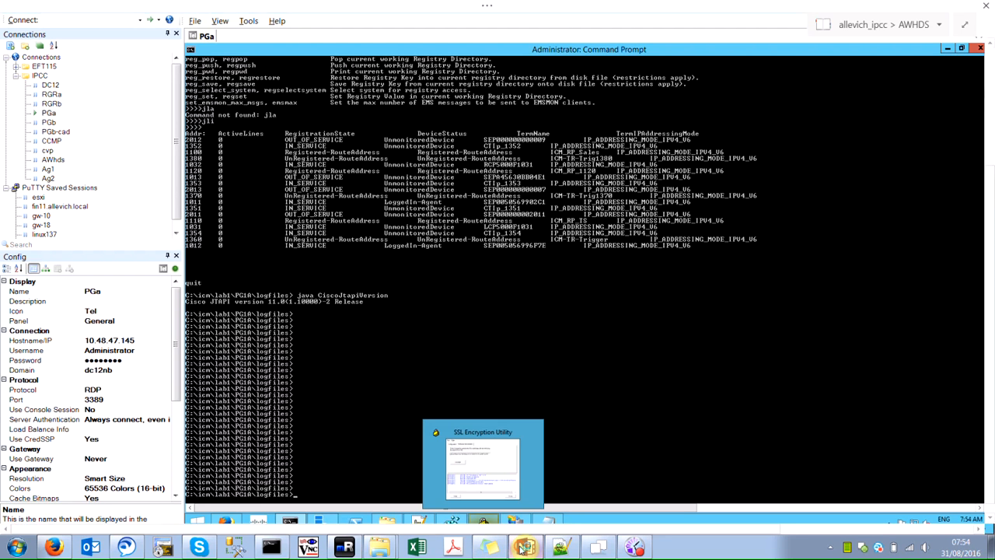
- Fix the note to read 'Sign the cert on CA' and copy the sc stop "diagfwsvc" command
left_click(525, 544)
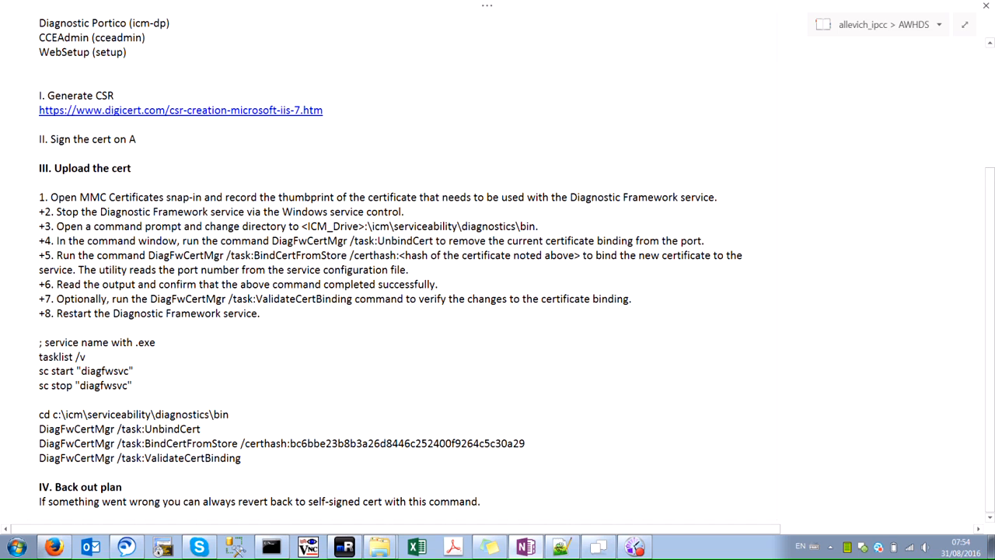
type("C")
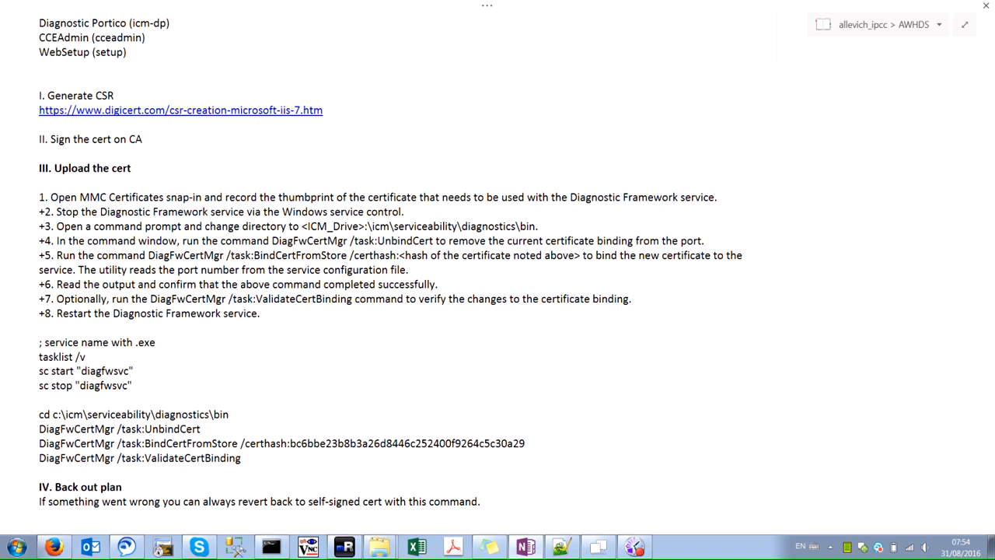
left_click(143, 140)
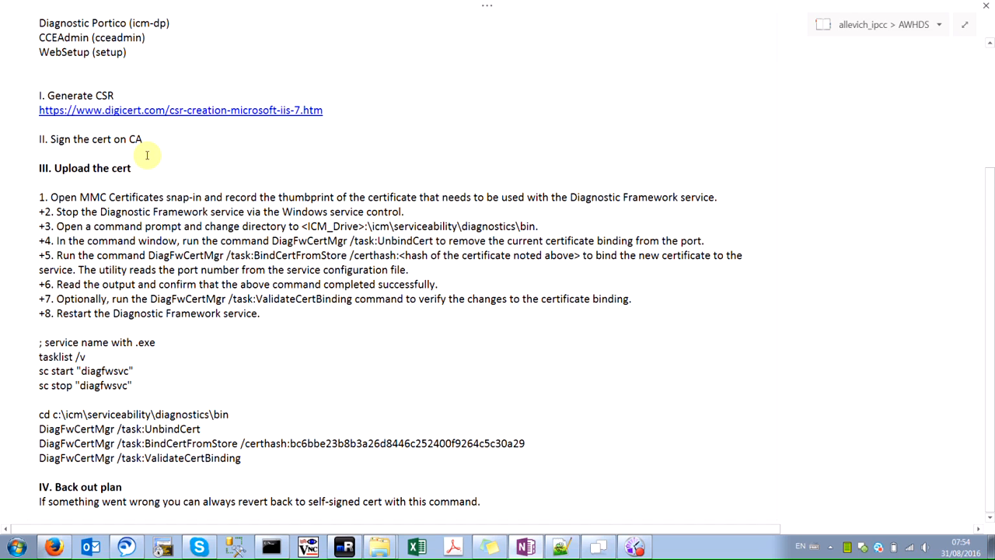
double_click(121, 168)
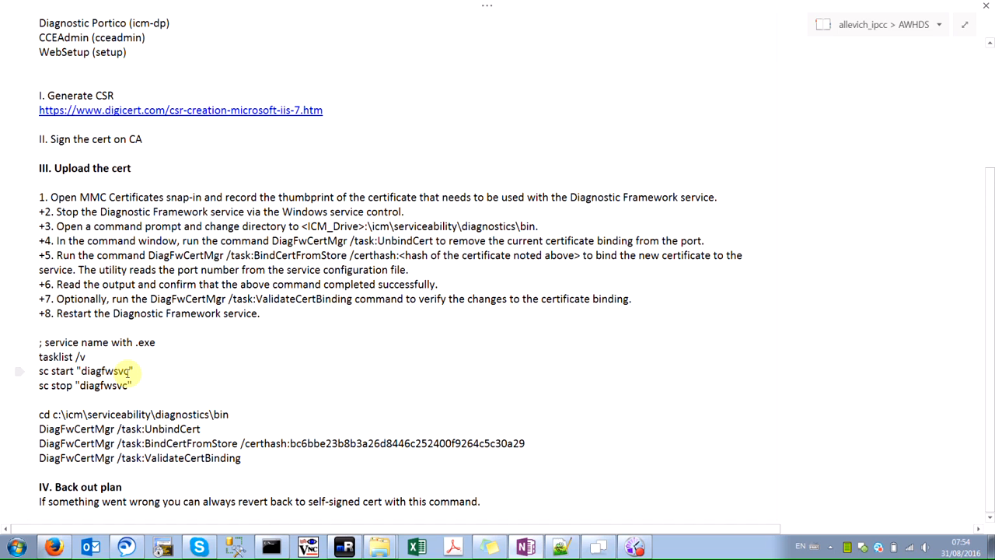
left_click(143, 140)
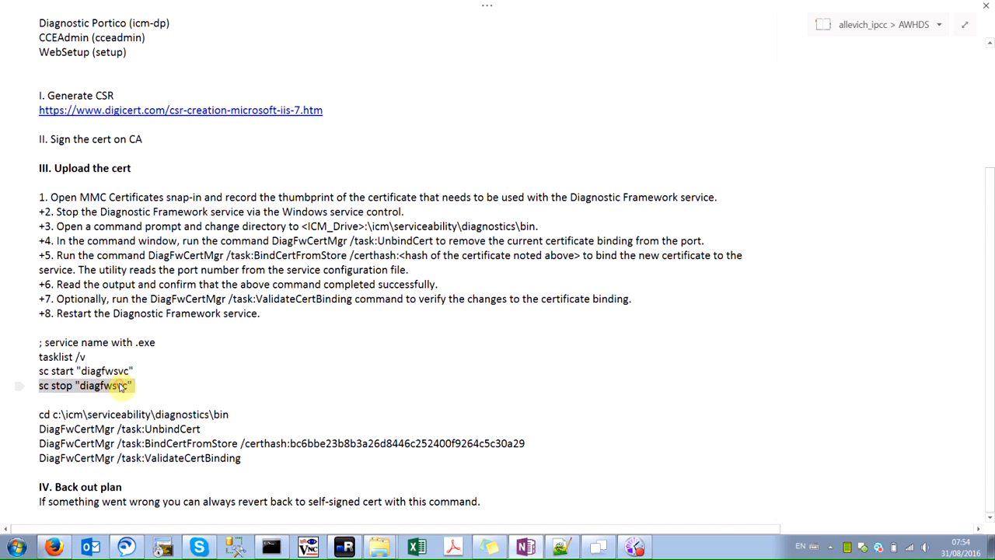
mouse_move(186, 386)
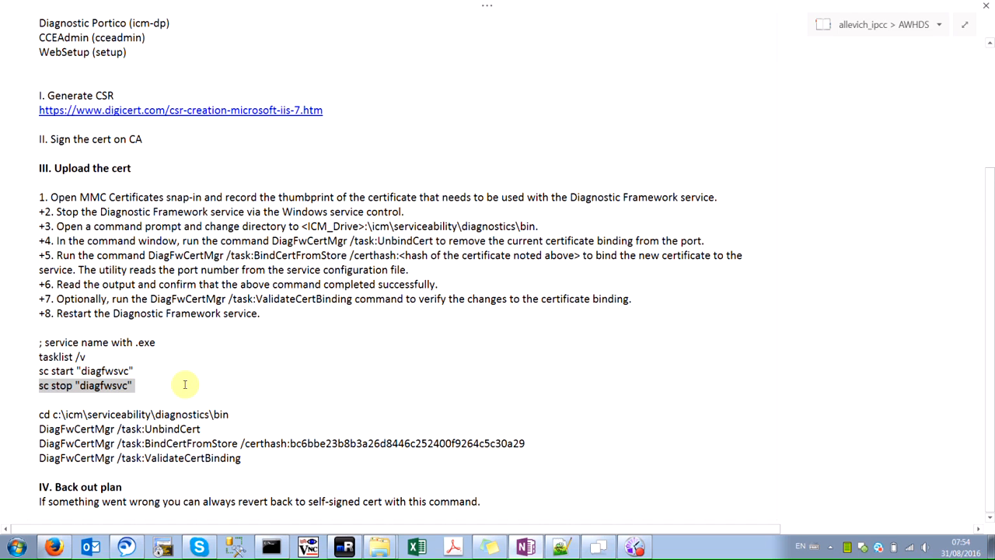
mouse_move(325, 412)
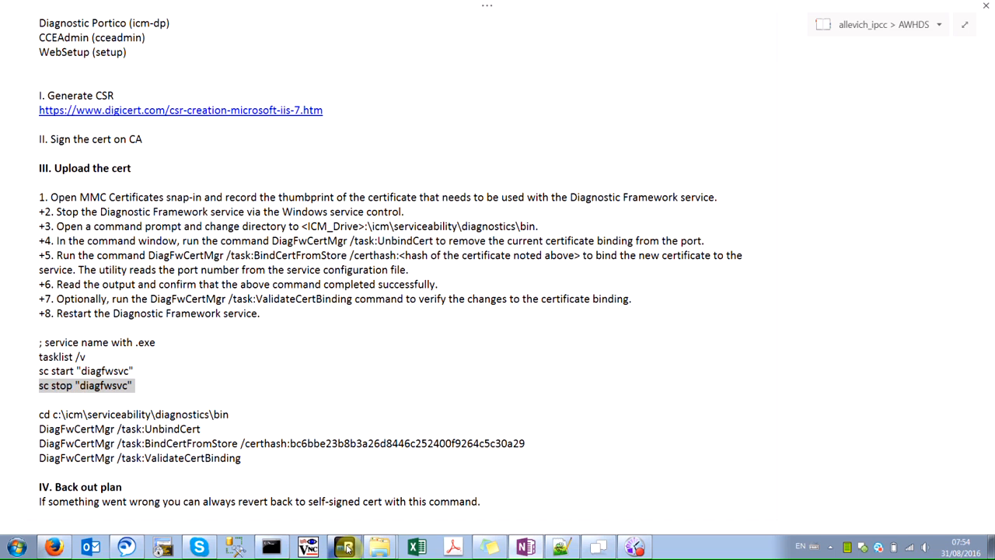
- Run sc stop "diagfwsvc", check tasklist /v | findstr diag, and cd to c:\icm\serviceability\diagnostics\bin
left_click(345, 548)
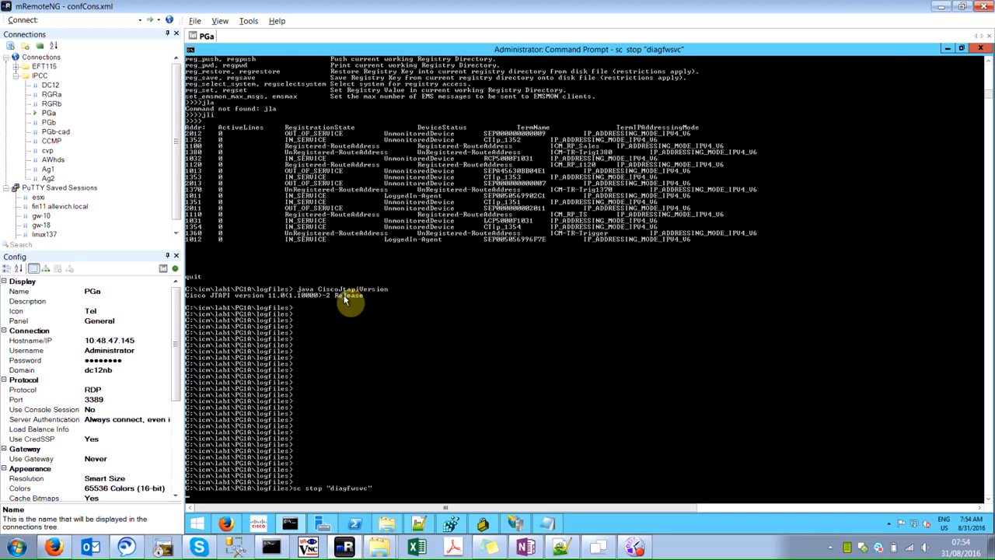
key("enter")
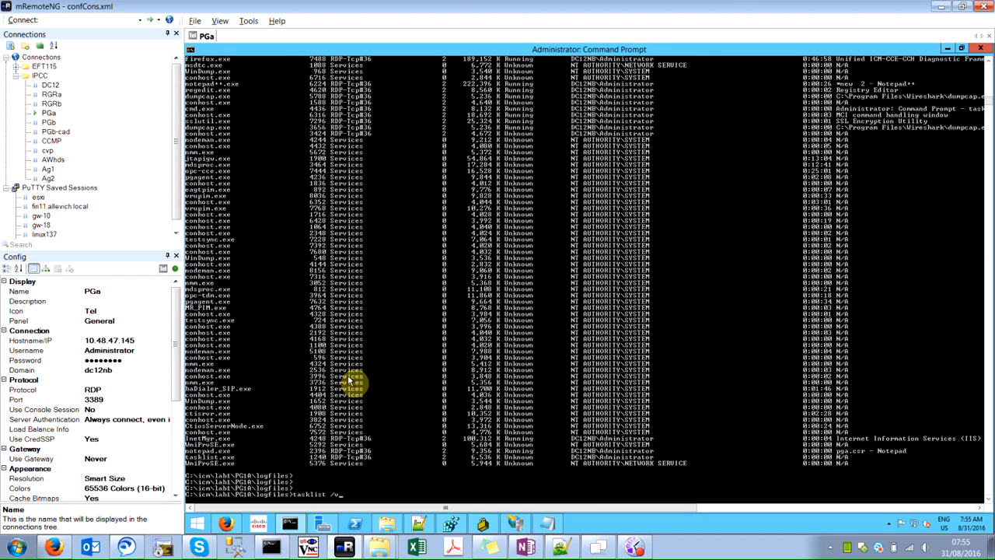
type("| find")
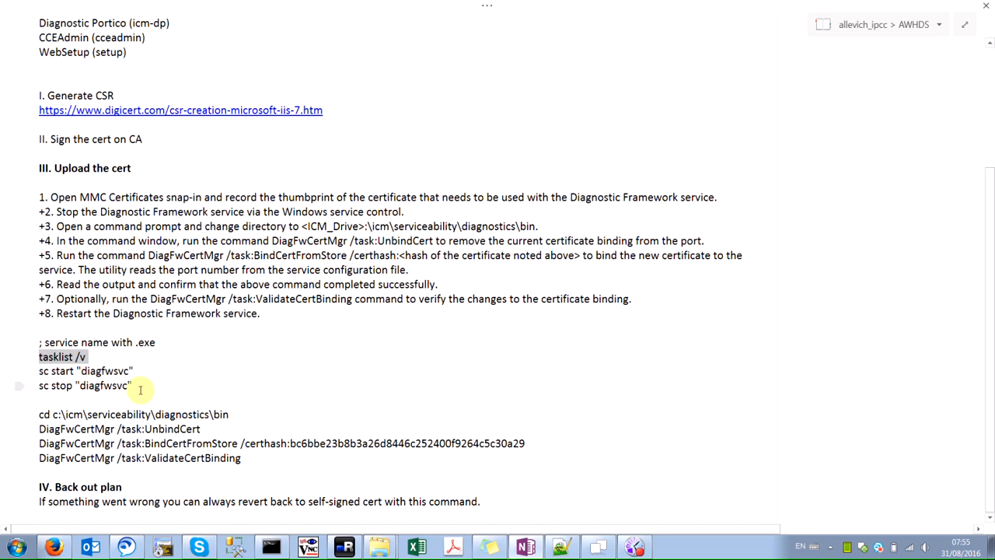
mouse_move(361, 523)
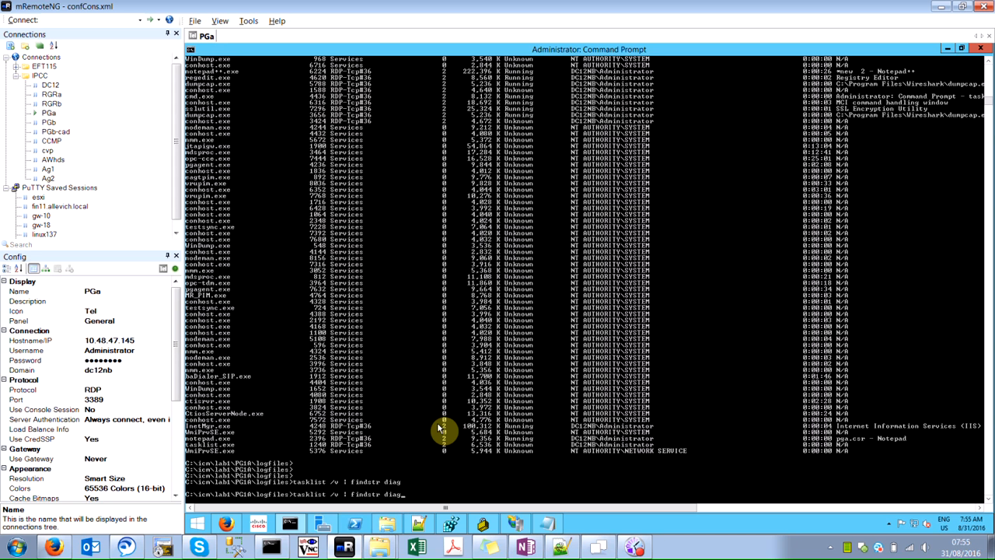
mouse_move(382, 467)
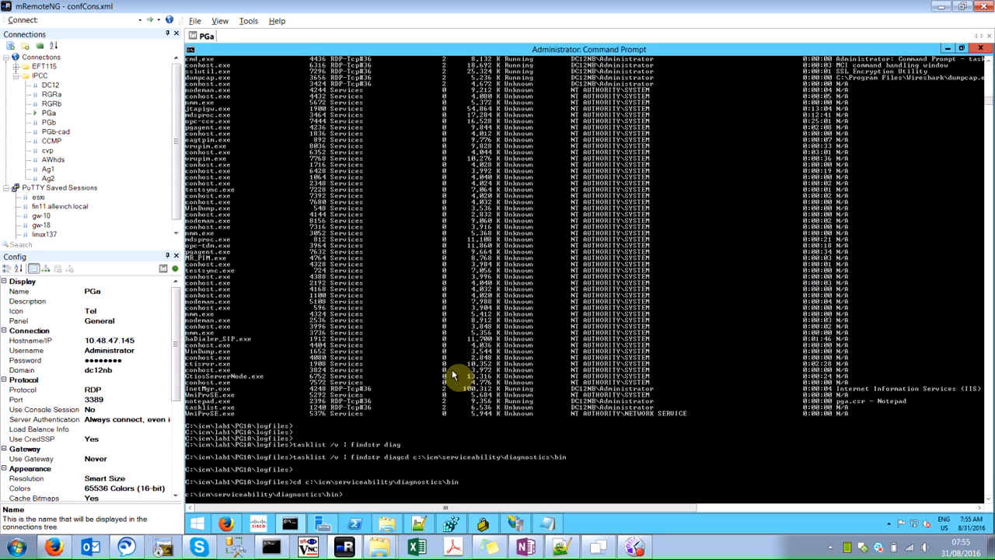
key("enter")
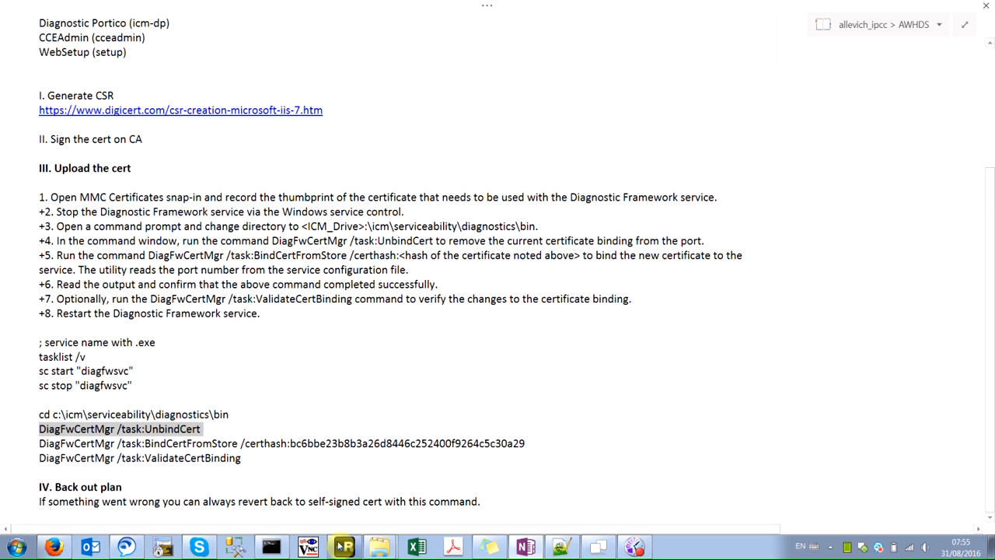
- Run DiagFwCertMgr /task:UnbindCert to remove the existing certificate binding
left_click(344, 544)
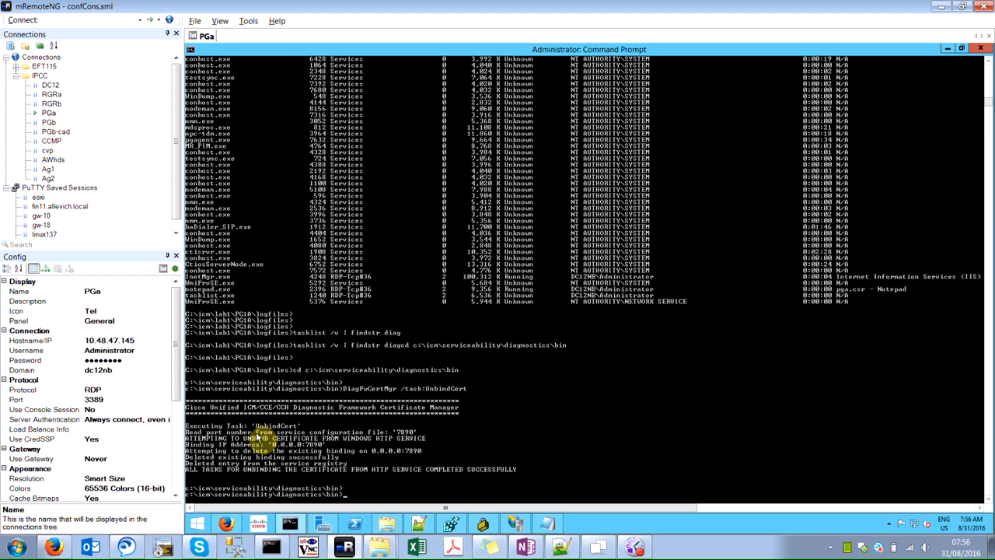
double_click(273, 426)
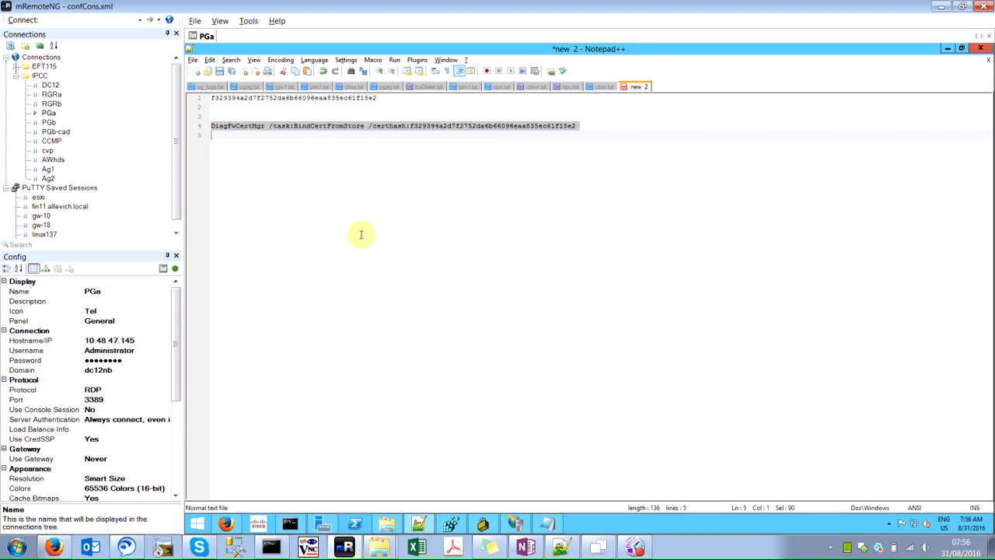
- Run DiagFwCertMgr /task:BindCertFromStore with the thumbprint hash; it fails, certificate not in the store
right_click(361, 235)
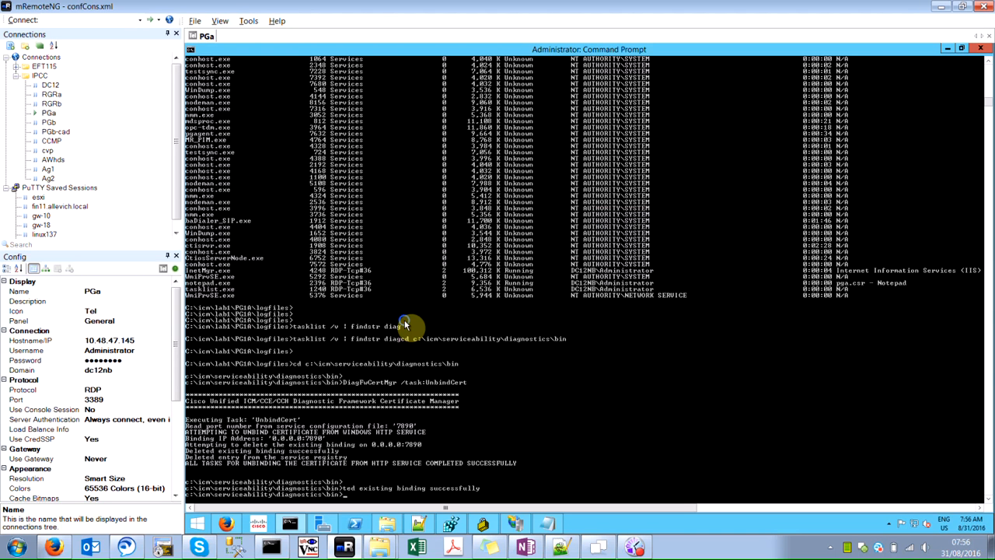
key("Return")
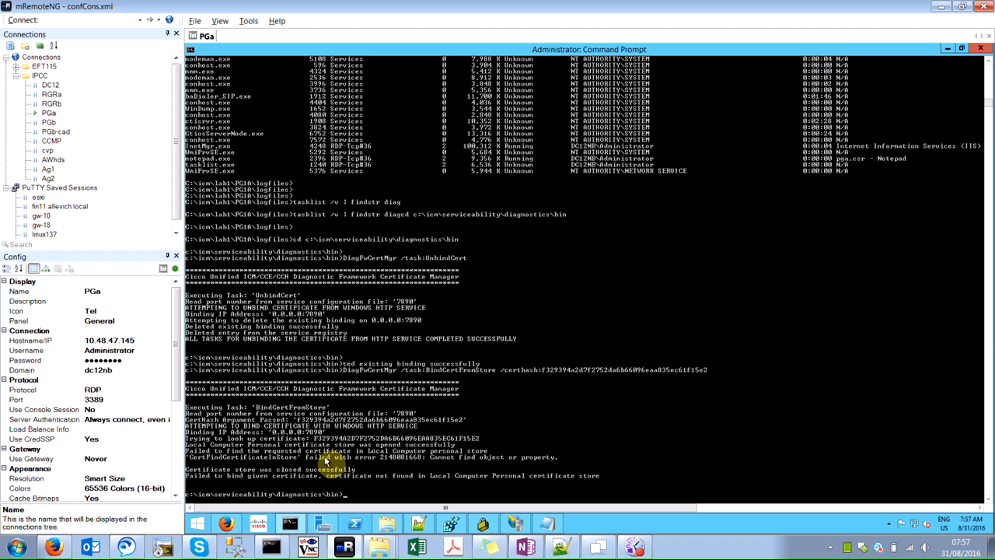
mouse_move(420, 460)
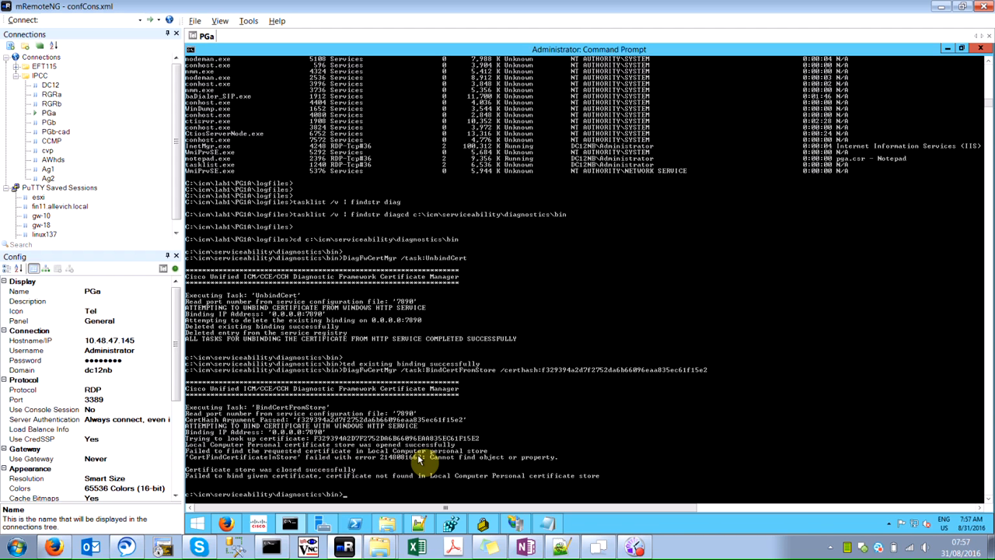
mouse_move(541, 358)
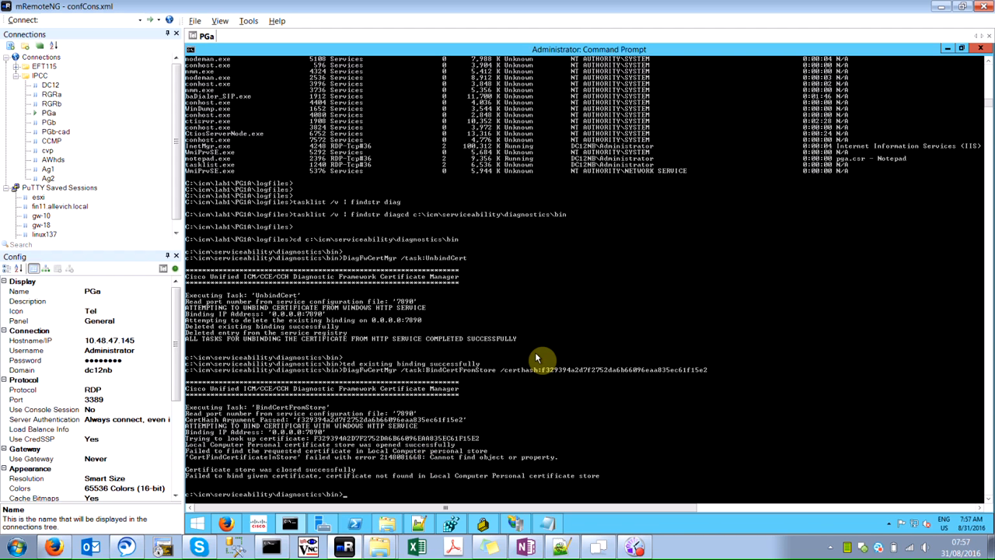
mouse_move(349, 453)
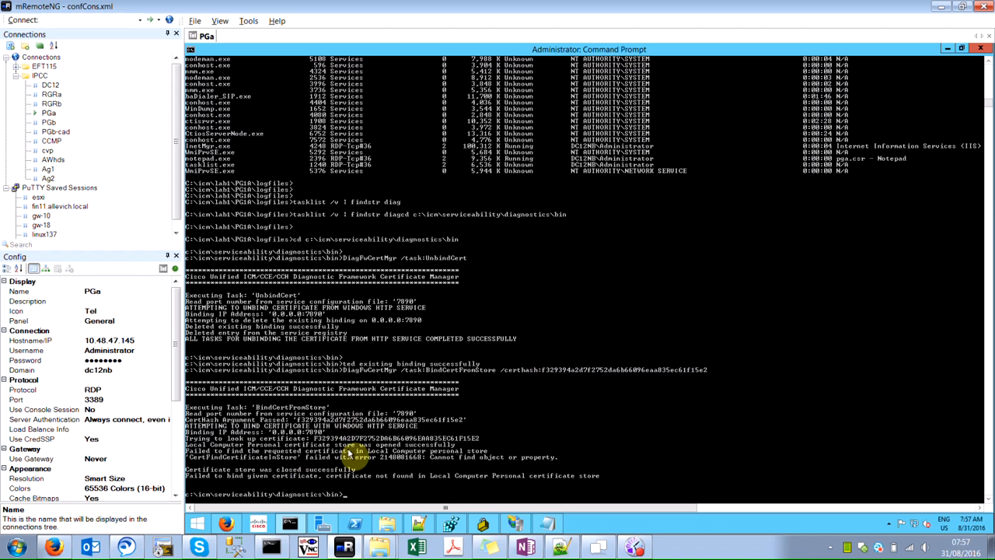
mouse_move(479, 457)
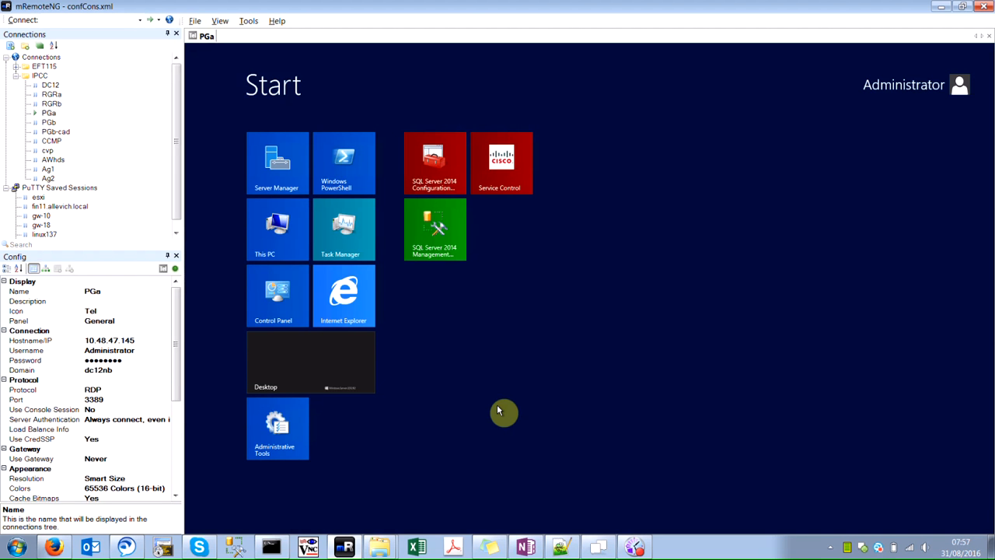
- Start mmc and add the Certificates snap-in from File > Add/Remove Snap-in
type("mmc")
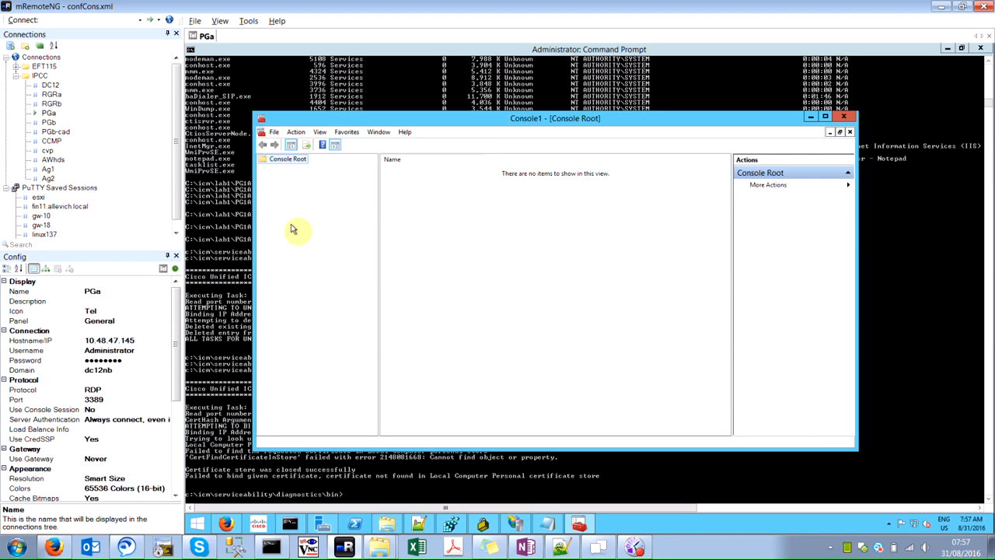
mouse_move(340, 255)
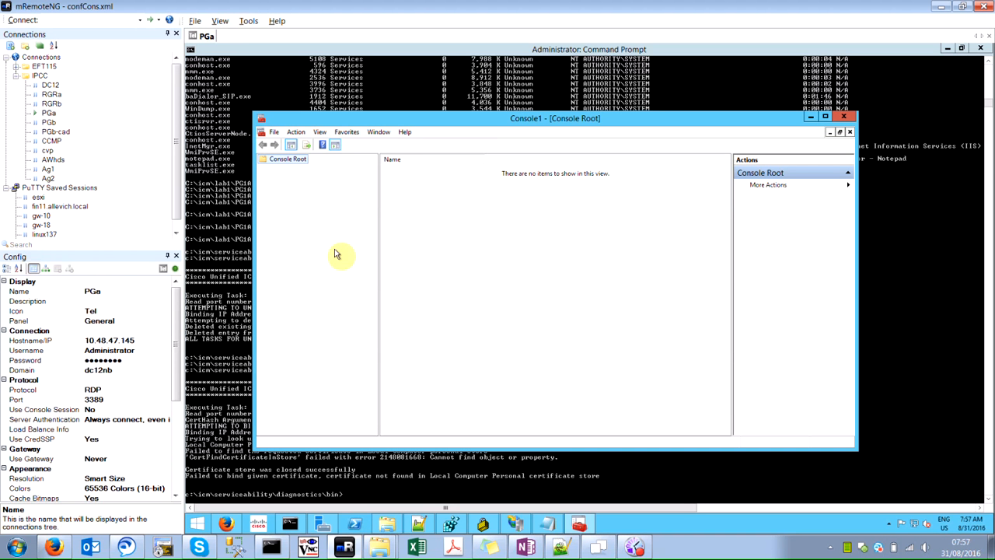
left_click(274, 131)
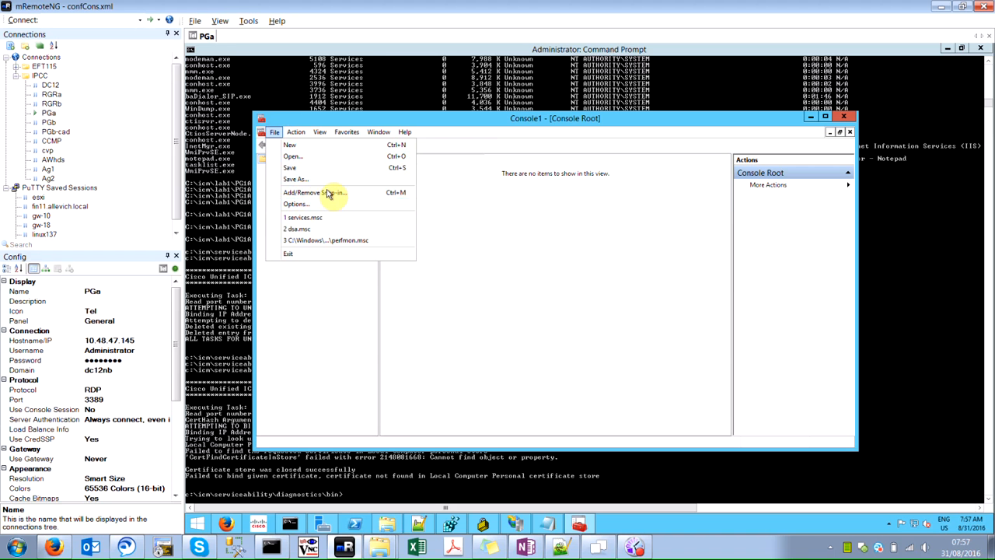
left_click(311, 192)
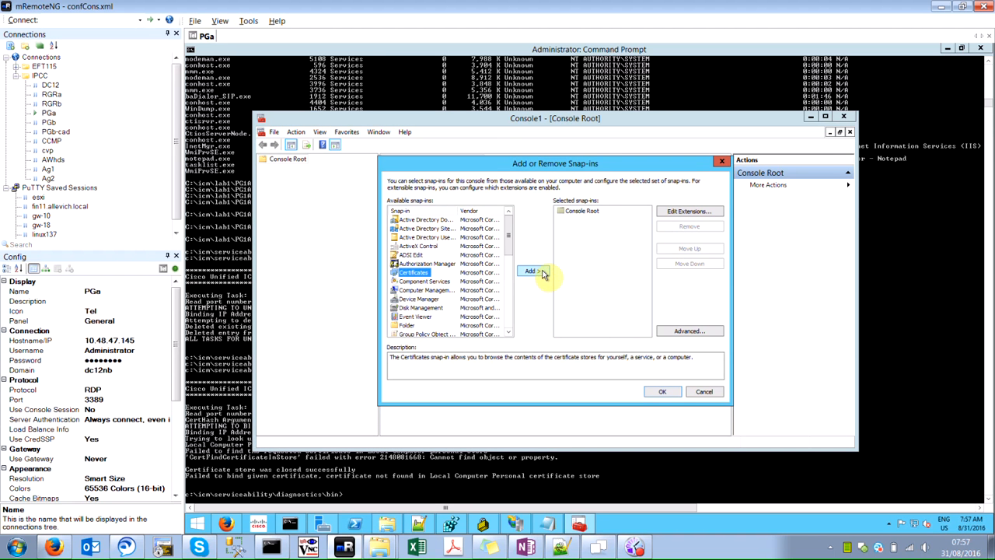
left_click(532, 271)
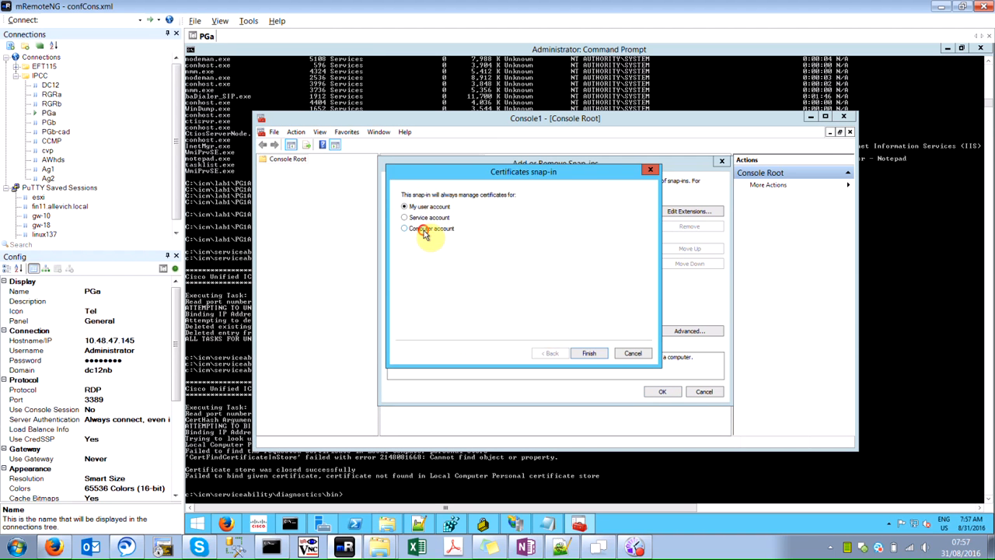
- Target the Computer account on the Local computer and show the Personal store's certificates
left_click(588, 353)
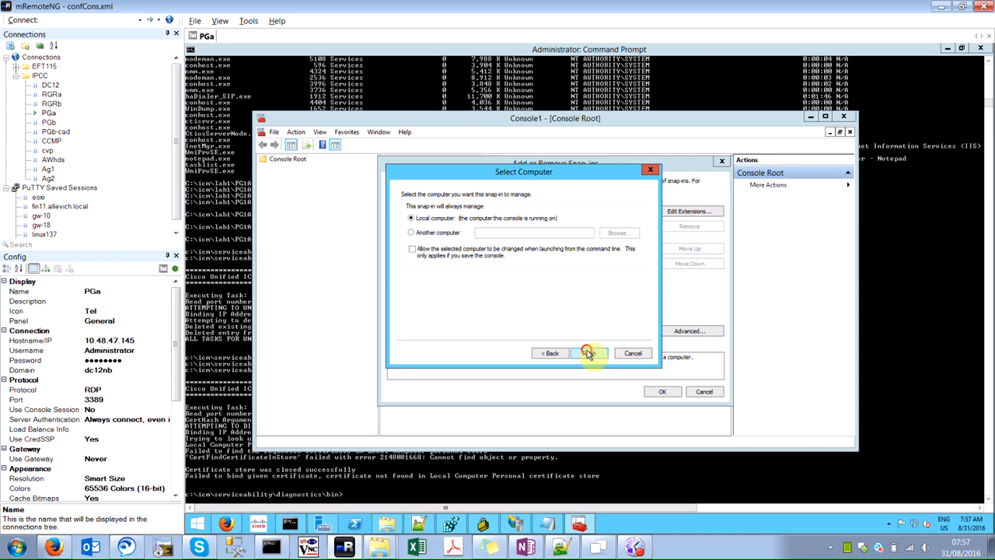
left_click(589, 351)
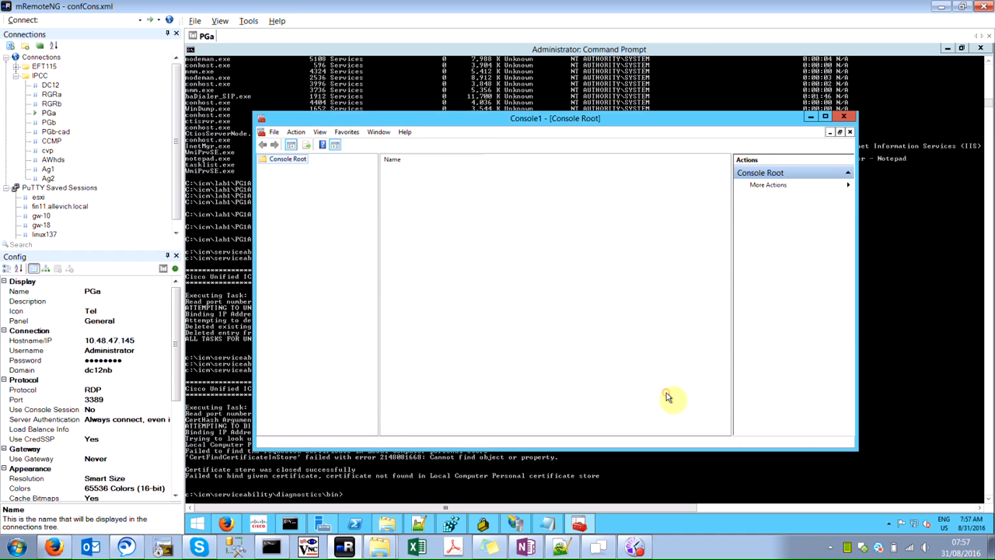
left_click(314, 168)
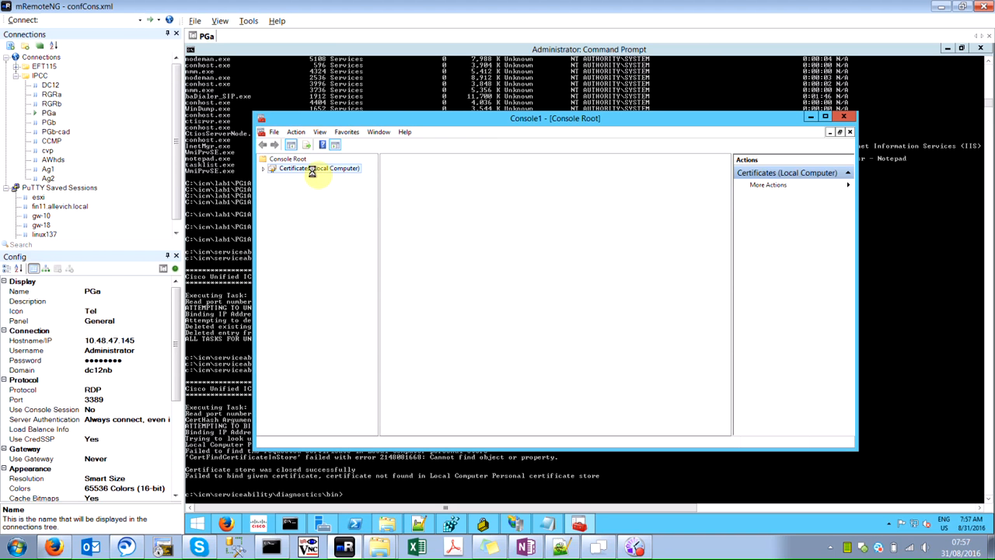
left_click(314, 186)
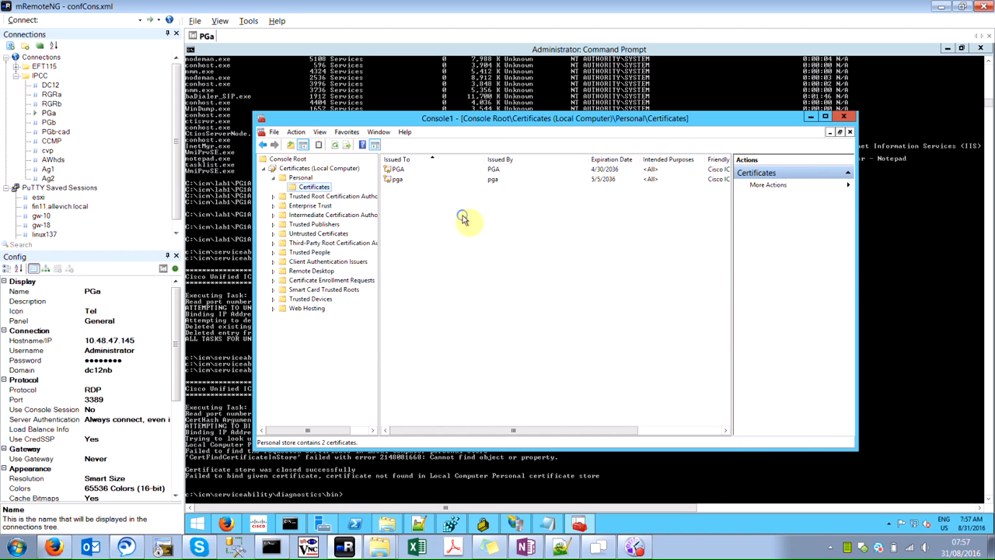
- Import pga.cer into the Personal store via All Tasks > Import, keeping the Personal store placement
right_click(464, 221)
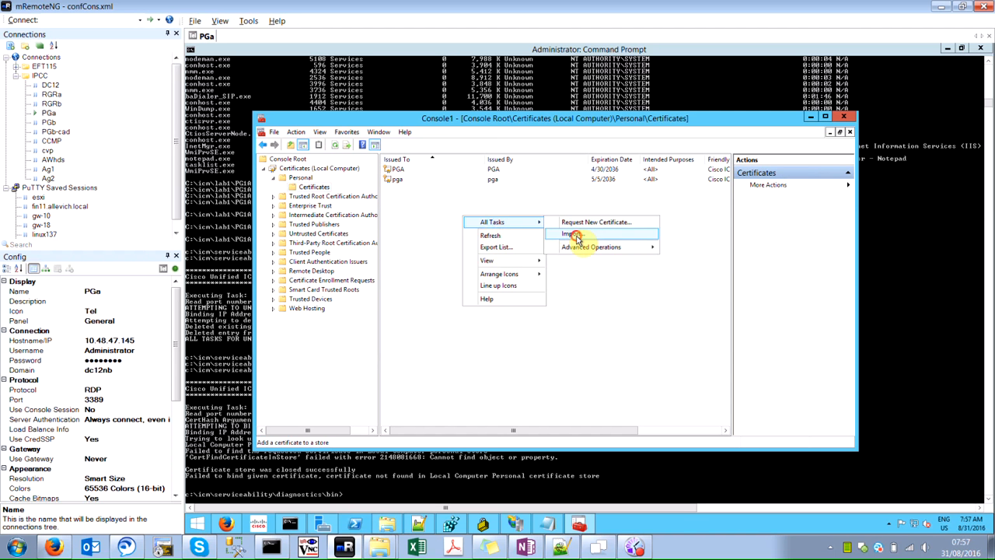
left_click(572, 233)
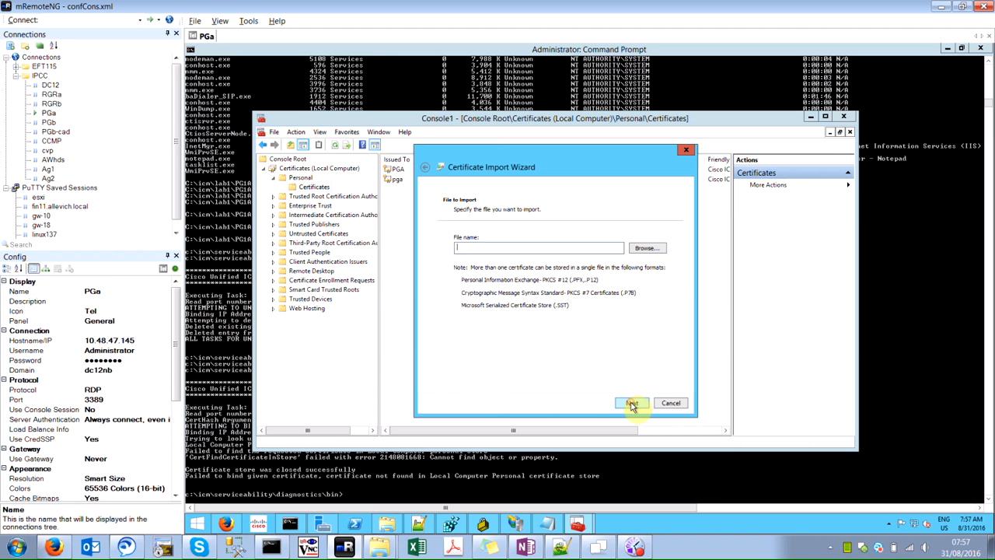
left_click(647, 247)
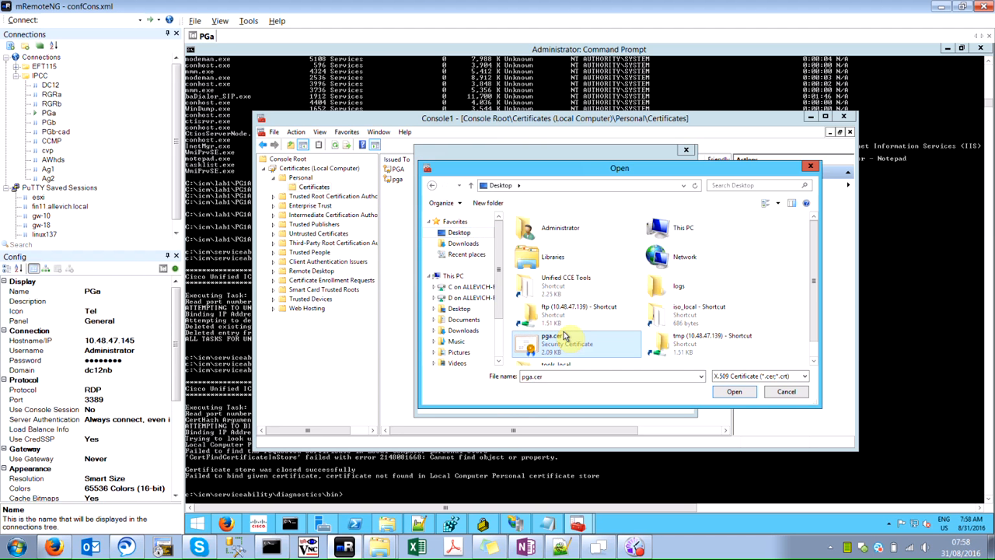
left_click(734, 392)
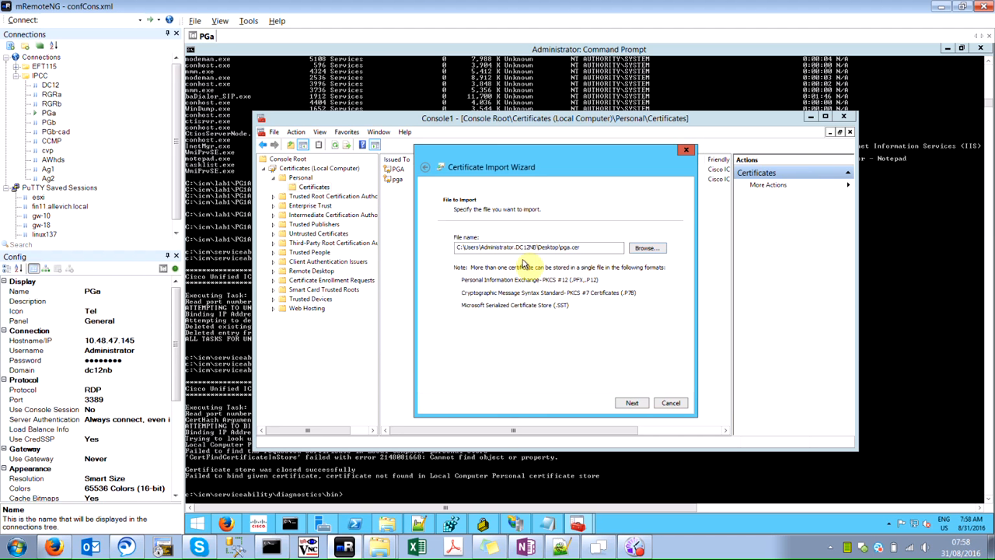
left_click(631, 403)
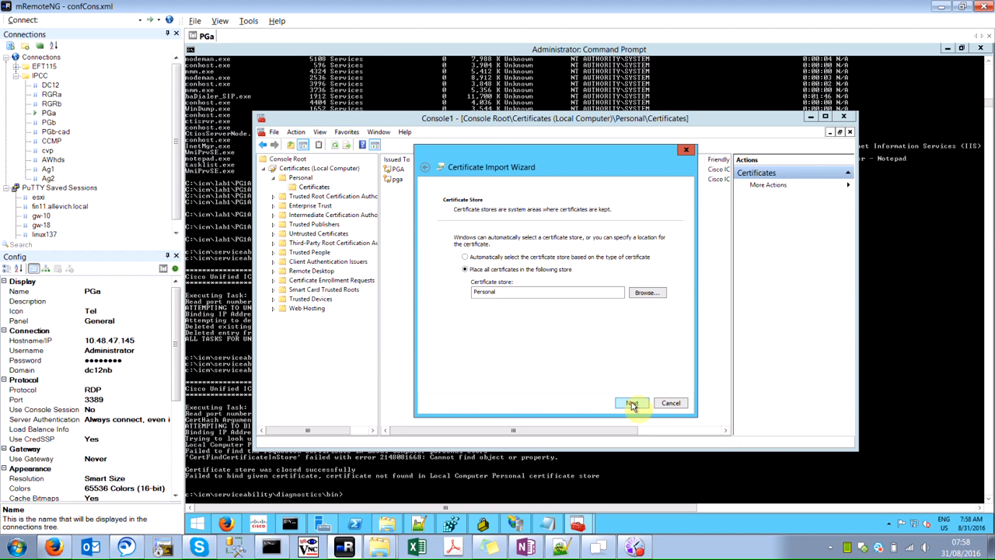
left_click(631, 403)
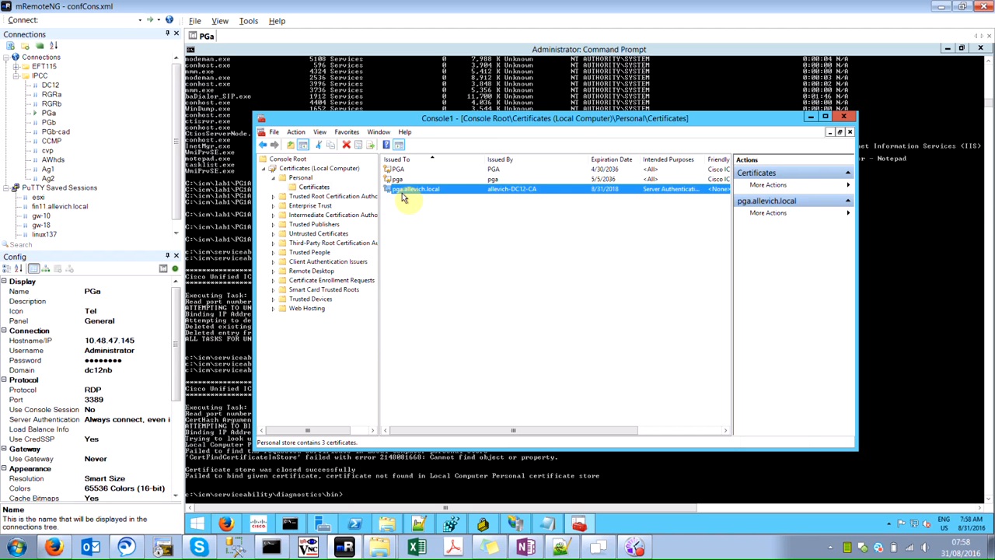
mouse_move(438, 194)
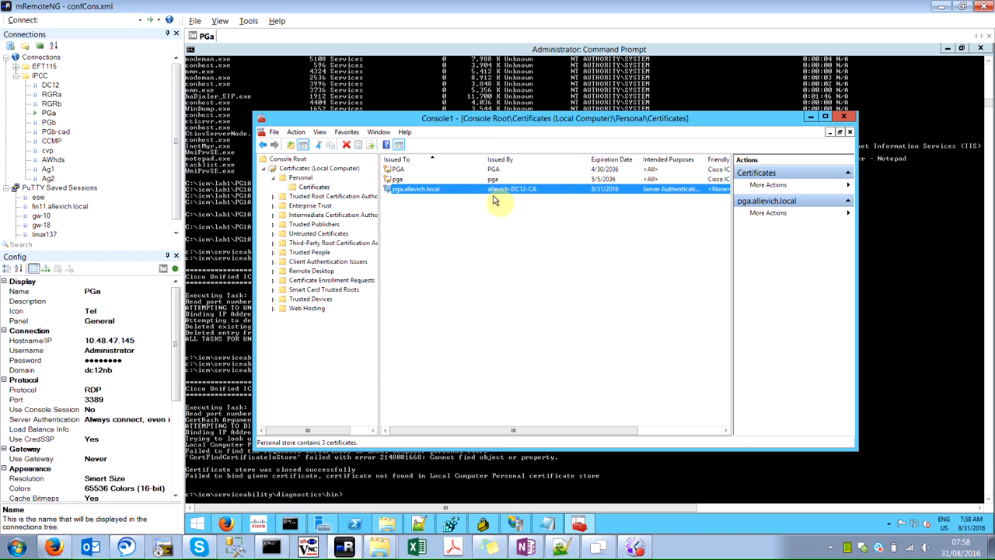
mouse_move(511, 201)
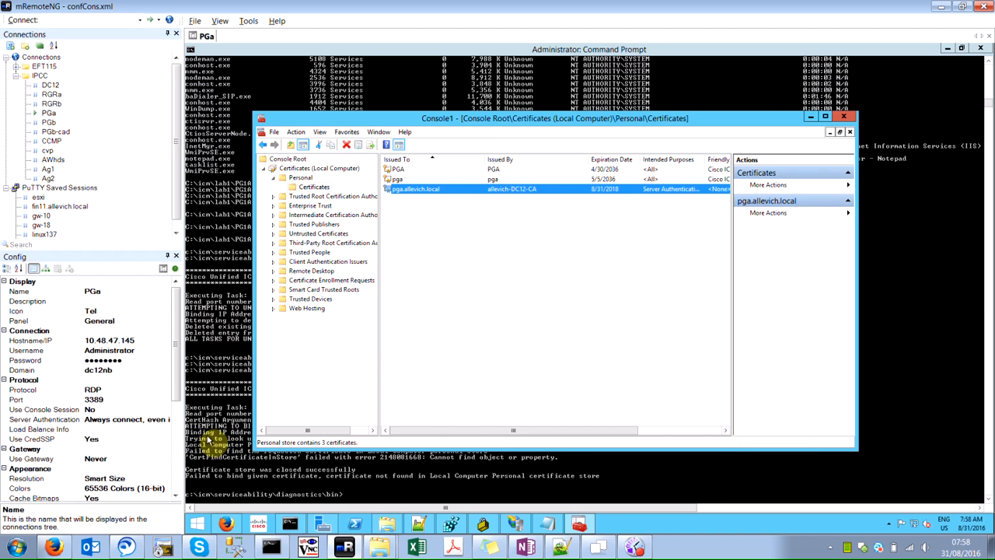
- In the admin prompt, go to c:\icm\serviceability\diagnostics\bin and run tasklist /v | findstr diag
left_click(849, 118)
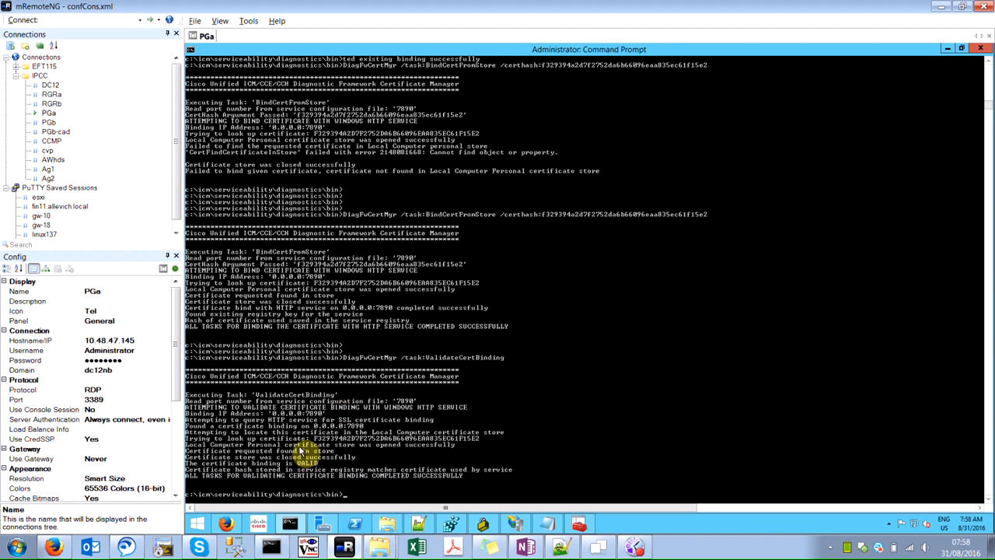
mouse_move(303, 454)
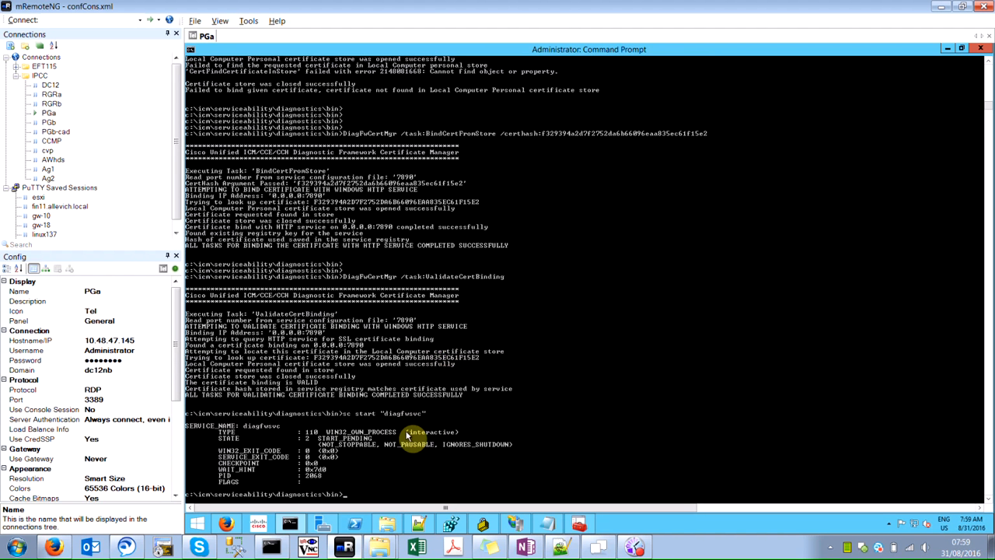
mouse_move(443, 448)
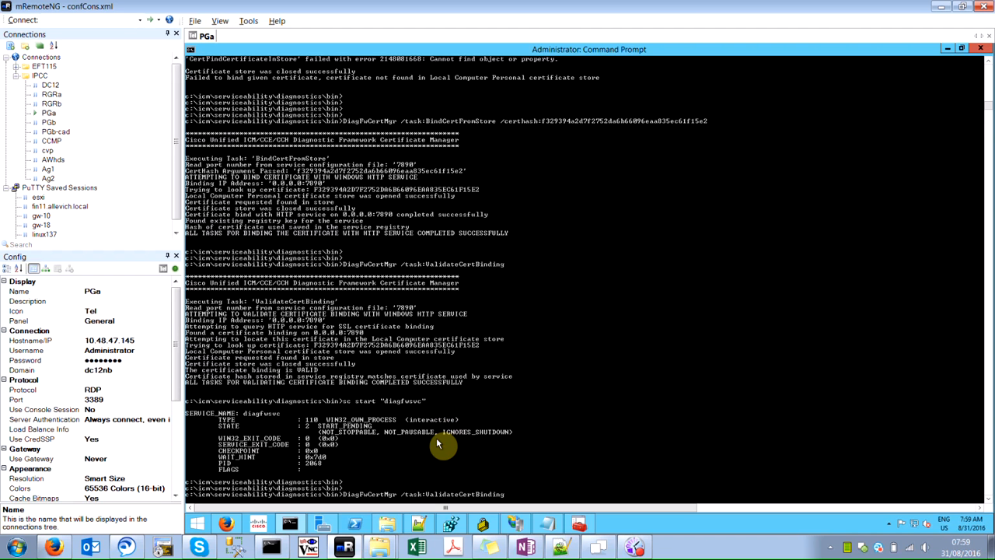
type("cd c:\\icm\\serviceability\\diagnostics\\bin")
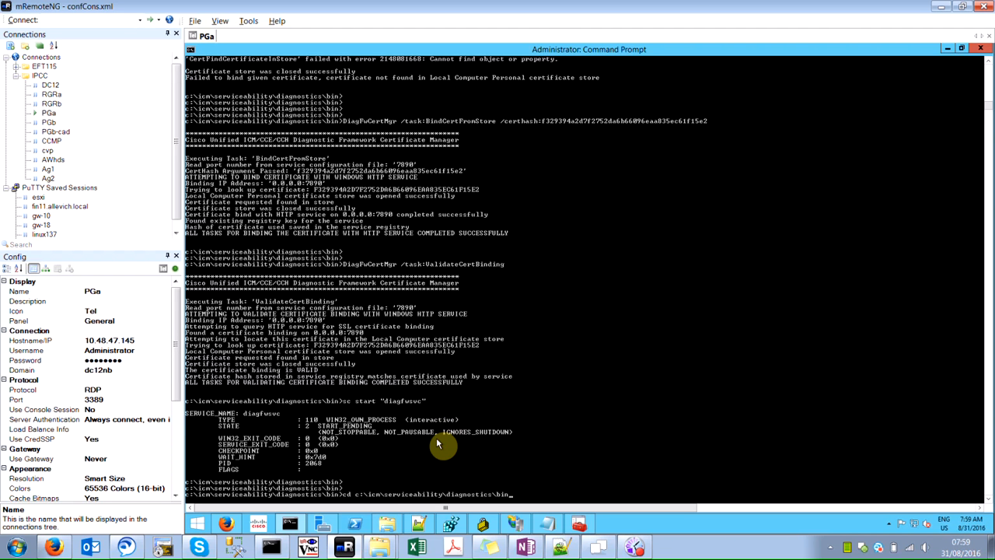
type("tasklist /v | findstr diag")
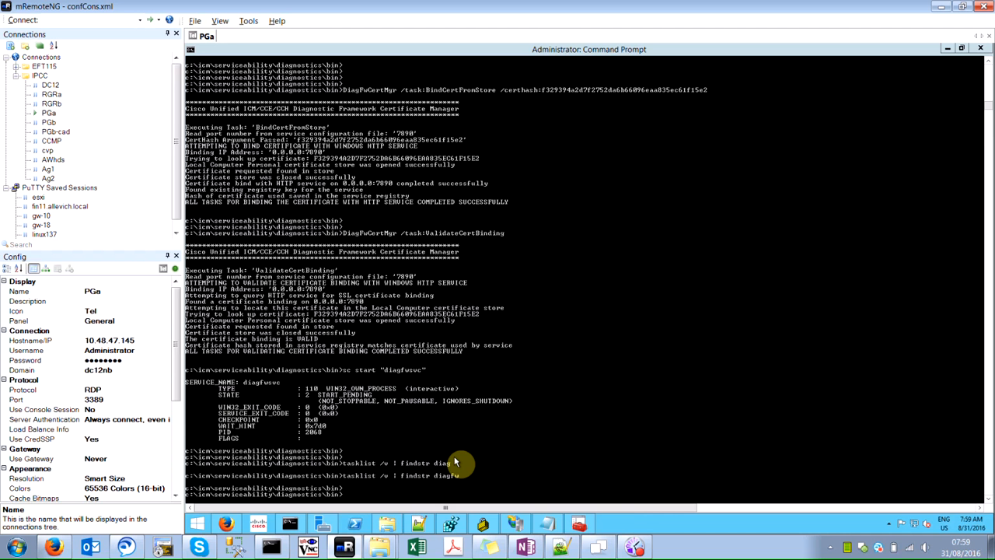
mouse_move(404, 268)
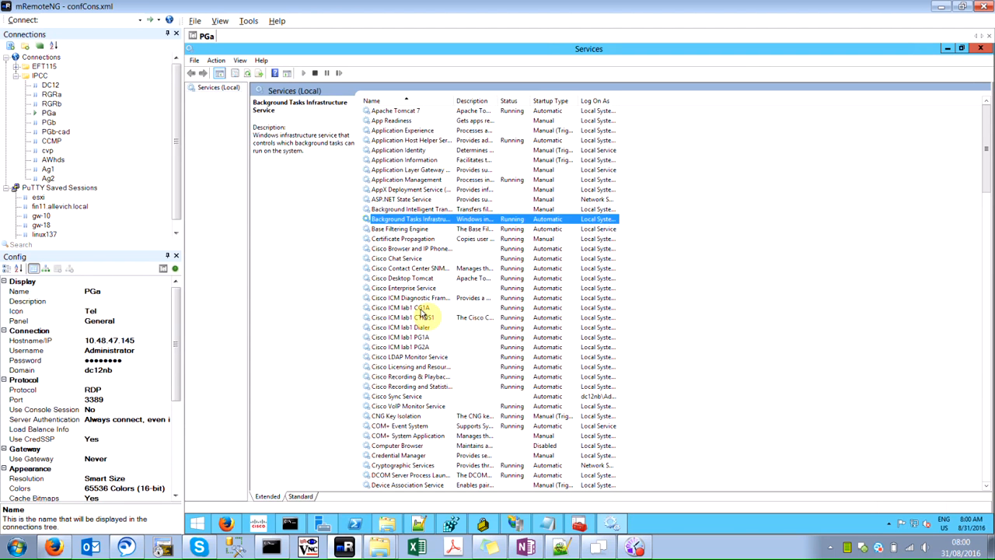
- Select the Cisco ICM Diagnostic Framework service and confirm it shows Running
left_click(401, 240)
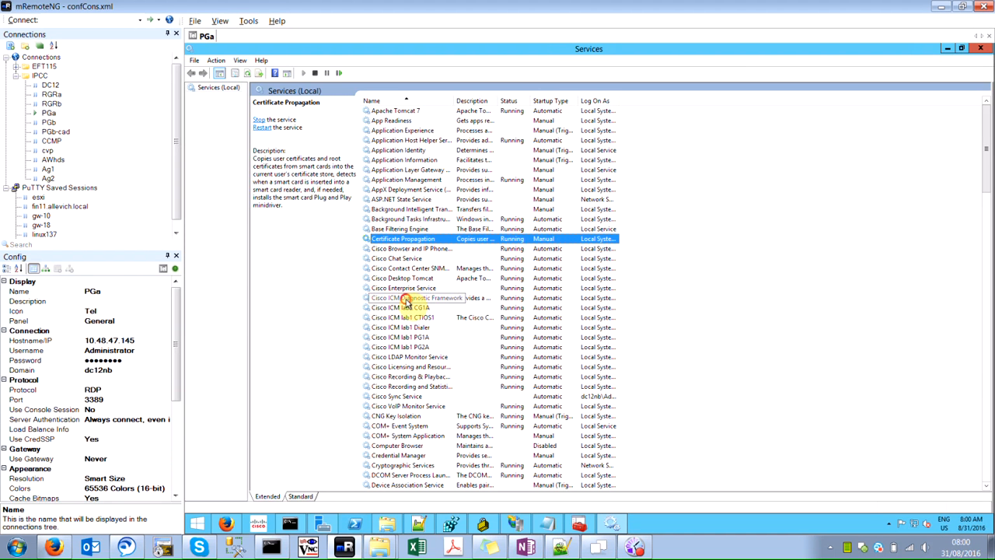
left_click(410, 299)
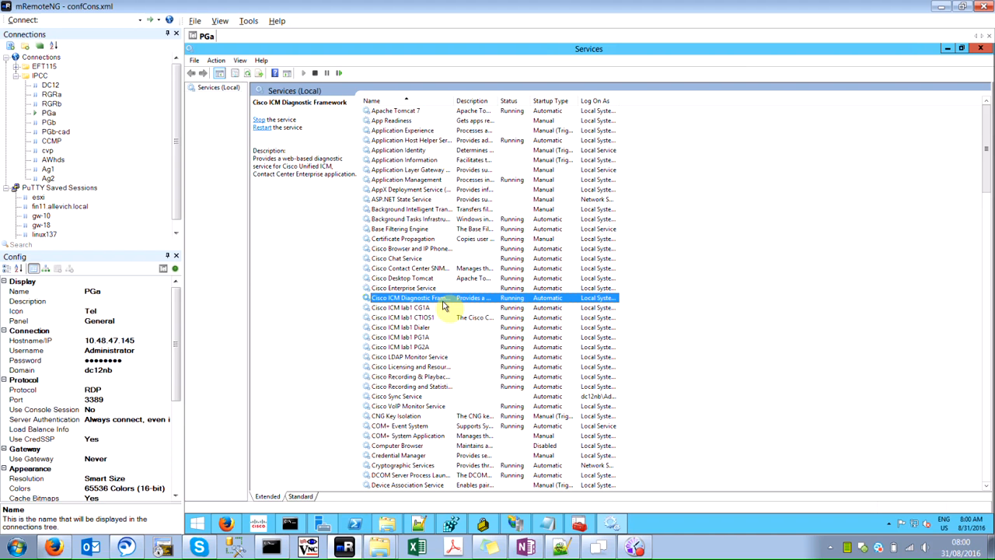
mouse_move(305, 142)
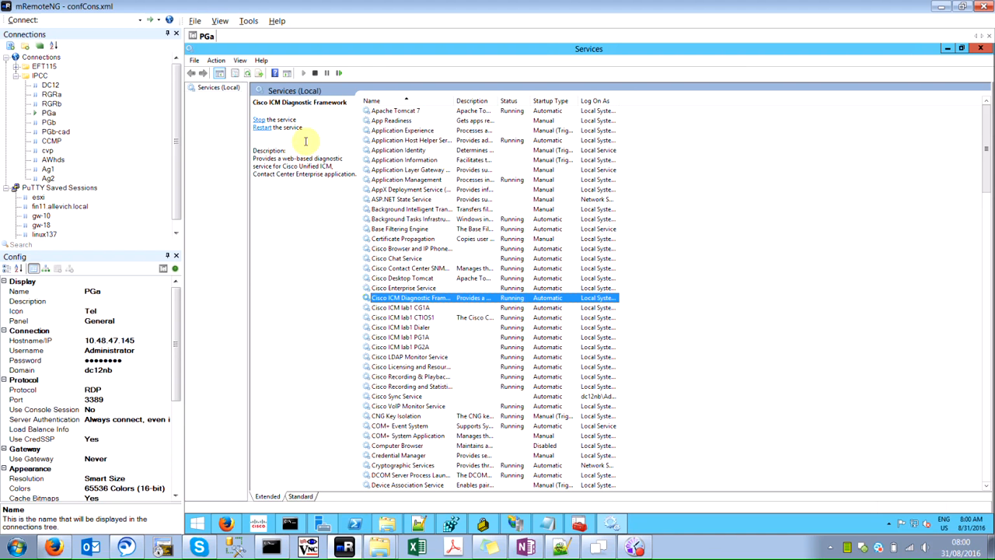
mouse_move(336, 73)
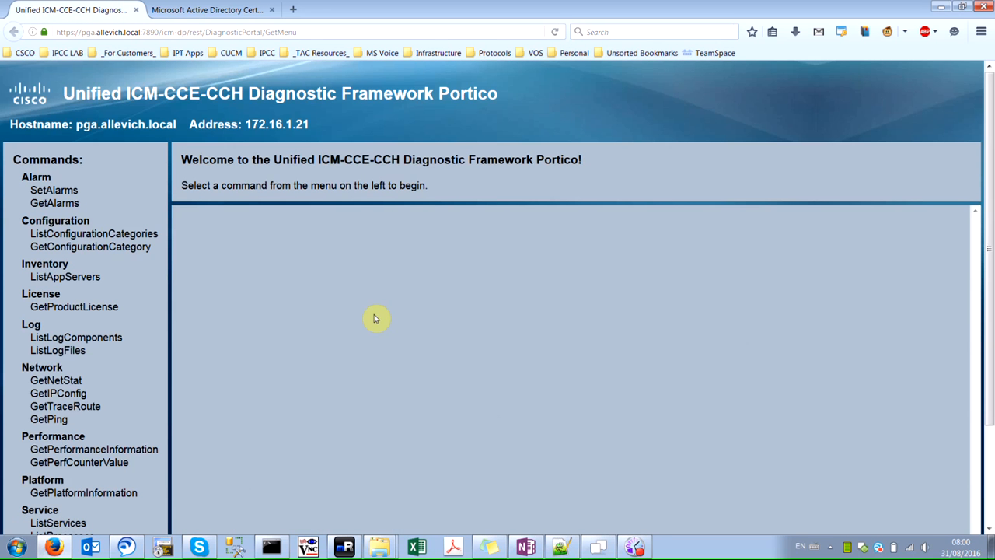
mouse_move(277, 255)
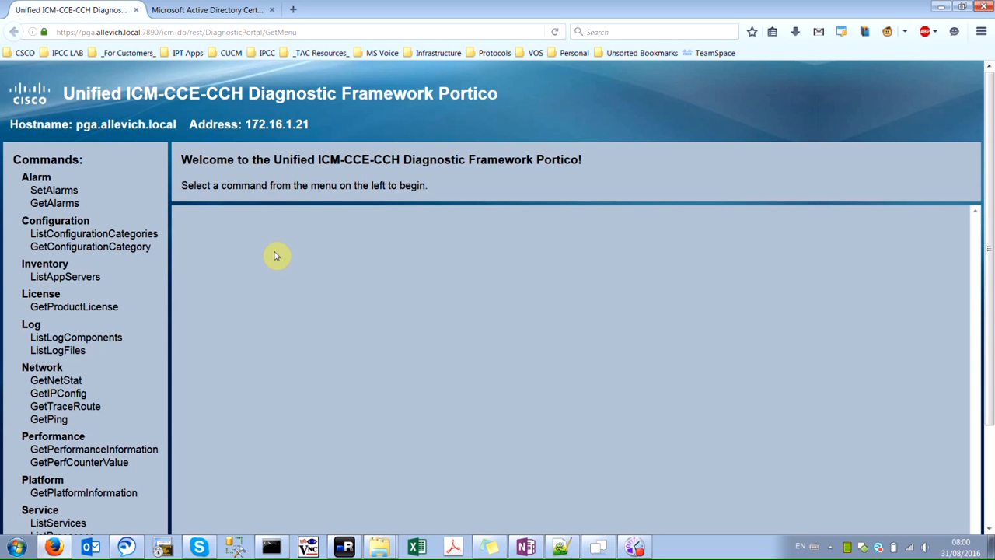
mouse_move(202, 302)
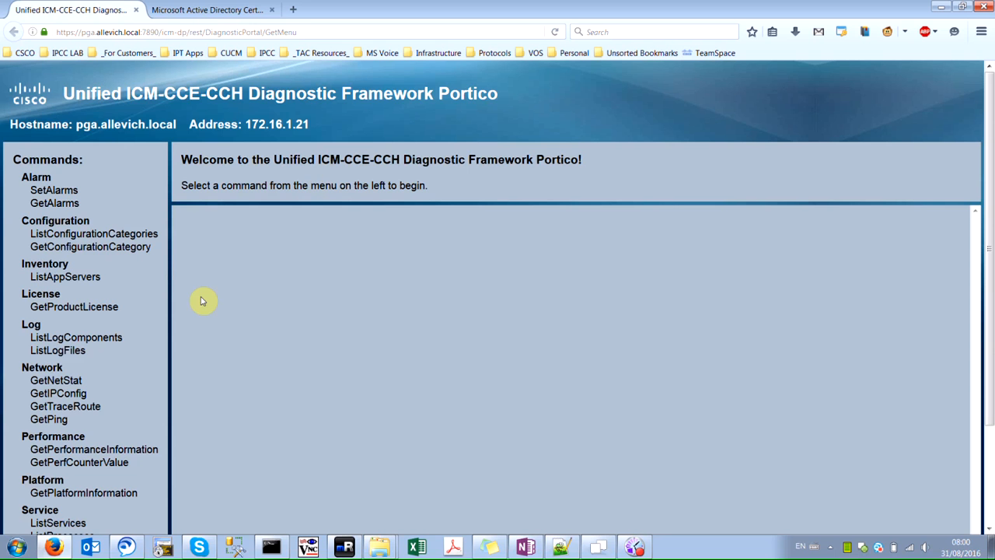
mouse_move(67, 86)
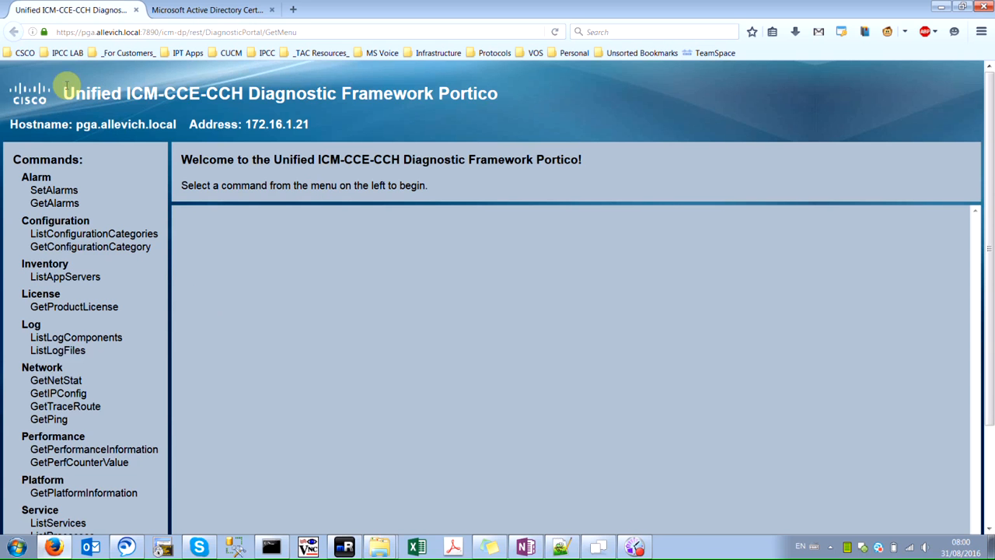
mouse_move(90, 84)
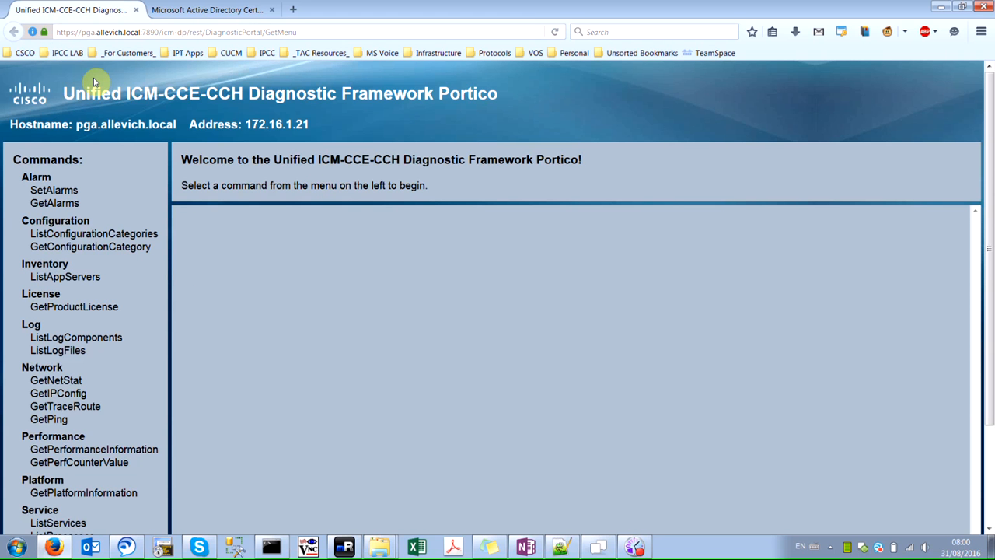
mouse_move(123, 68)
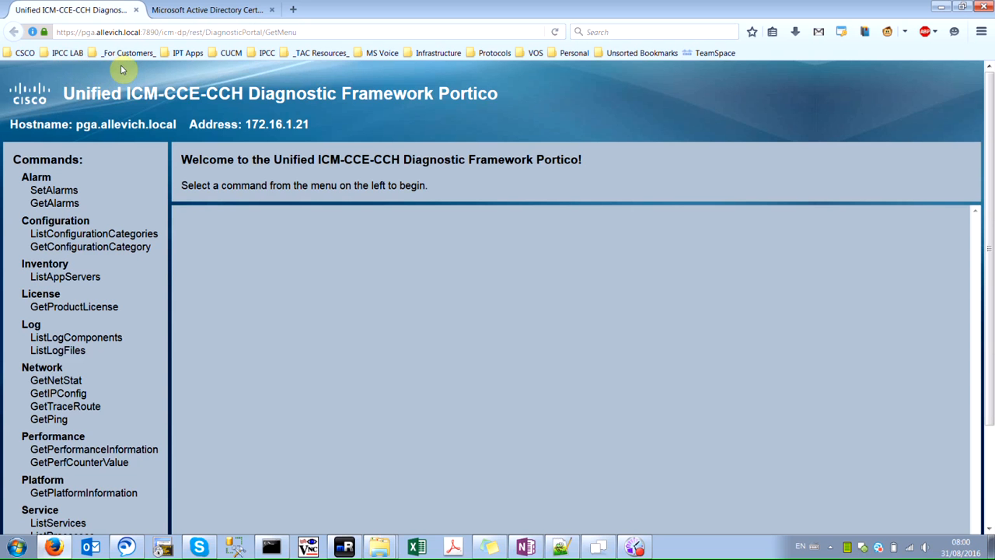
mouse_move(169, 71)
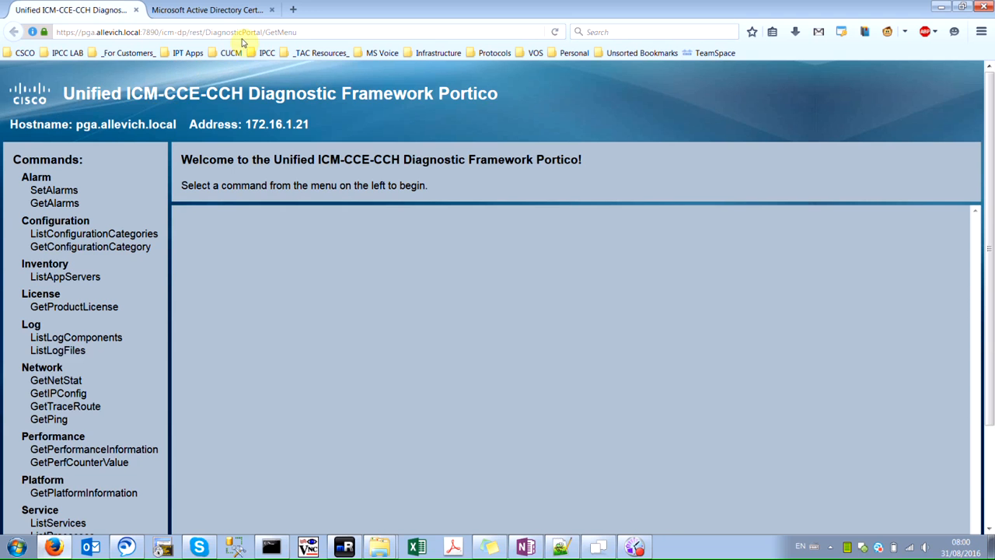
- Select the Portico page's address and bring up the Run box with Win+R
left_click(306, 32)
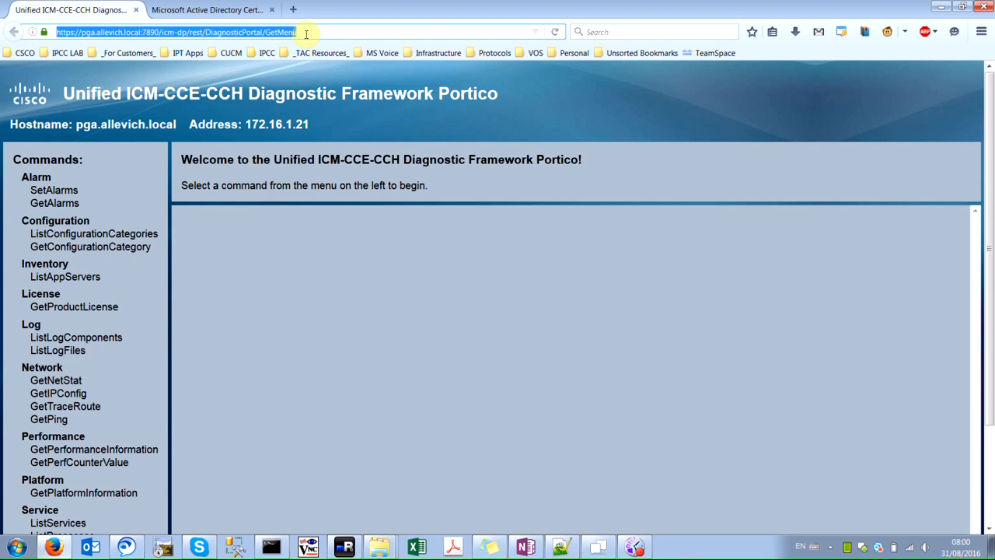
key("Win+r")
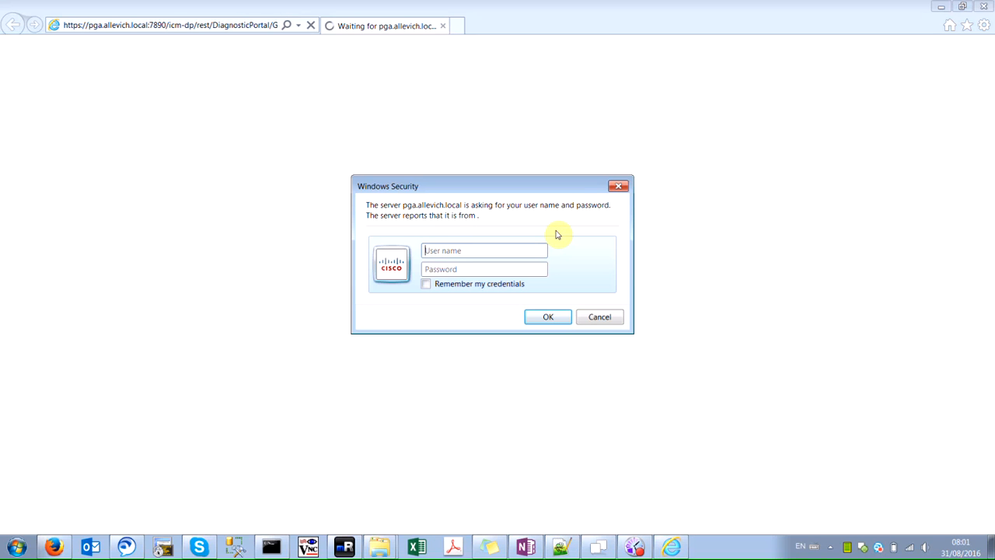
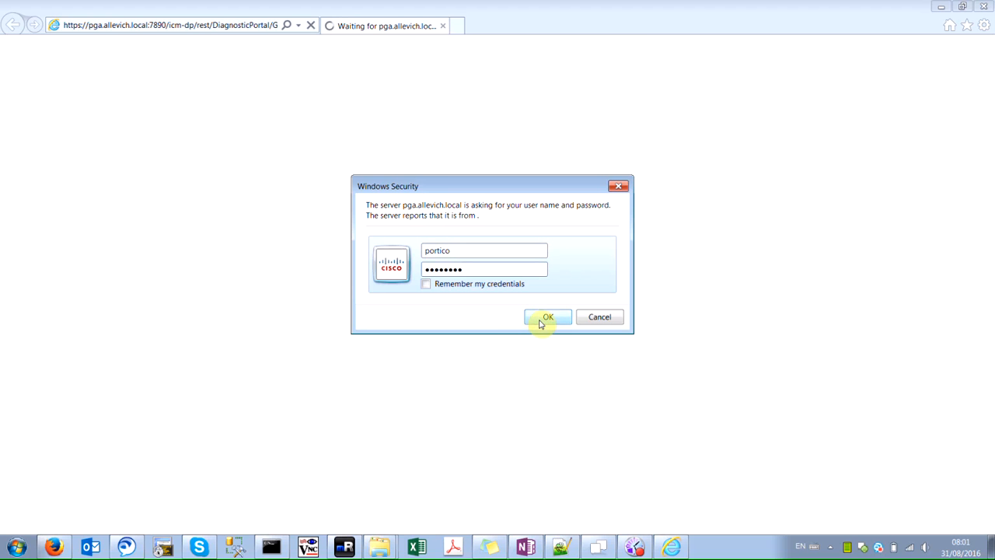
- Sign in with the portico credentials, check the site's verifier, then enter 'cert' in Run
left_click(547, 317)
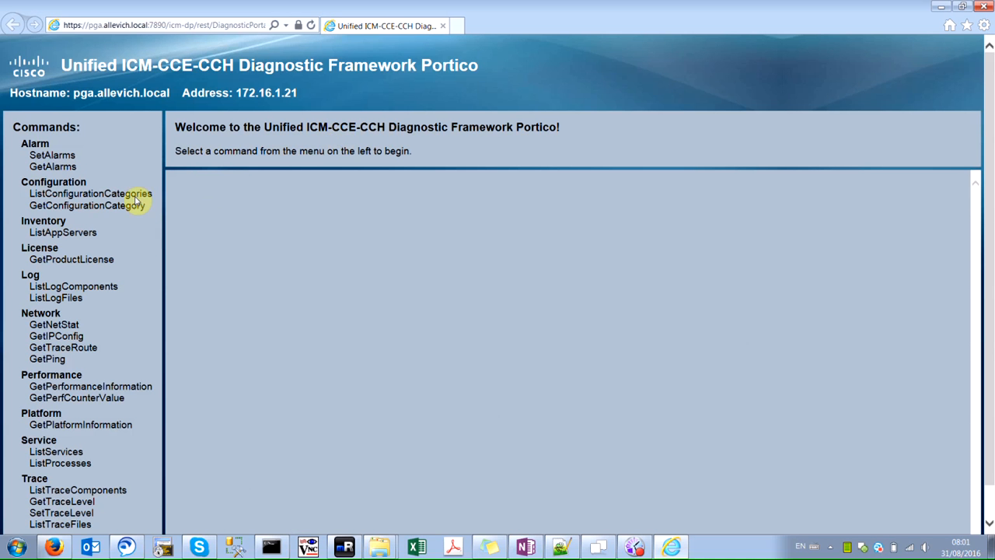
mouse_move(311, 40)
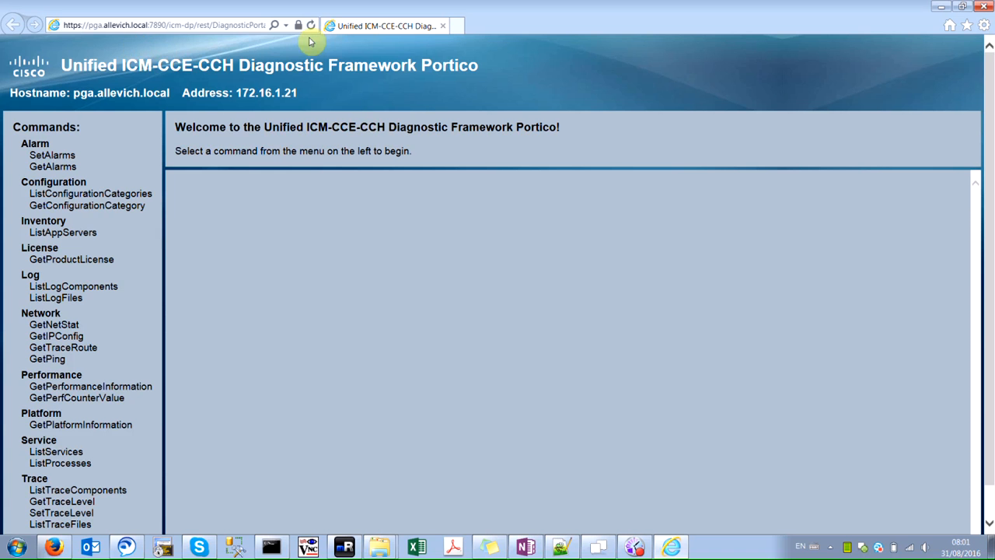
left_click(298, 24)
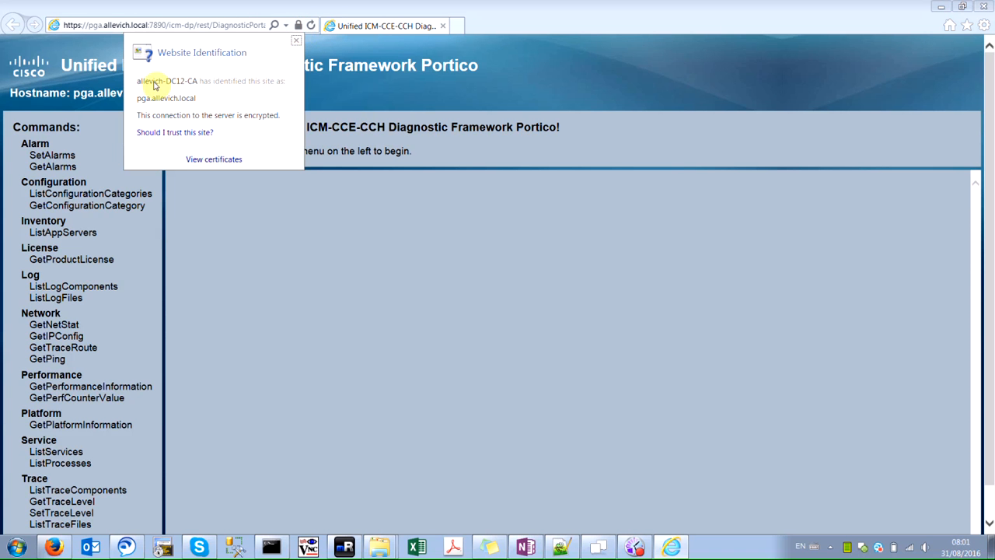
mouse_move(193, 104)
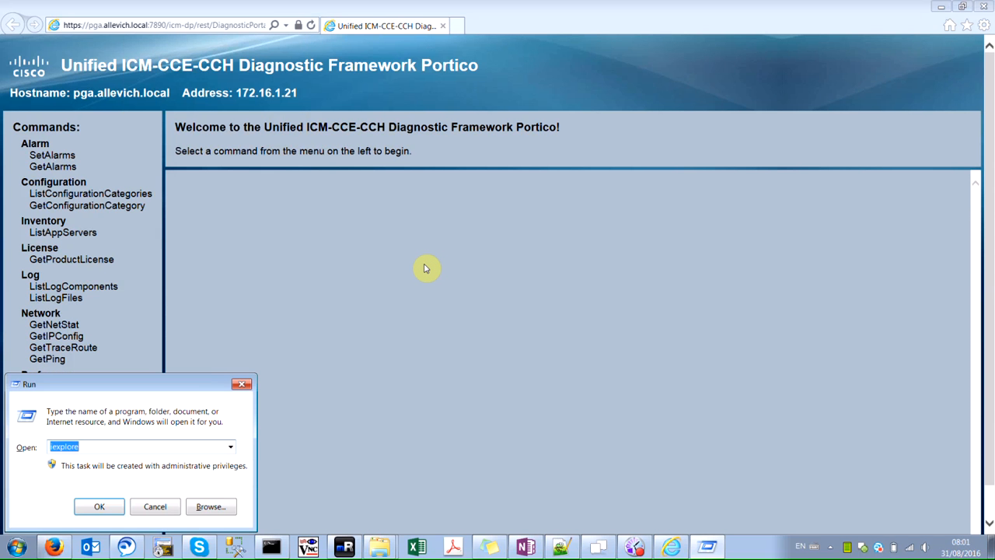
type("cert")
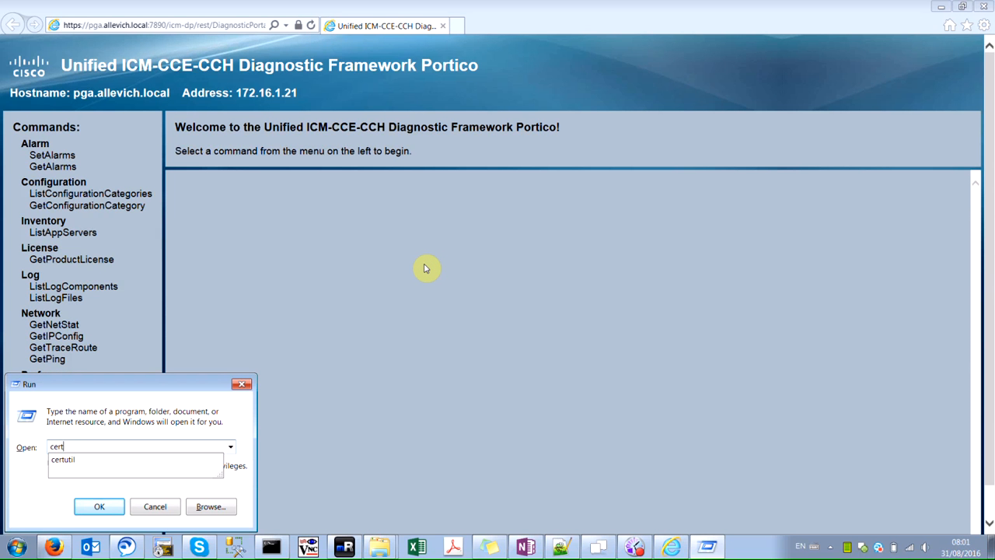
- Launch mmc and finish adding the Certificates snap-in for the current user
type("mmc")
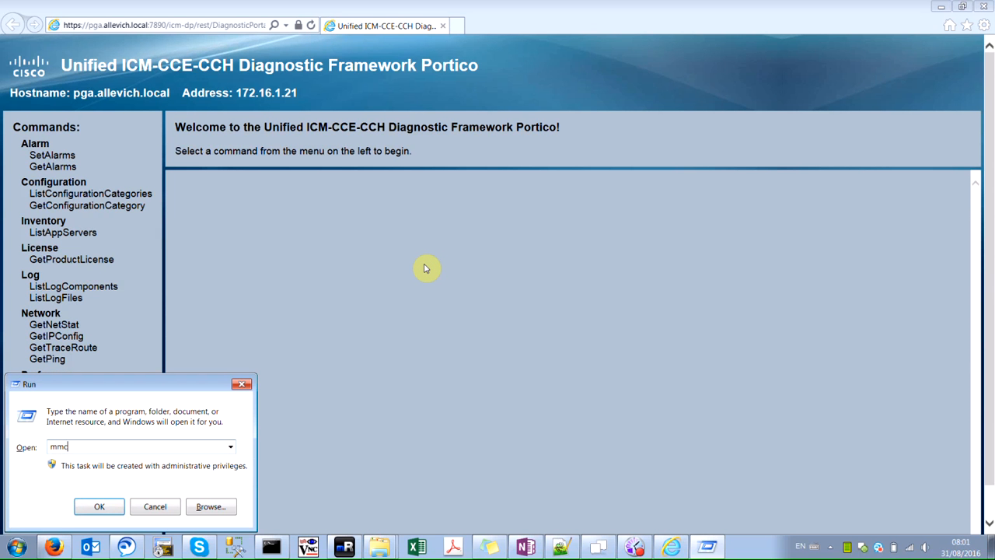
left_click(99, 507)
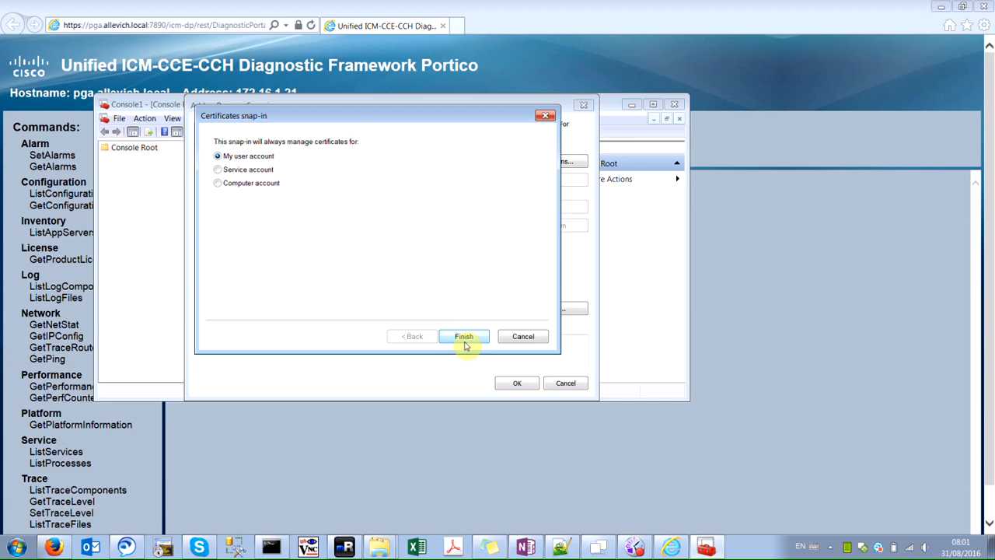
left_click(463, 336)
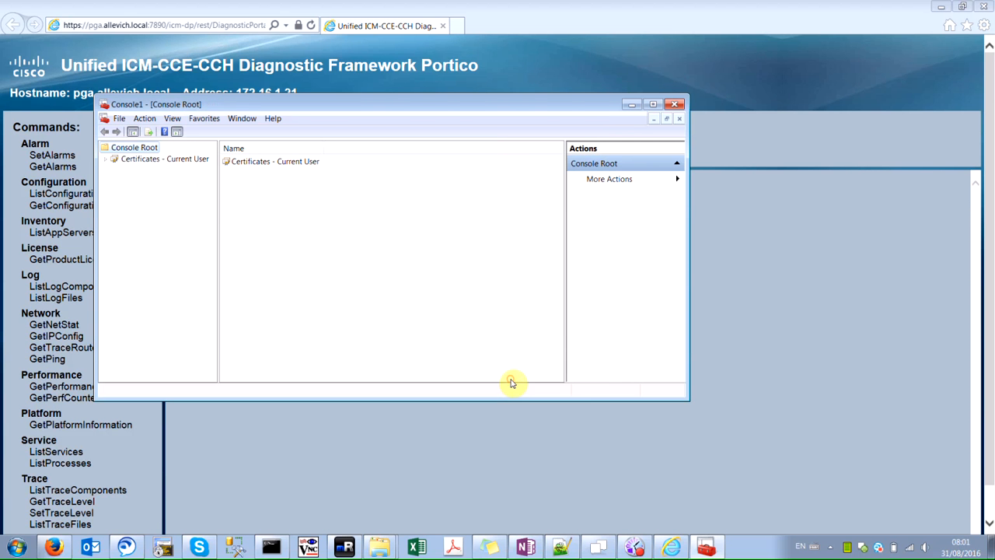
- Browse Trusted Root Certification Authorities and inspect the allevich-DC12-CA root certificate
left_click(165, 159)
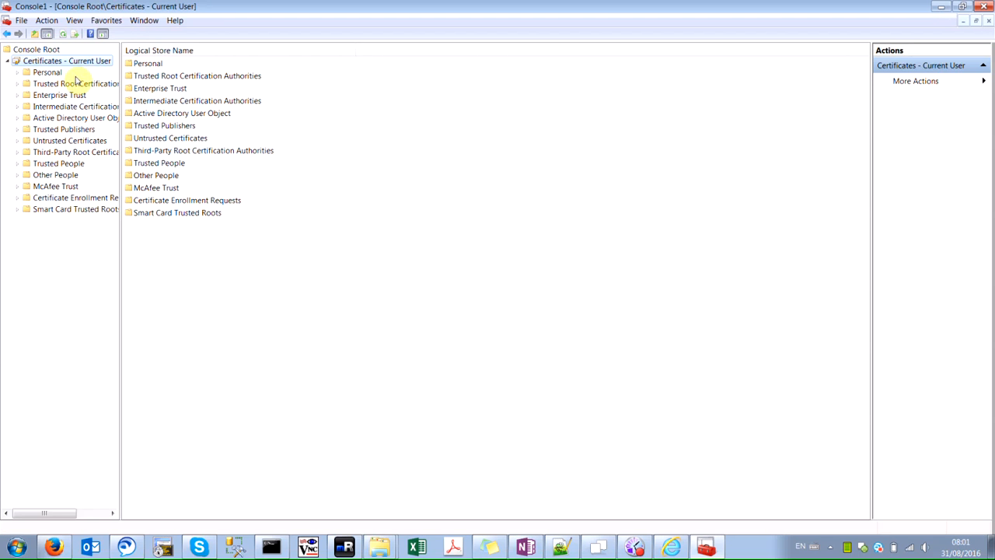
left_click(75, 84)
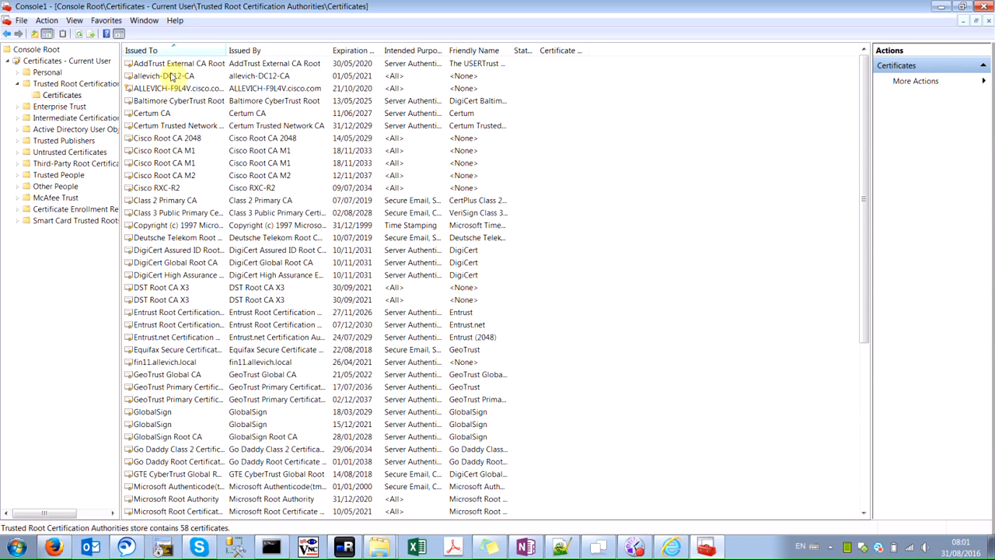
left_click(164, 75)
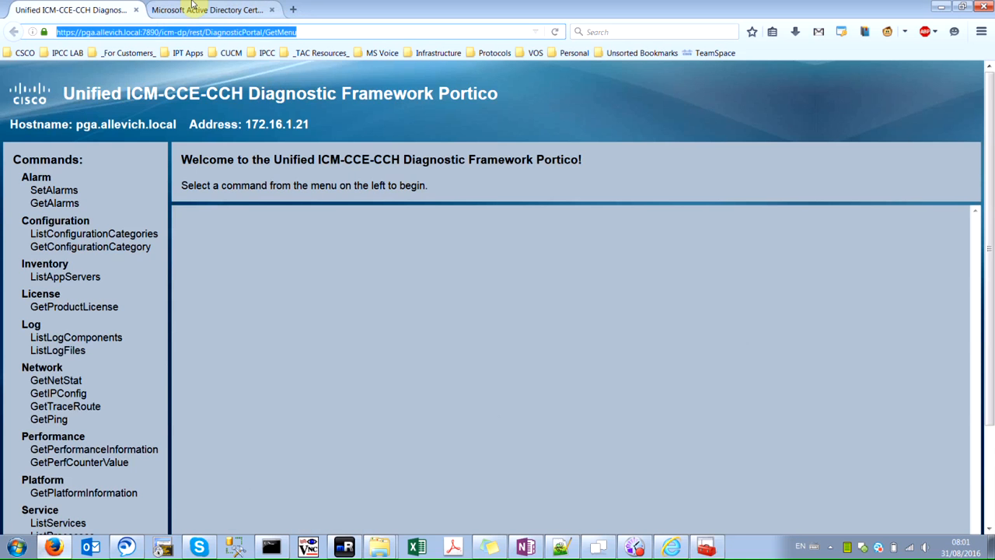
- From the certsrv page, download the allevich-DC12-CA certificate in Base 64 encoding as ca.cer
left_click(210, 9)
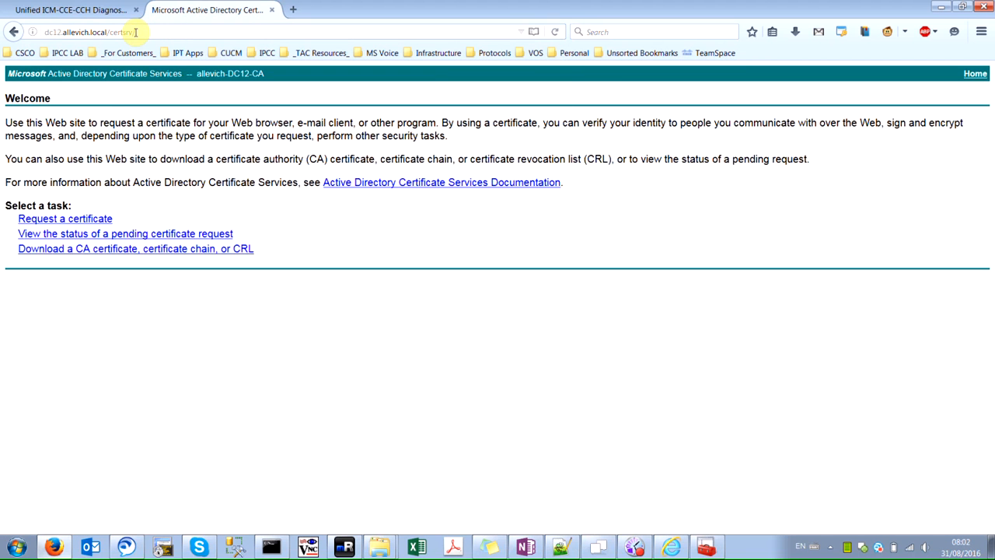
left_click(135, 249)
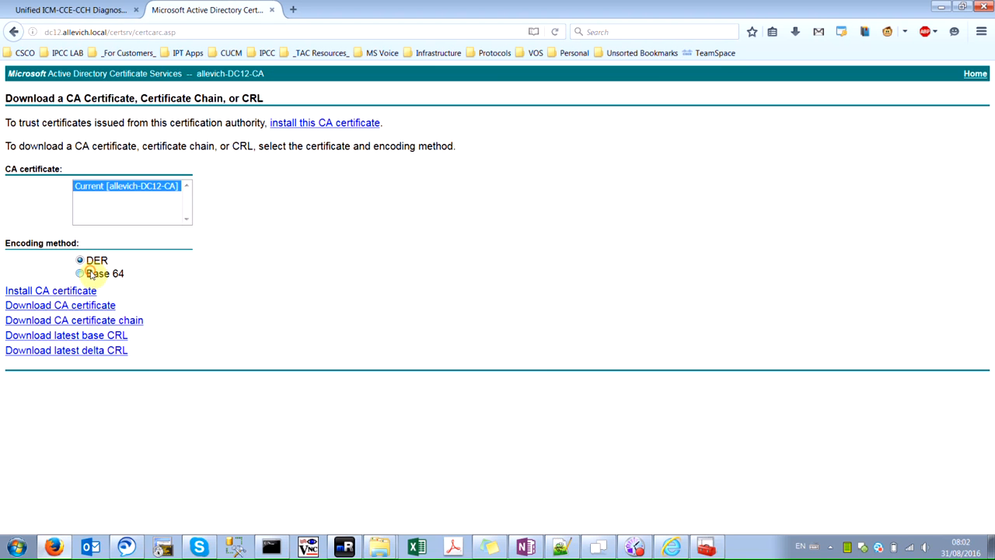
left_click(59, 305)
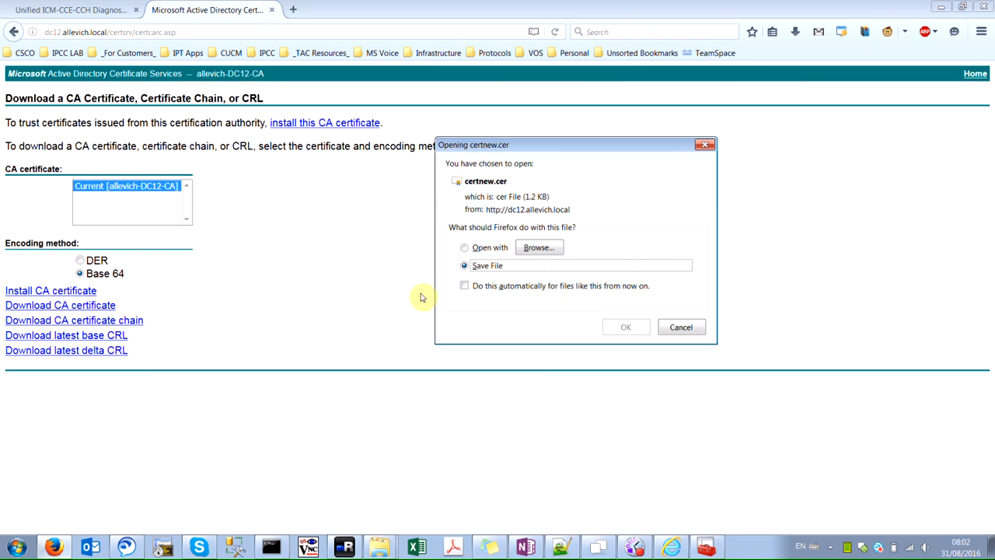
left_click(626, 326)
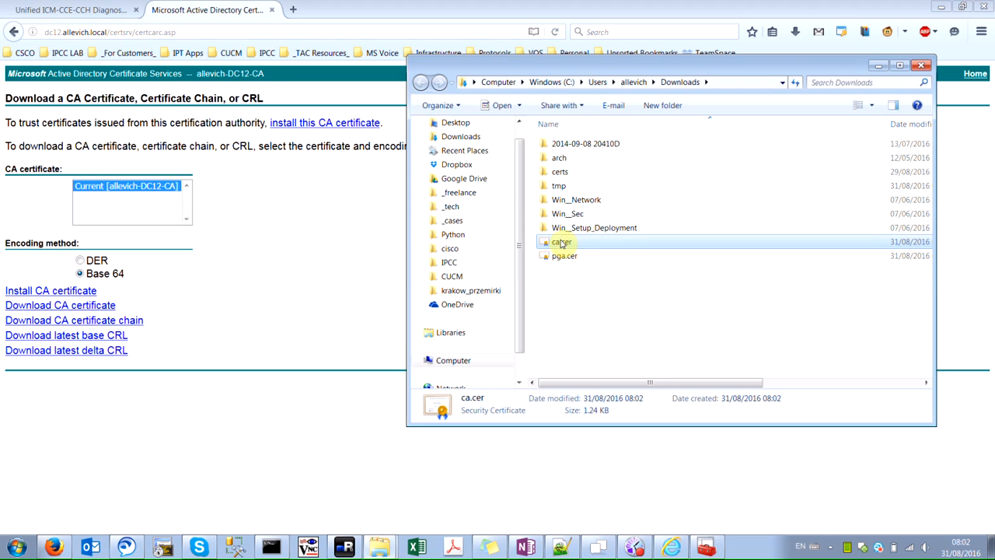
- Open ca.cer from Downloads and install it through the Certificate Import Wizard with defaults
double_click(561, 241)
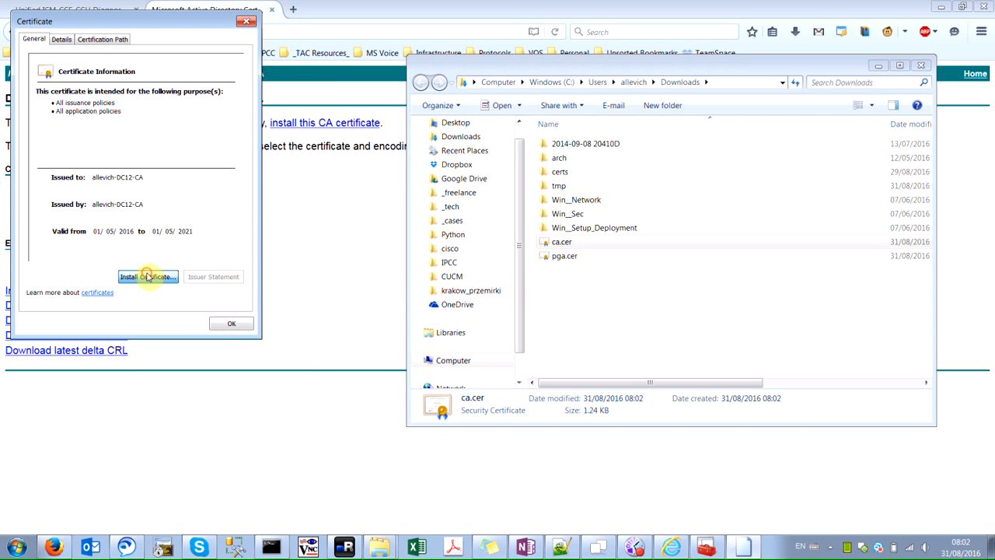
left_click(146, 277)
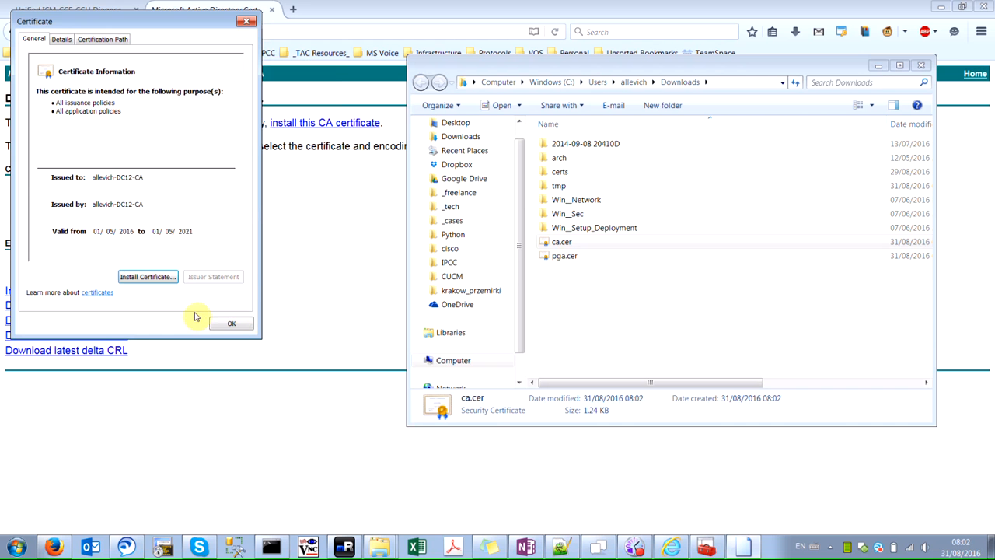
left_click(146, 277)
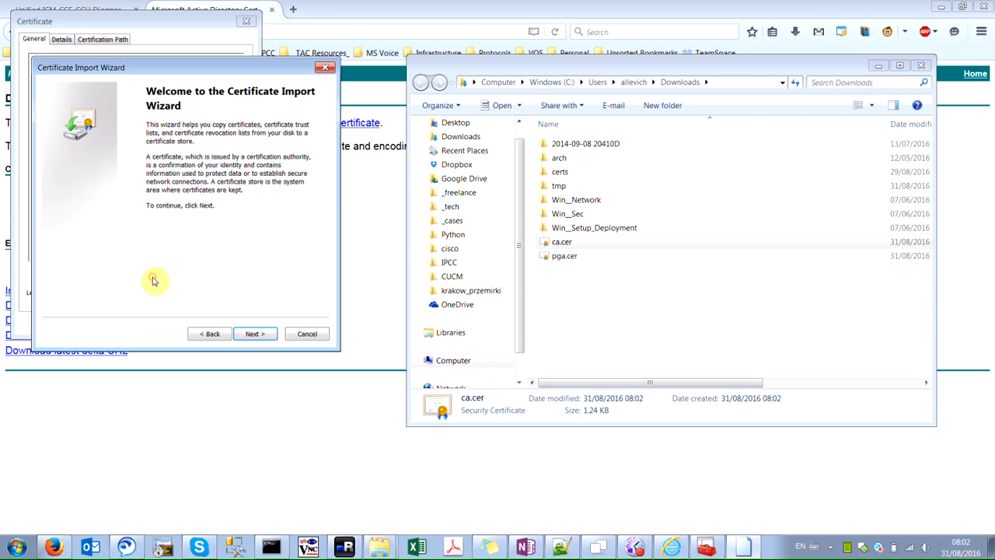
left_click(255, 333)
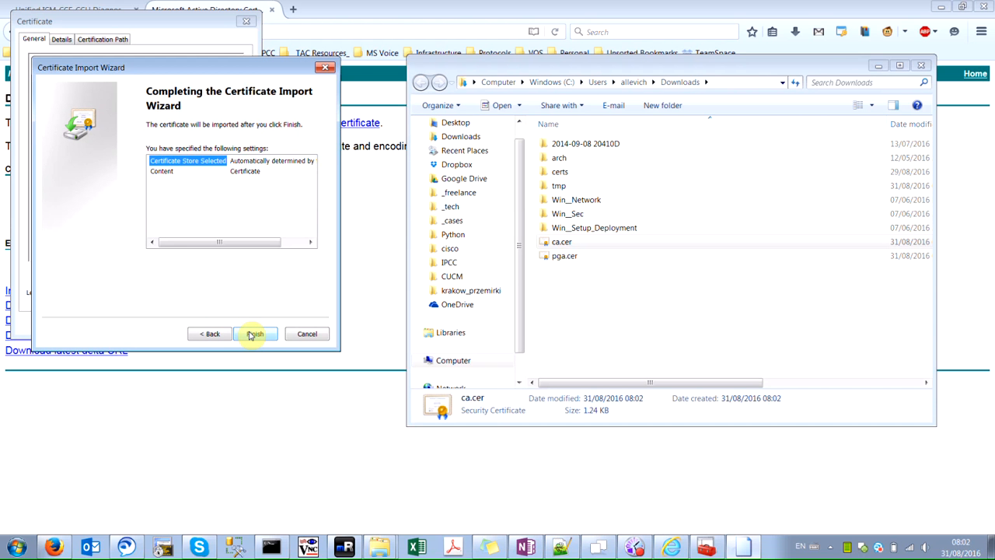
left_click(255, 333)
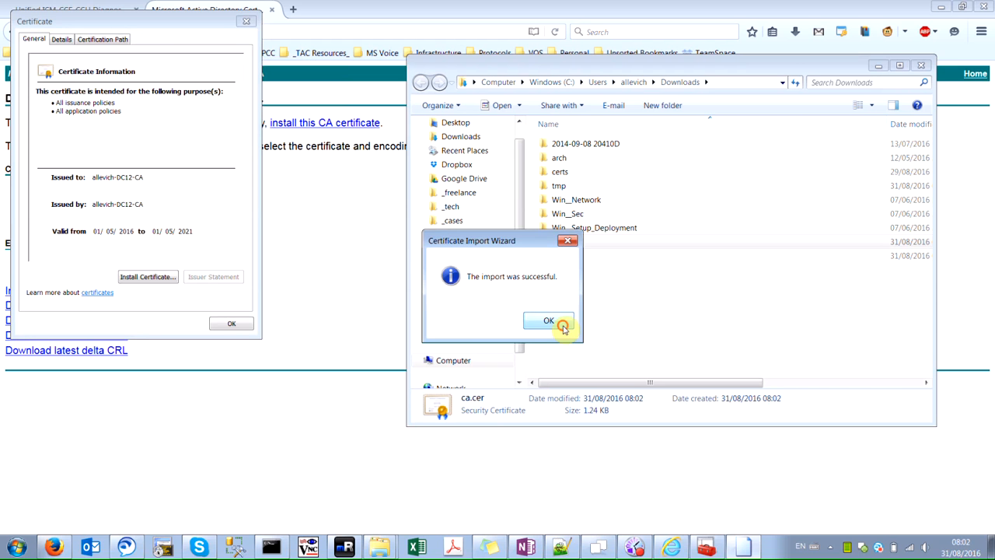
left_click(547, 321)
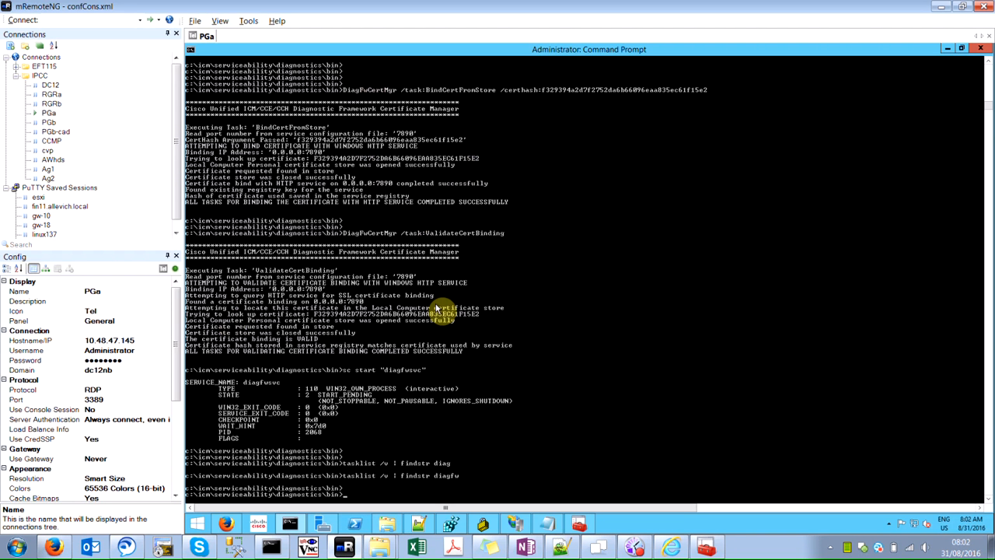
mouse_move(467, 342)
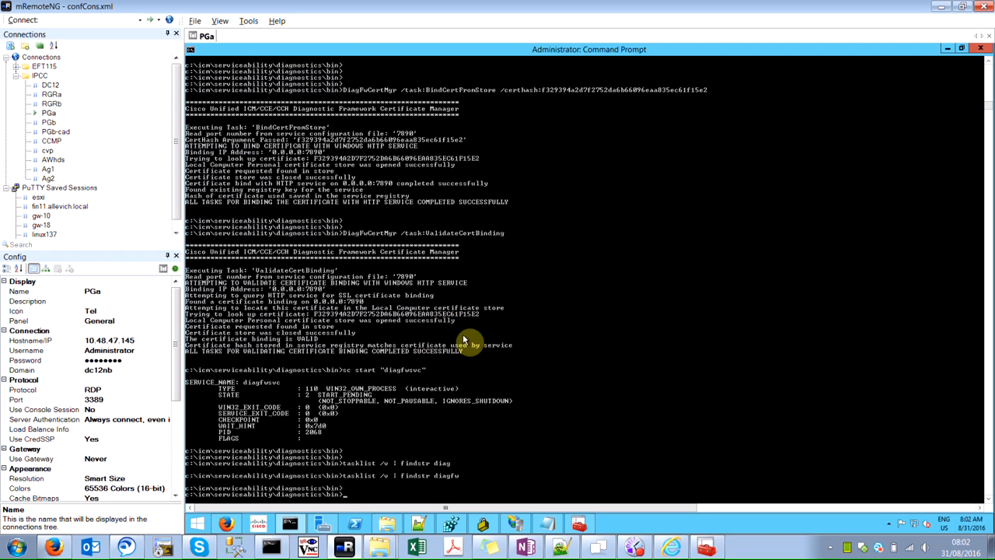
mouse_move(401, 293)
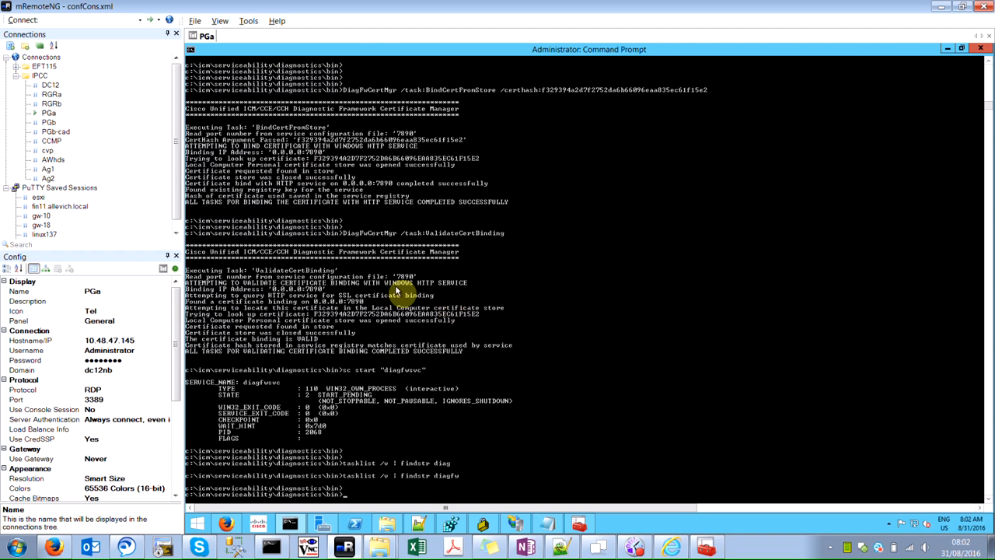
mouse_move(445, 292)
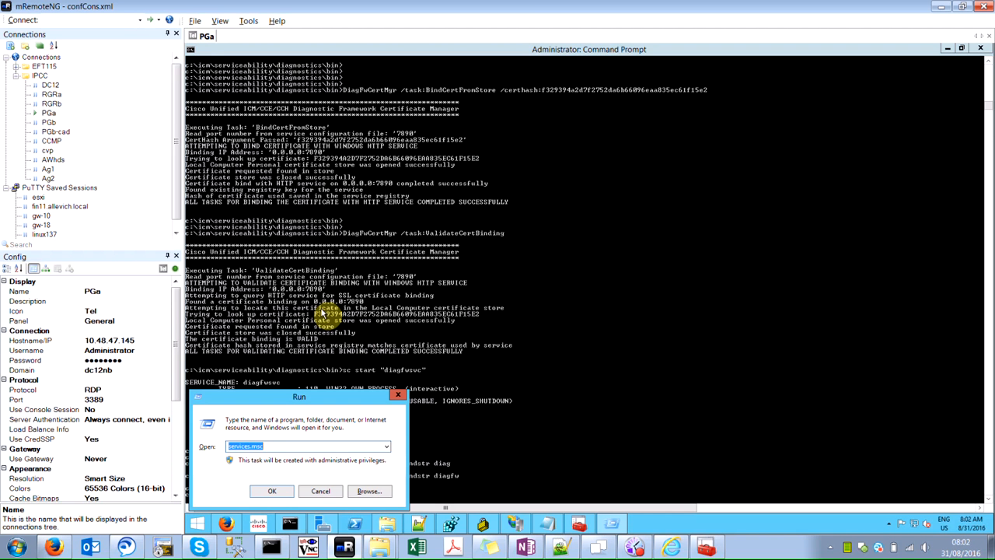
- In the RDP session's new console, add the Certificates snap-in and confirm the account choice
left_click(271, 492)
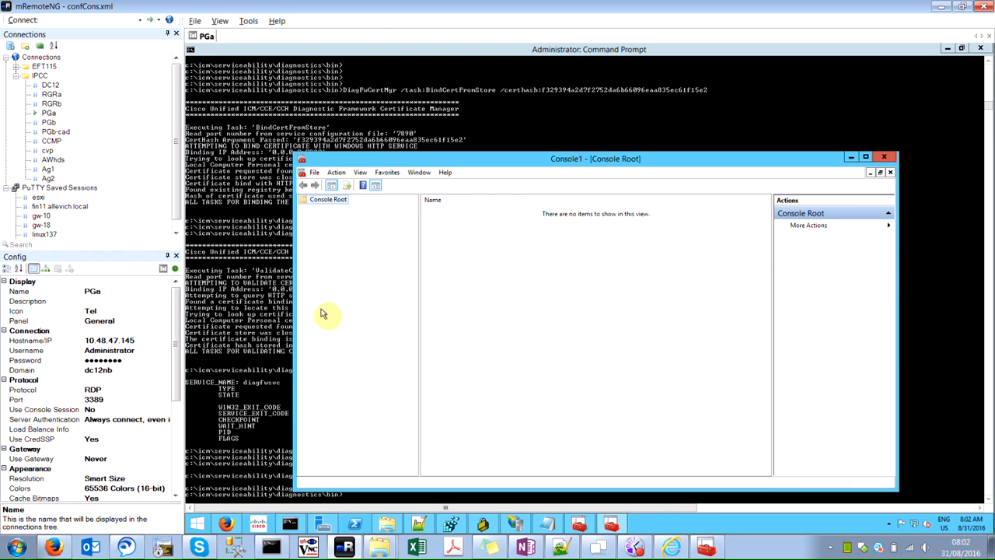
left_click(315, 171)
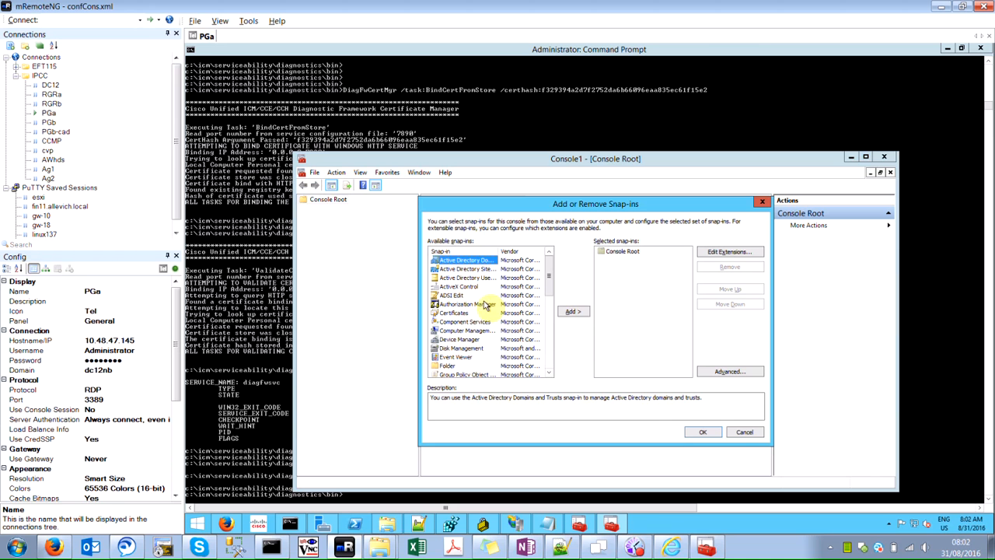
left_click(454, 311)
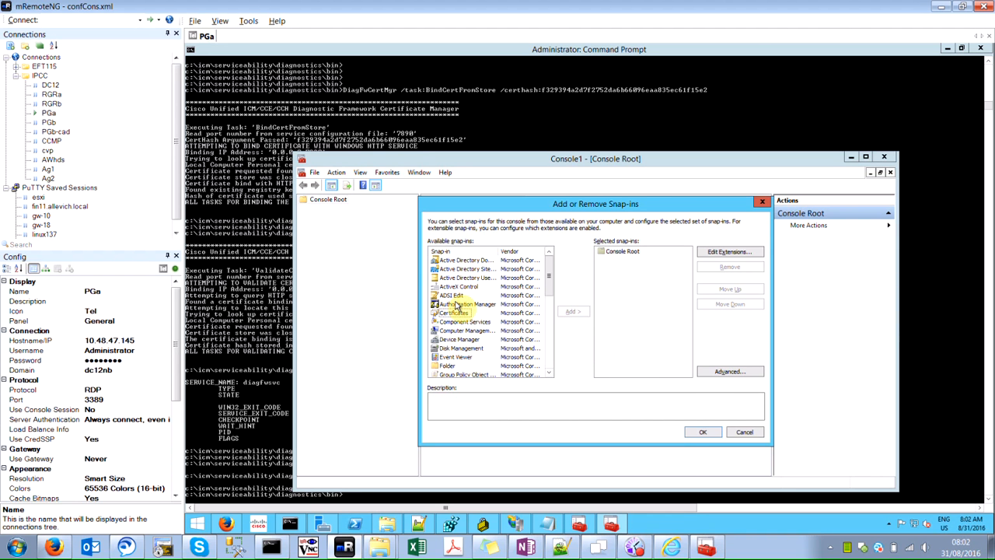
left_click(572, 310)
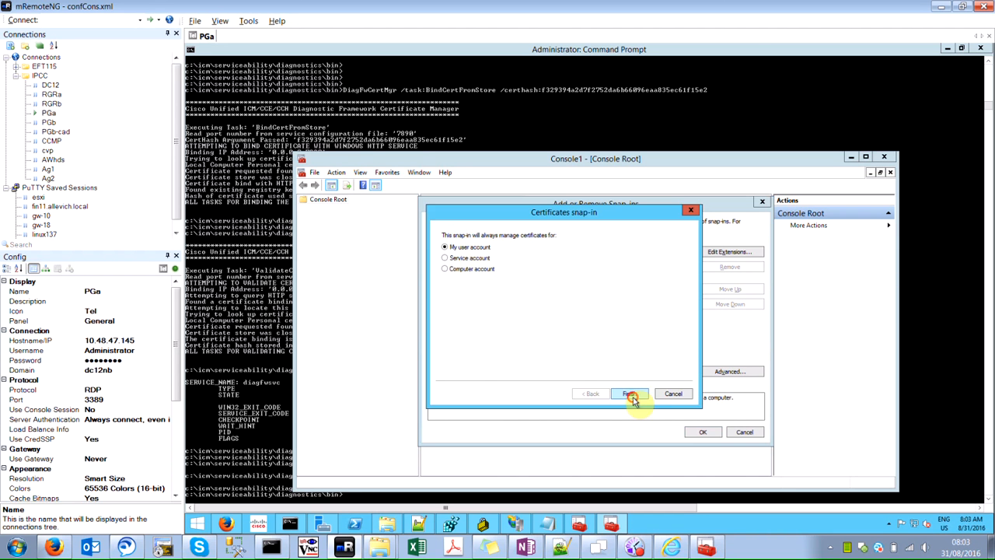
left_click(629, 393)
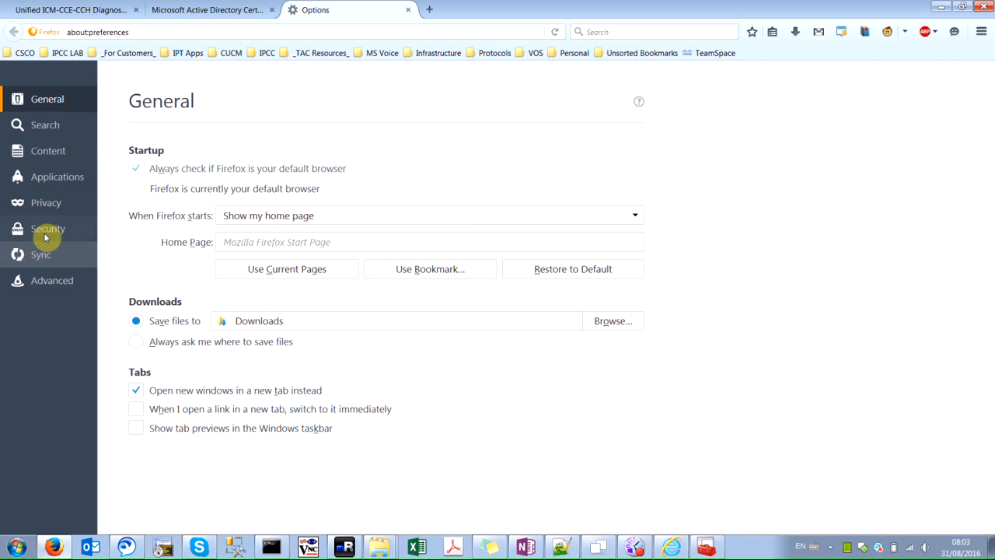
mouse_move(45, 280)
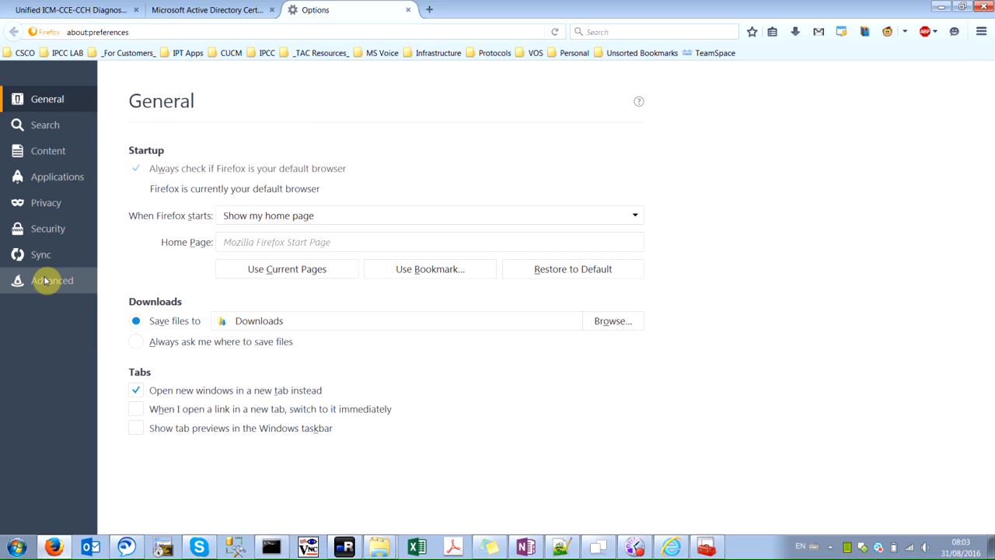
- In Firefox Options > Advanced > Certificates, import ca.cer as an authority and dismiss the already-installed alert
left_click(48, 227)
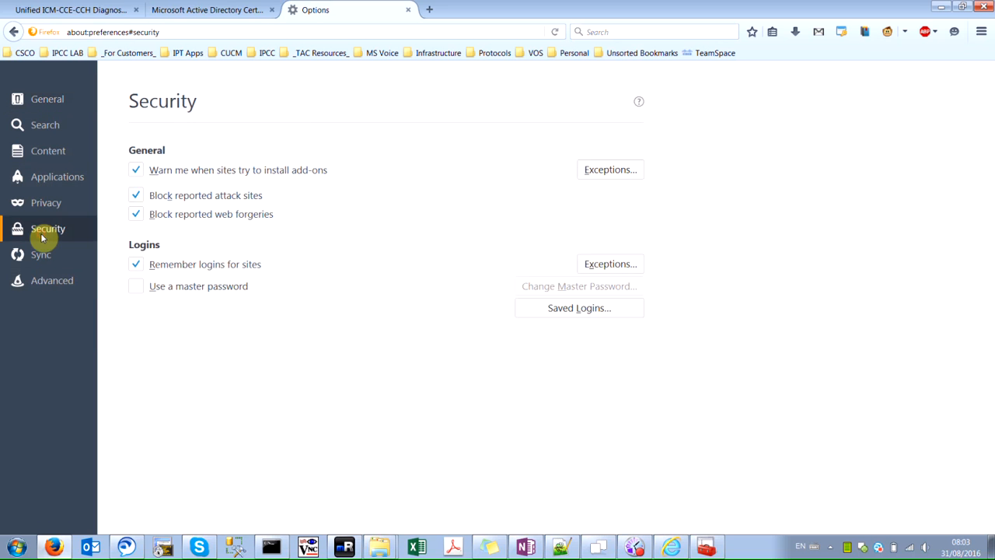
left_click(53, 280)
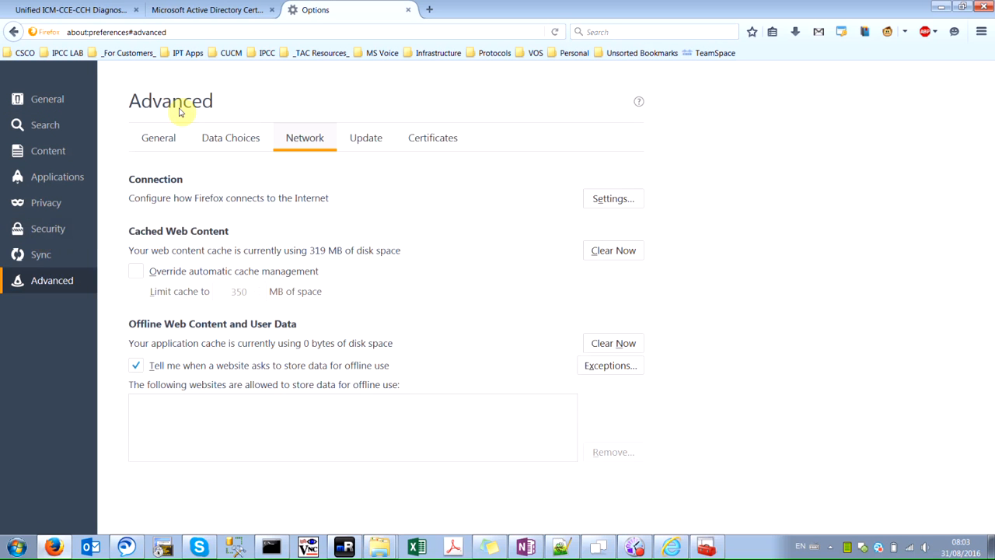
left_click(432, 137)
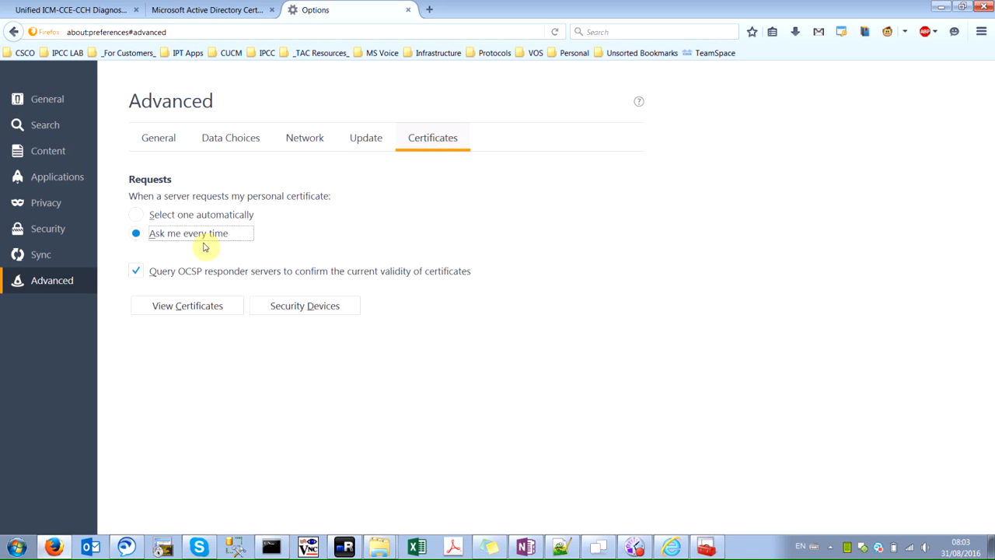
left_click(186, 305)
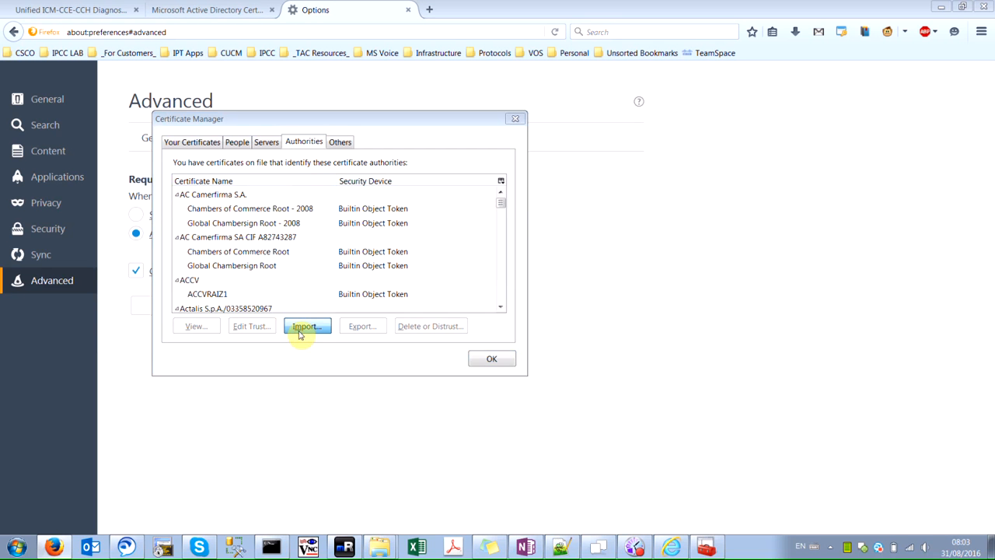
left_click(305, 326)
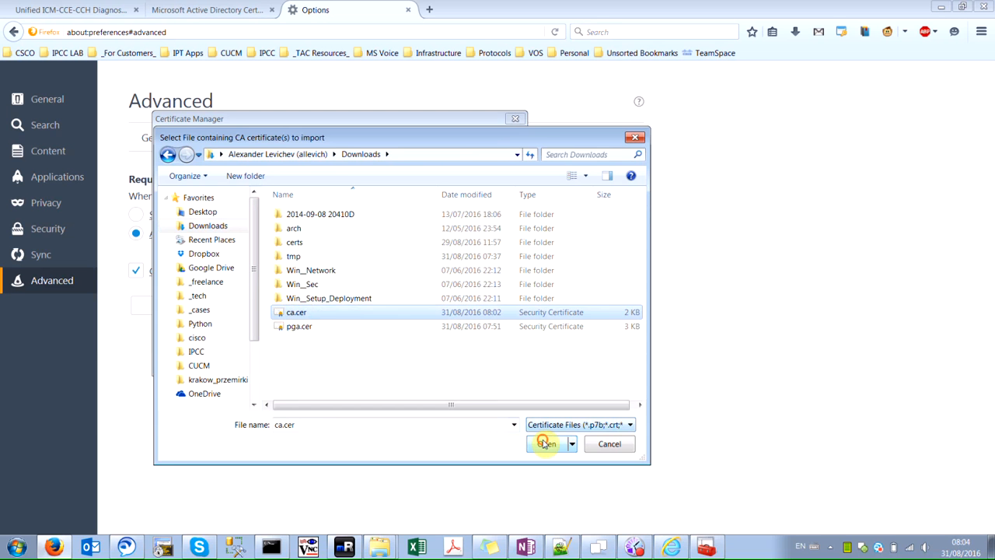
left_click(547, 443)
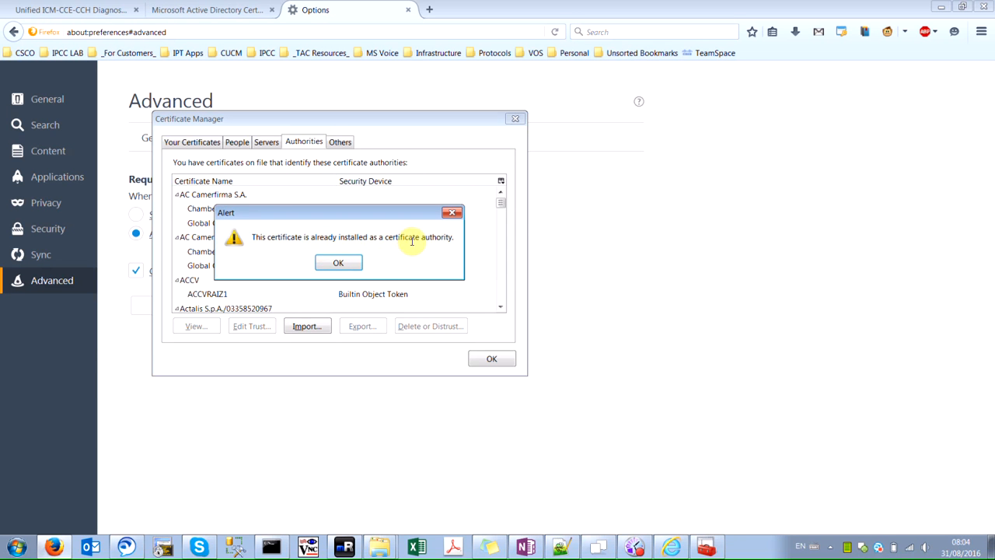
left_click(339, 261)
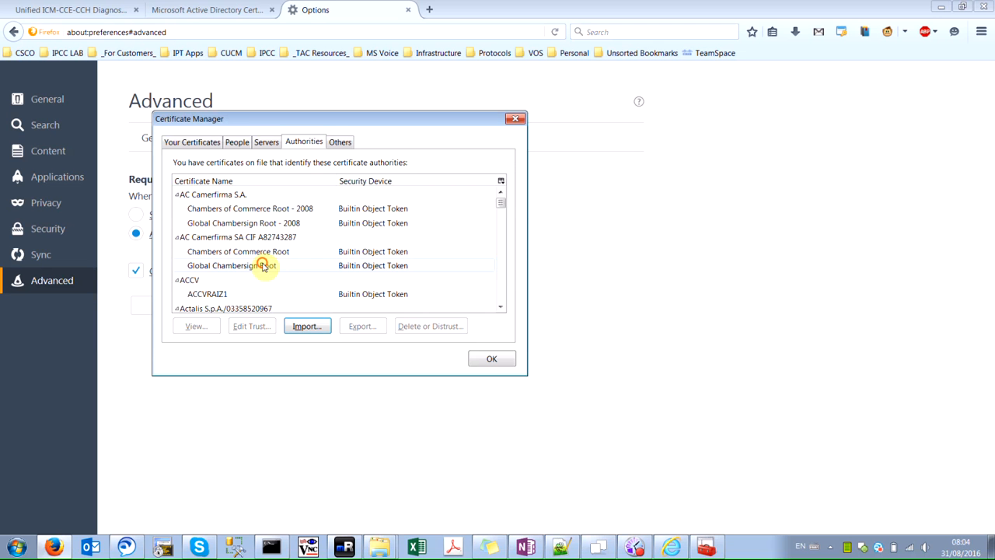
- Review the Authorities list, close Certificate Manager and return to the Portico tab
left_click(242, 223)
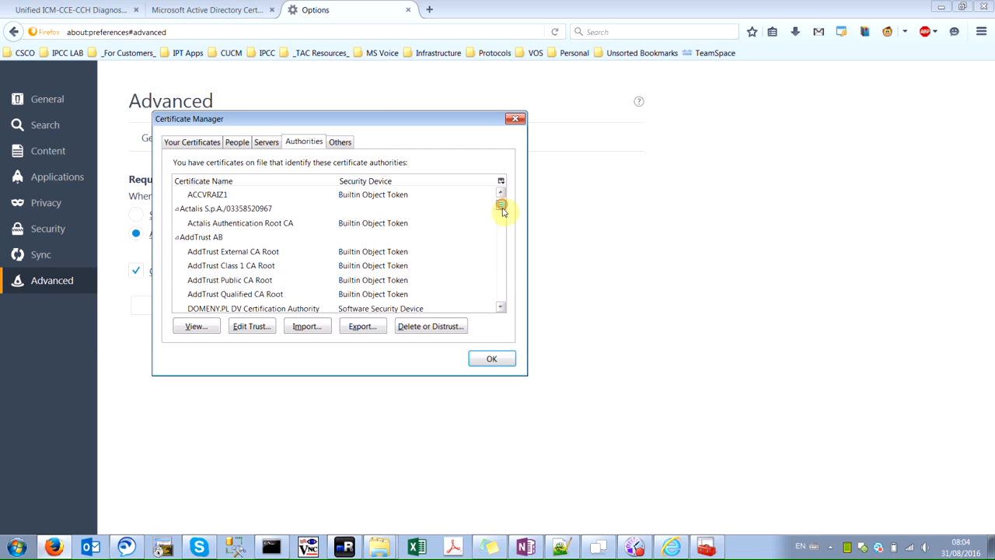
scroll("down", 3)
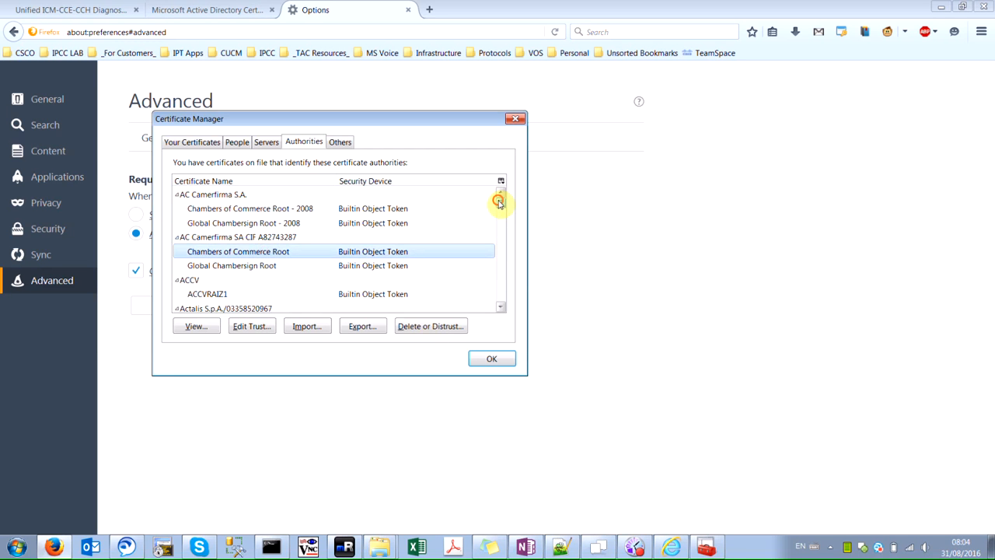
left_click(491, 358)
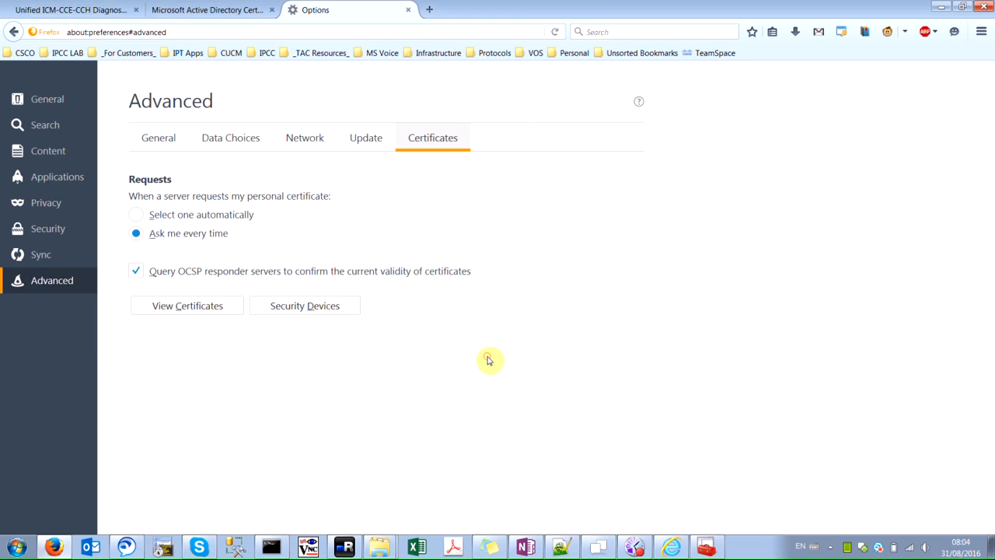
left_click(70, 9)
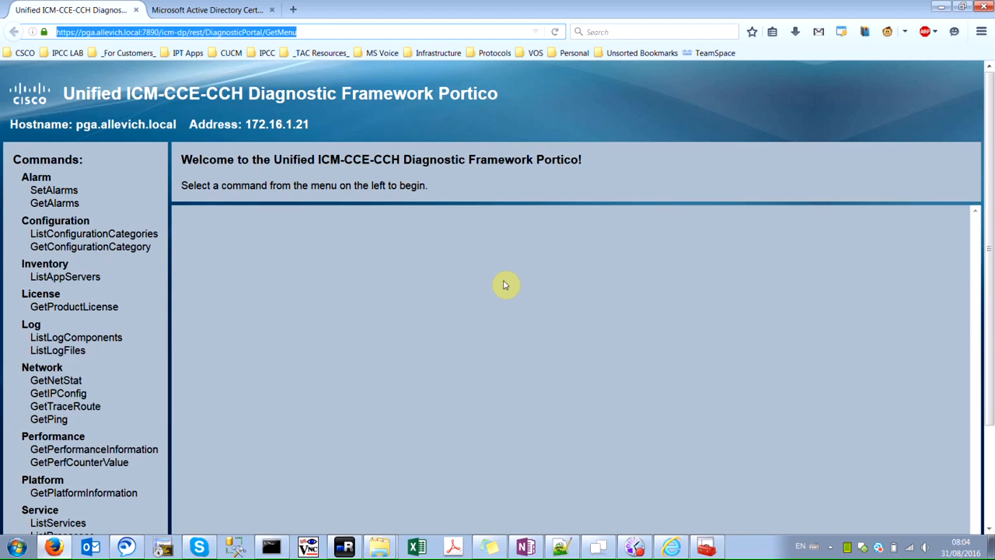
mouse_move(575, 381)
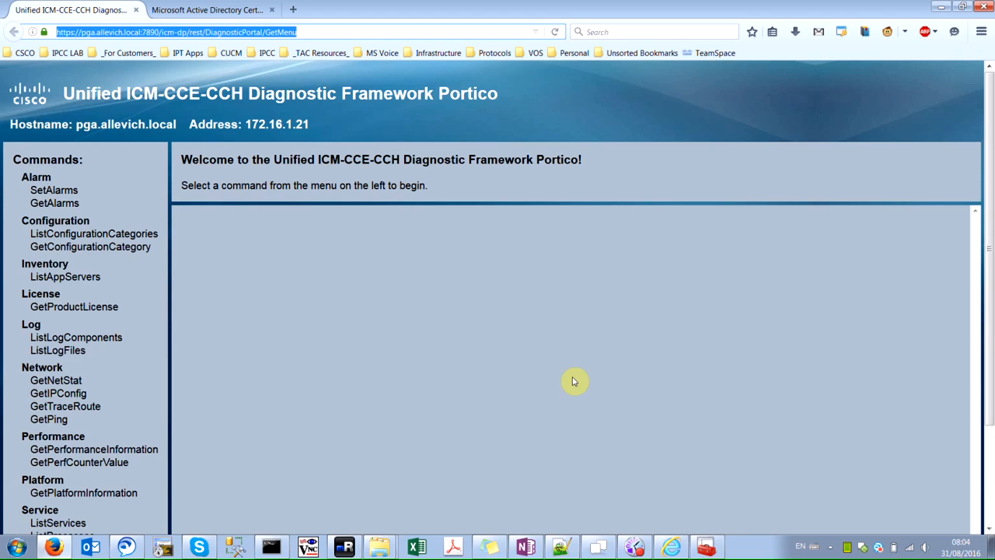